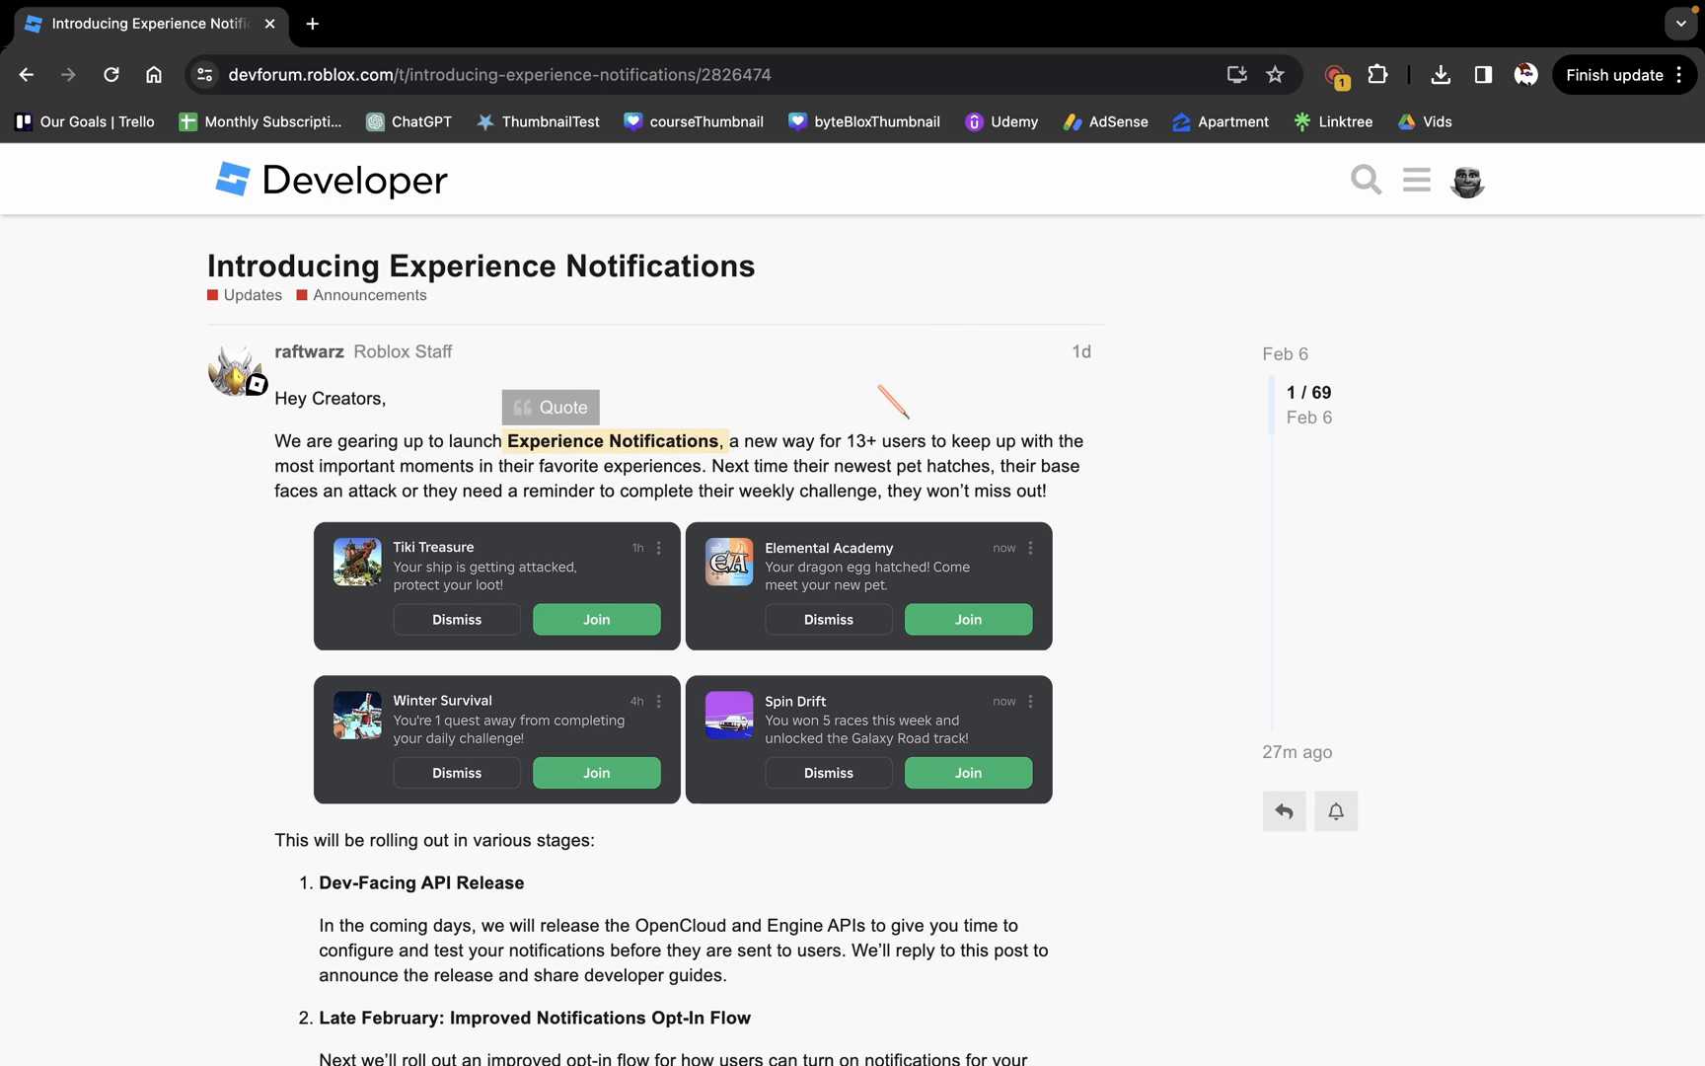
- Scroll down into the rollout plan and select the word 'Follow'
scroll("down", 3)
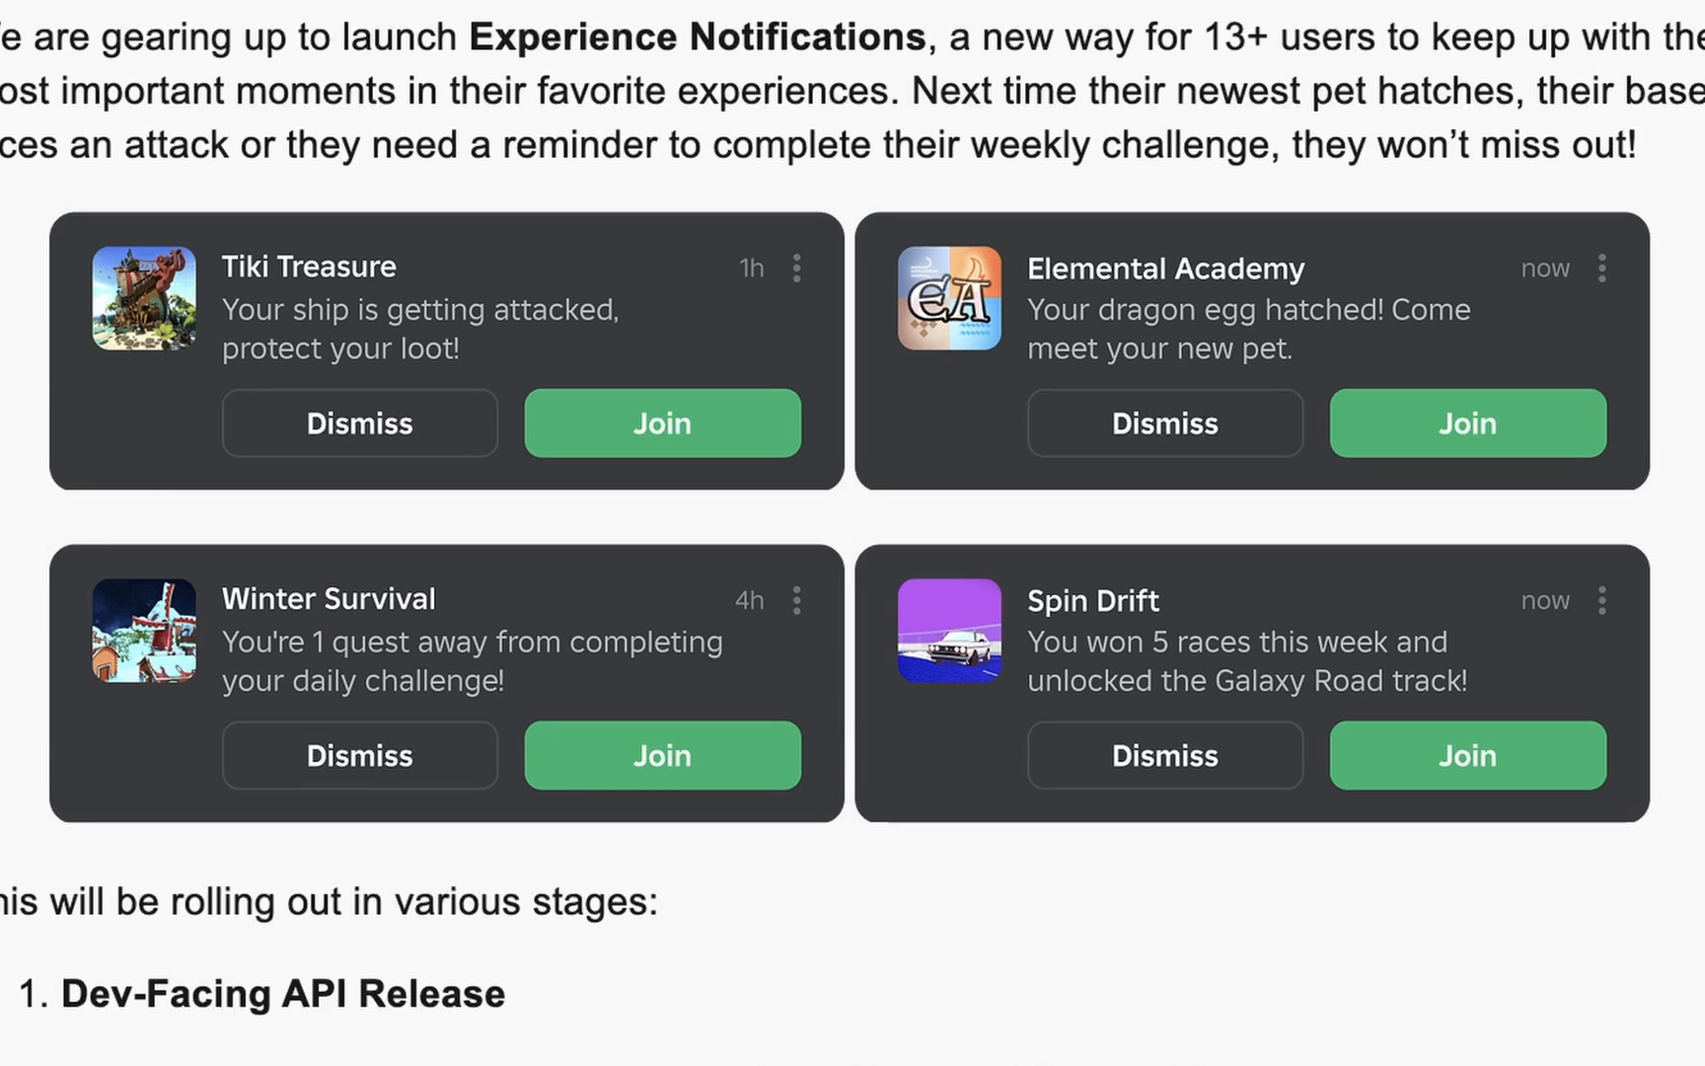
mouse_move(604, 555)
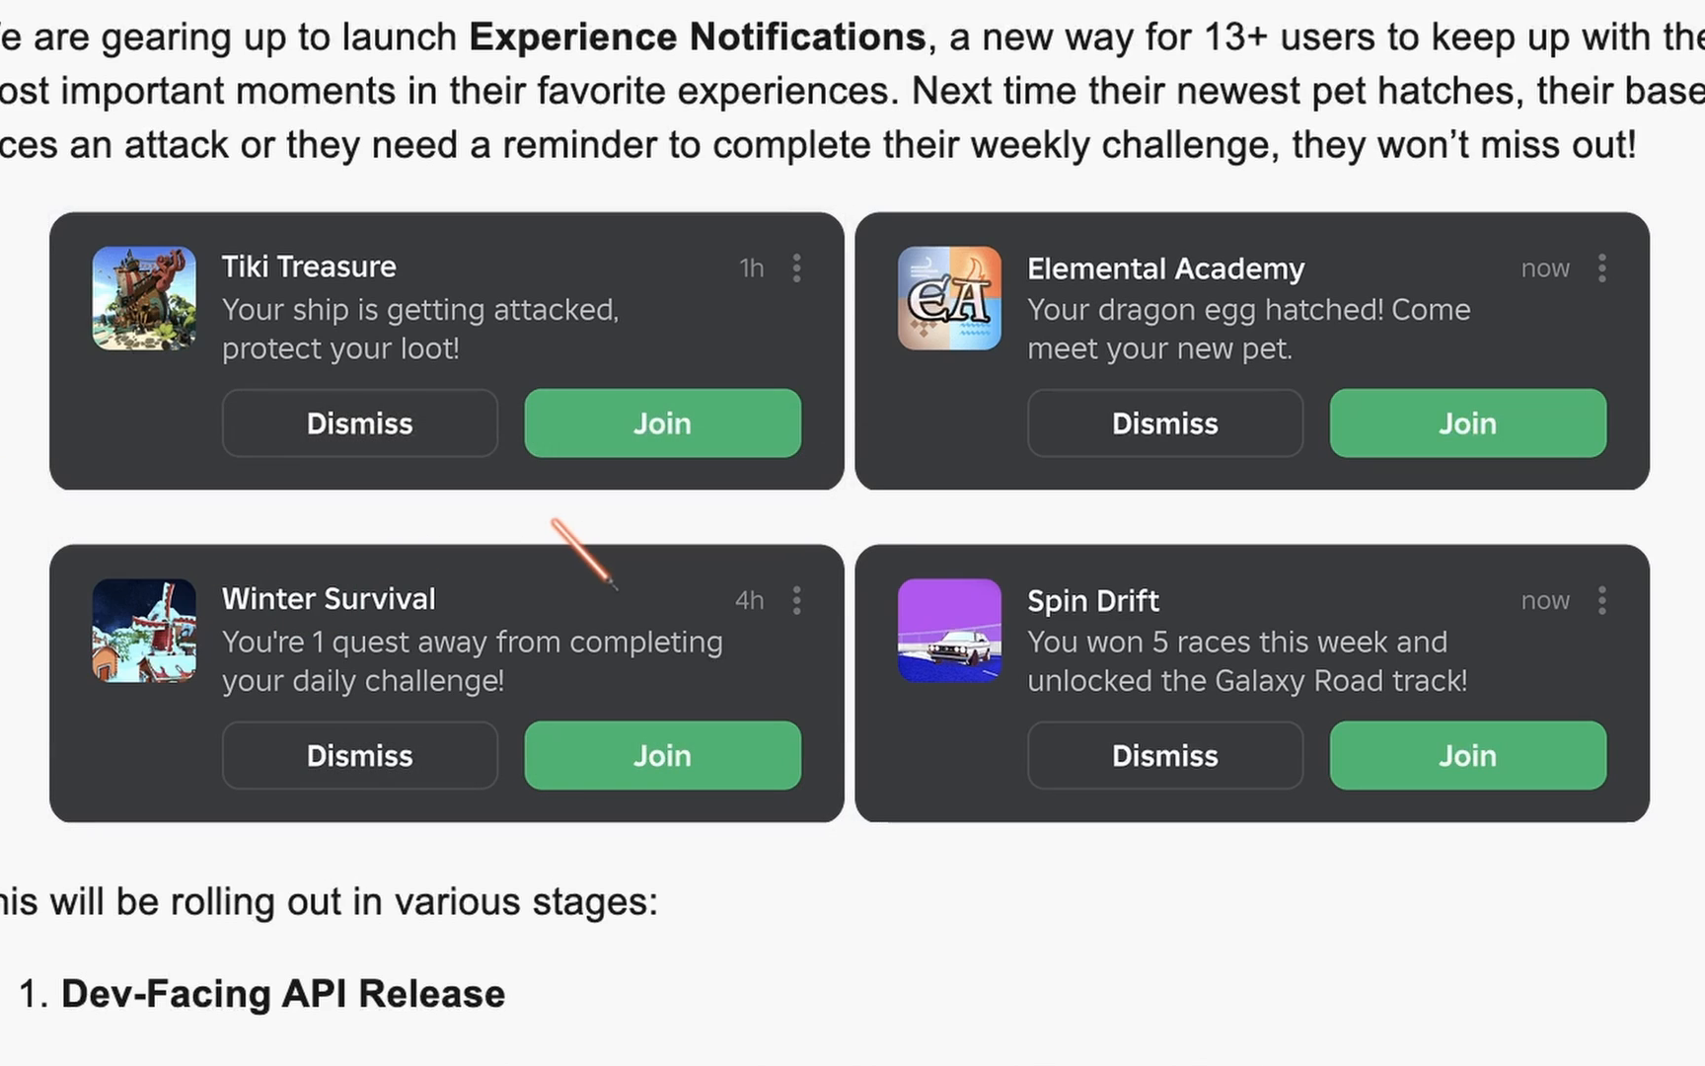
mouse_move(1653, 951)
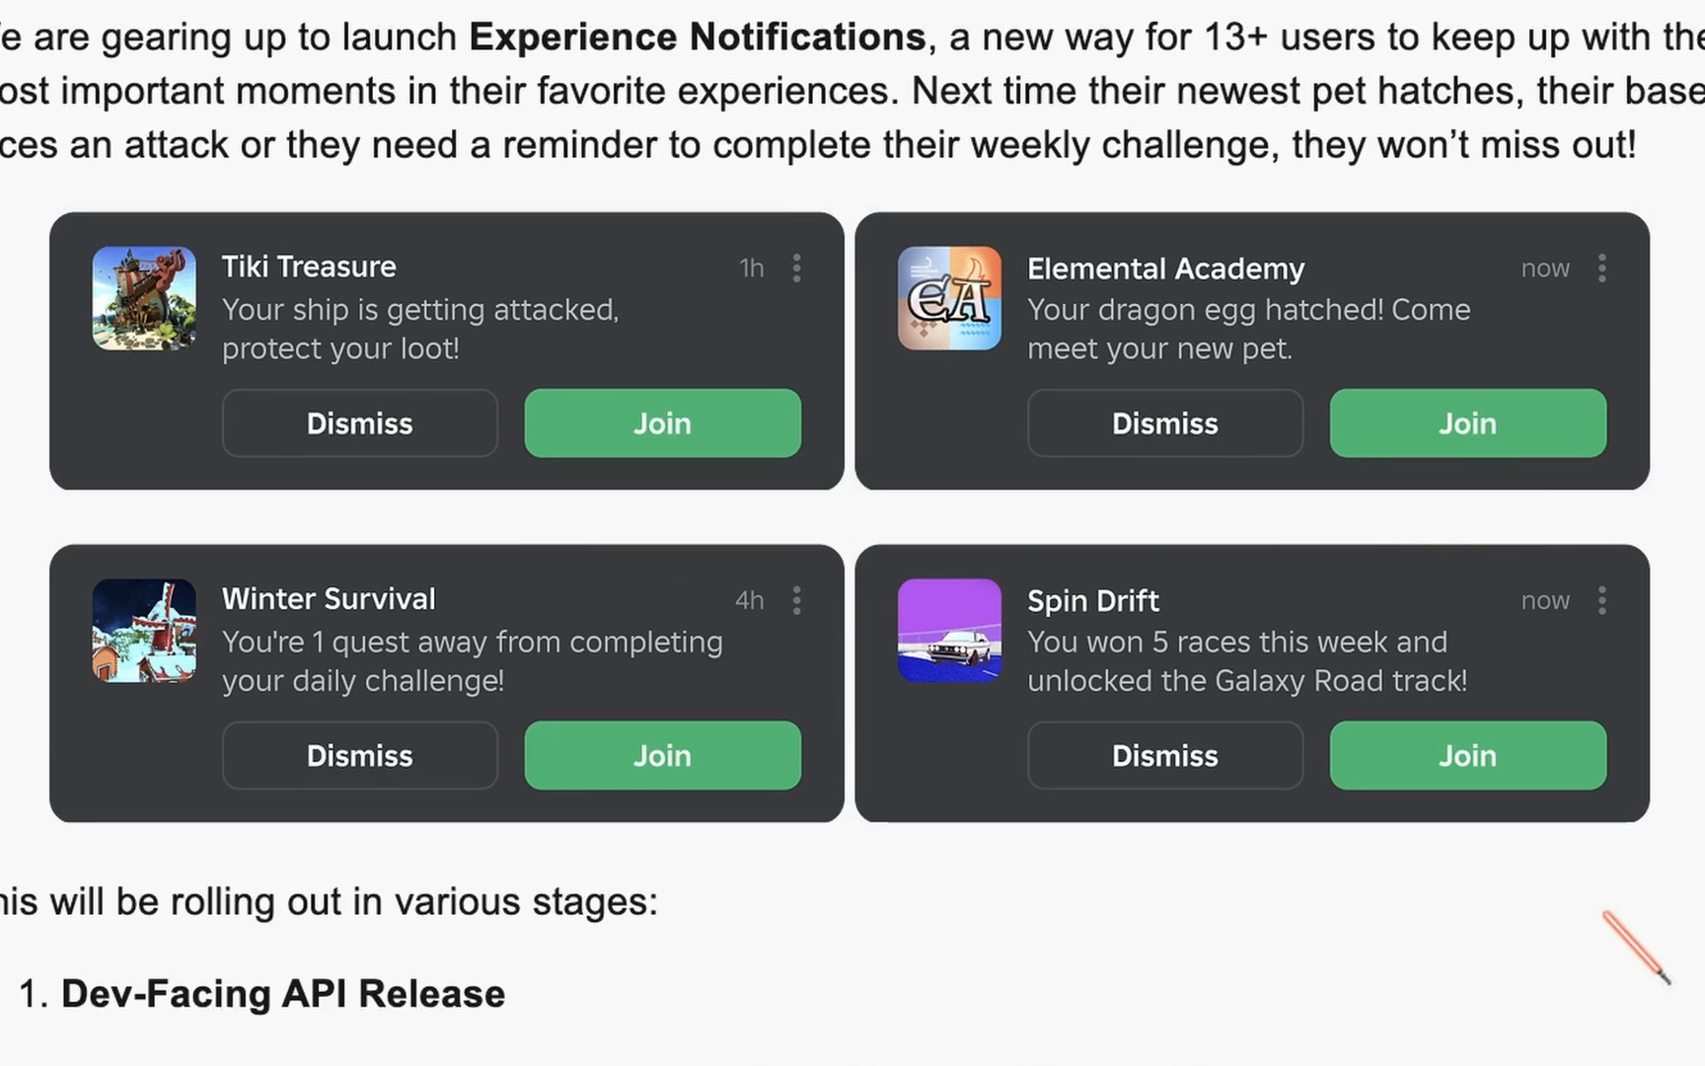
mouse_move(433, 860)
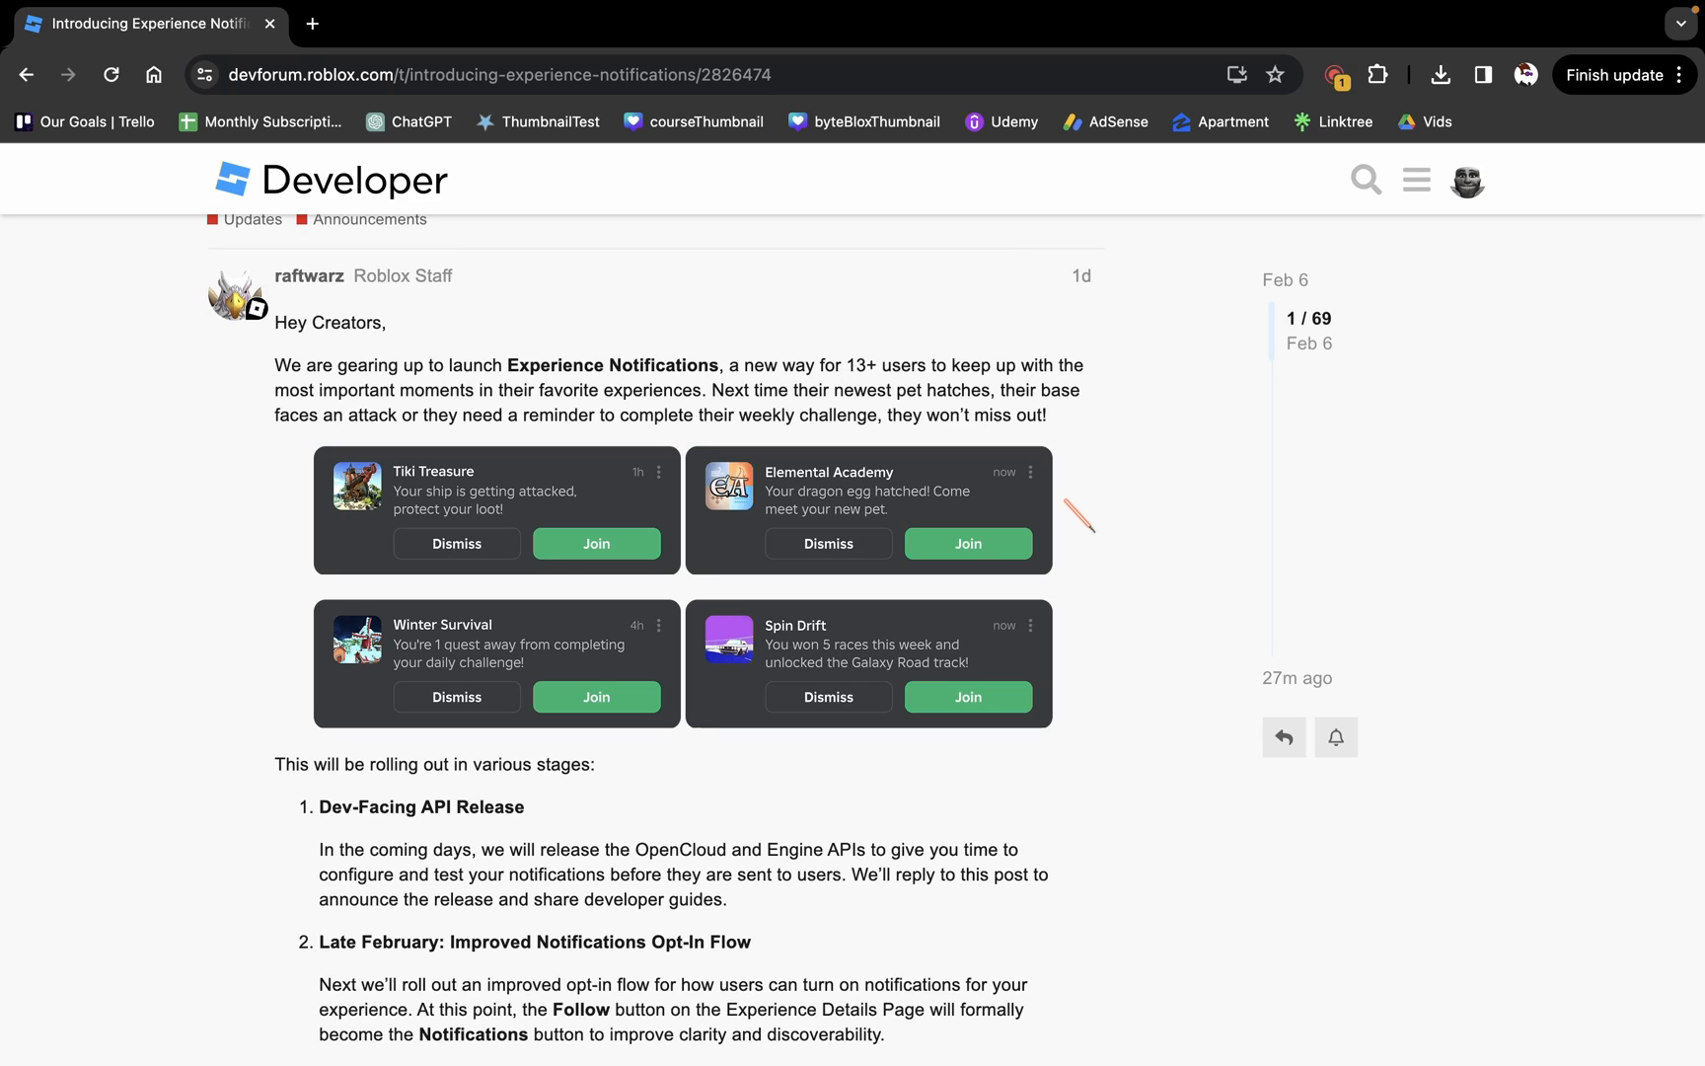
scroll("down", 3)
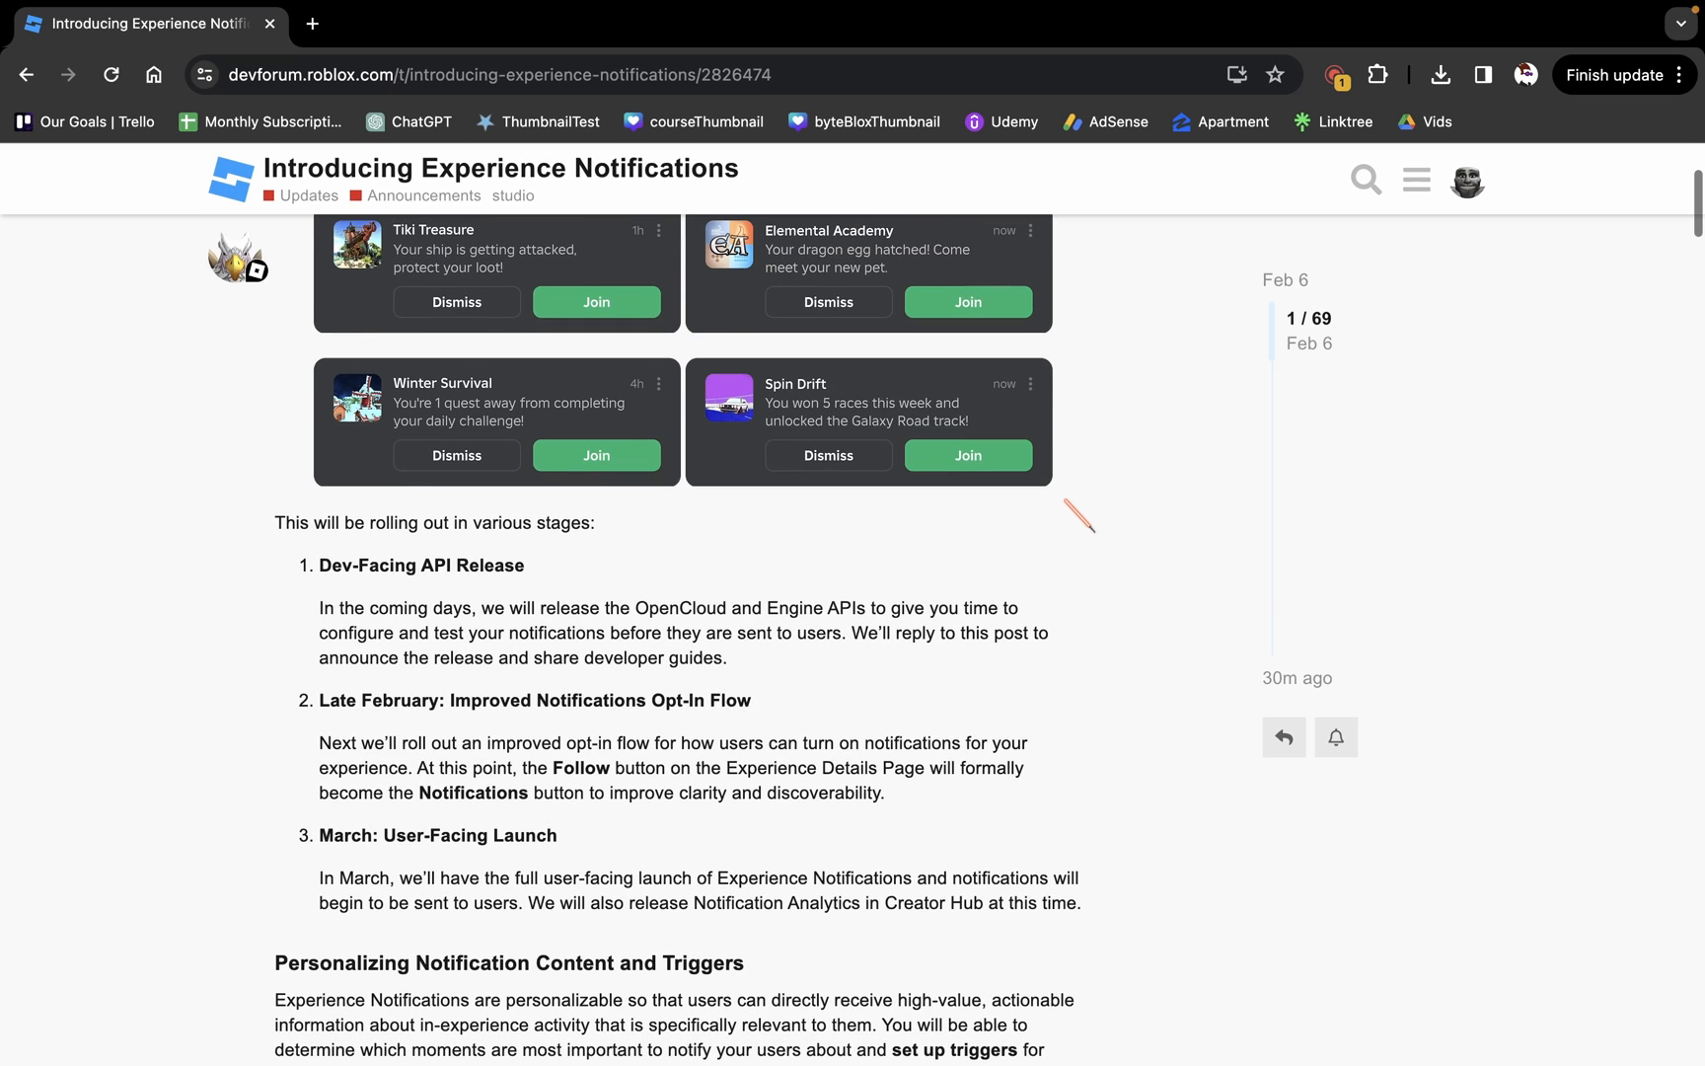
scroll("down", 3)
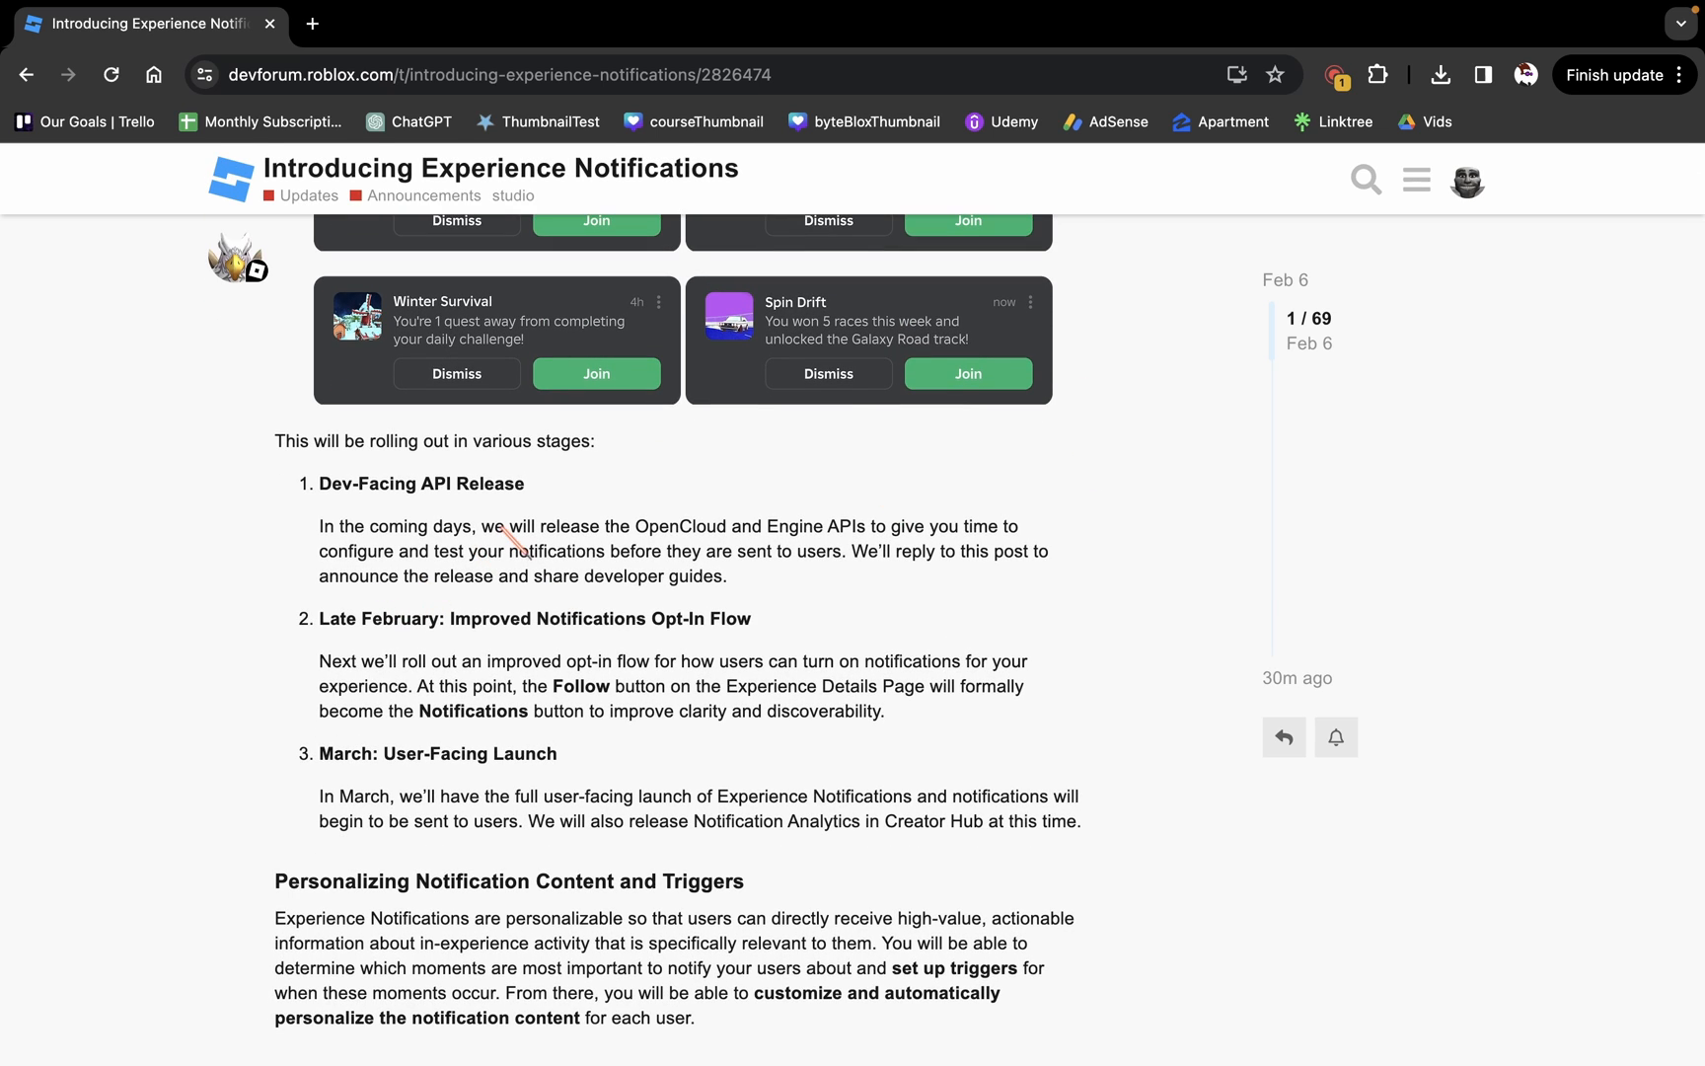
mouse_move(630, 511)
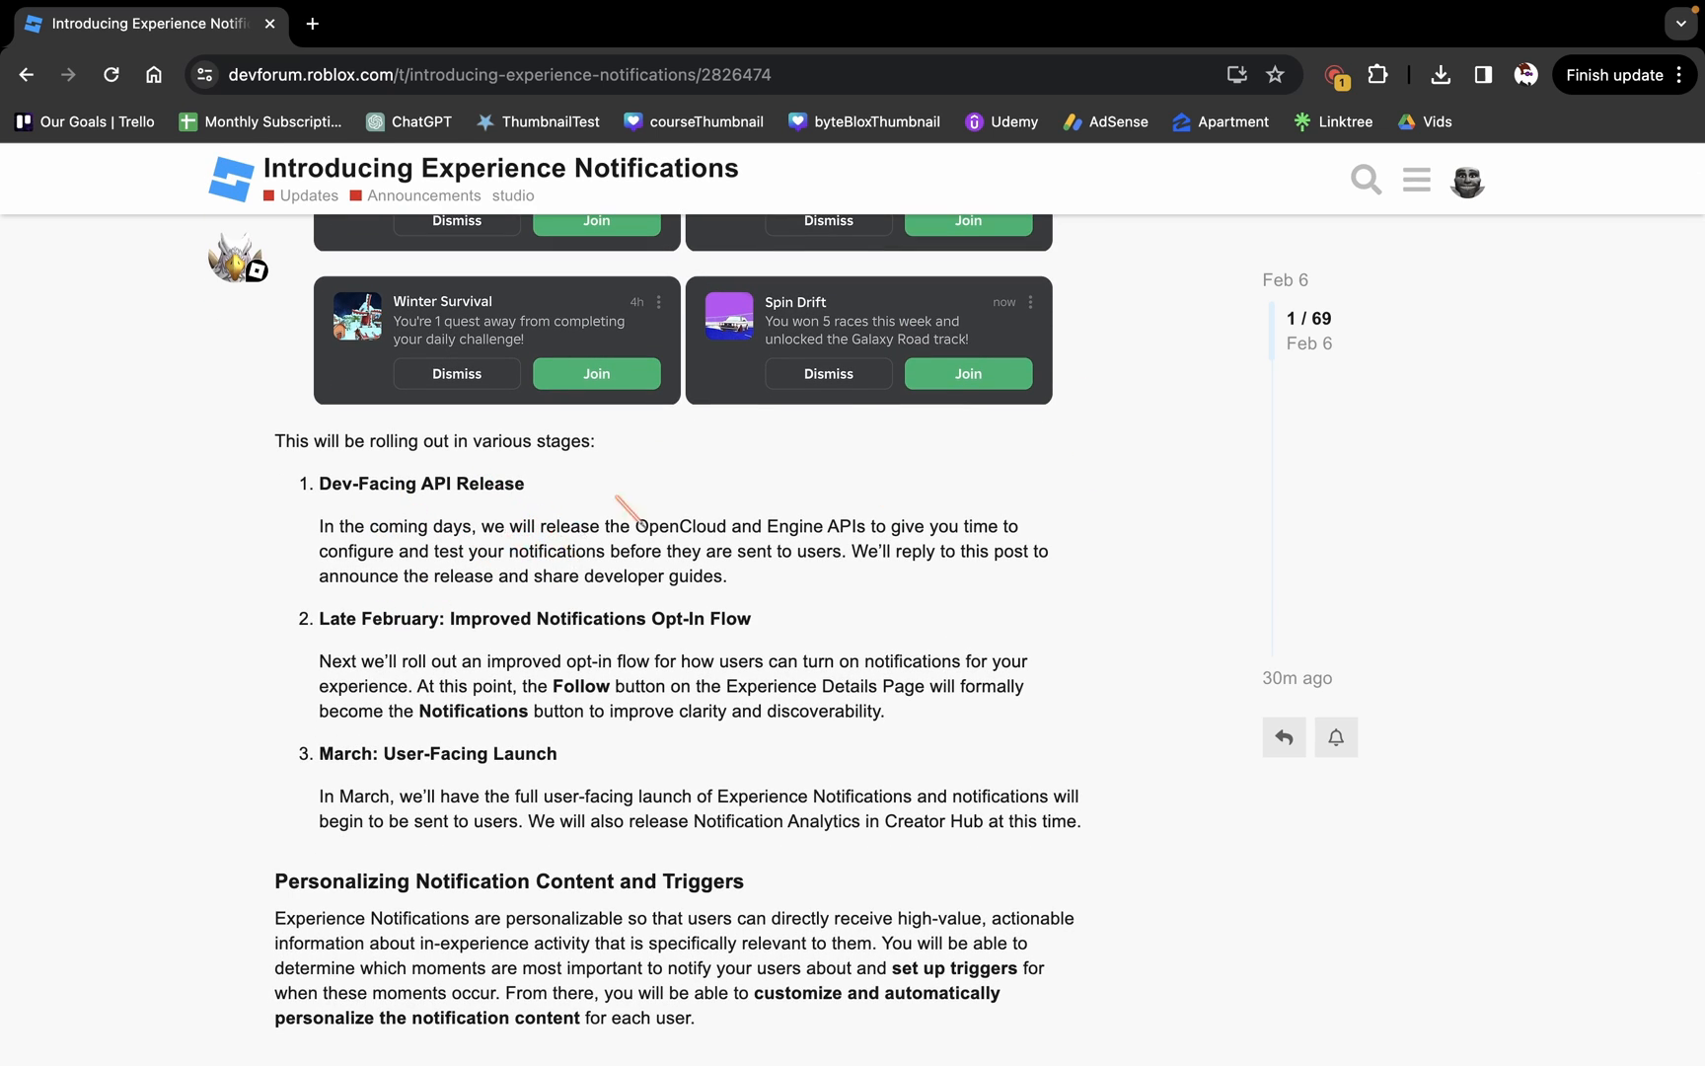
mouse_move(321, 543)
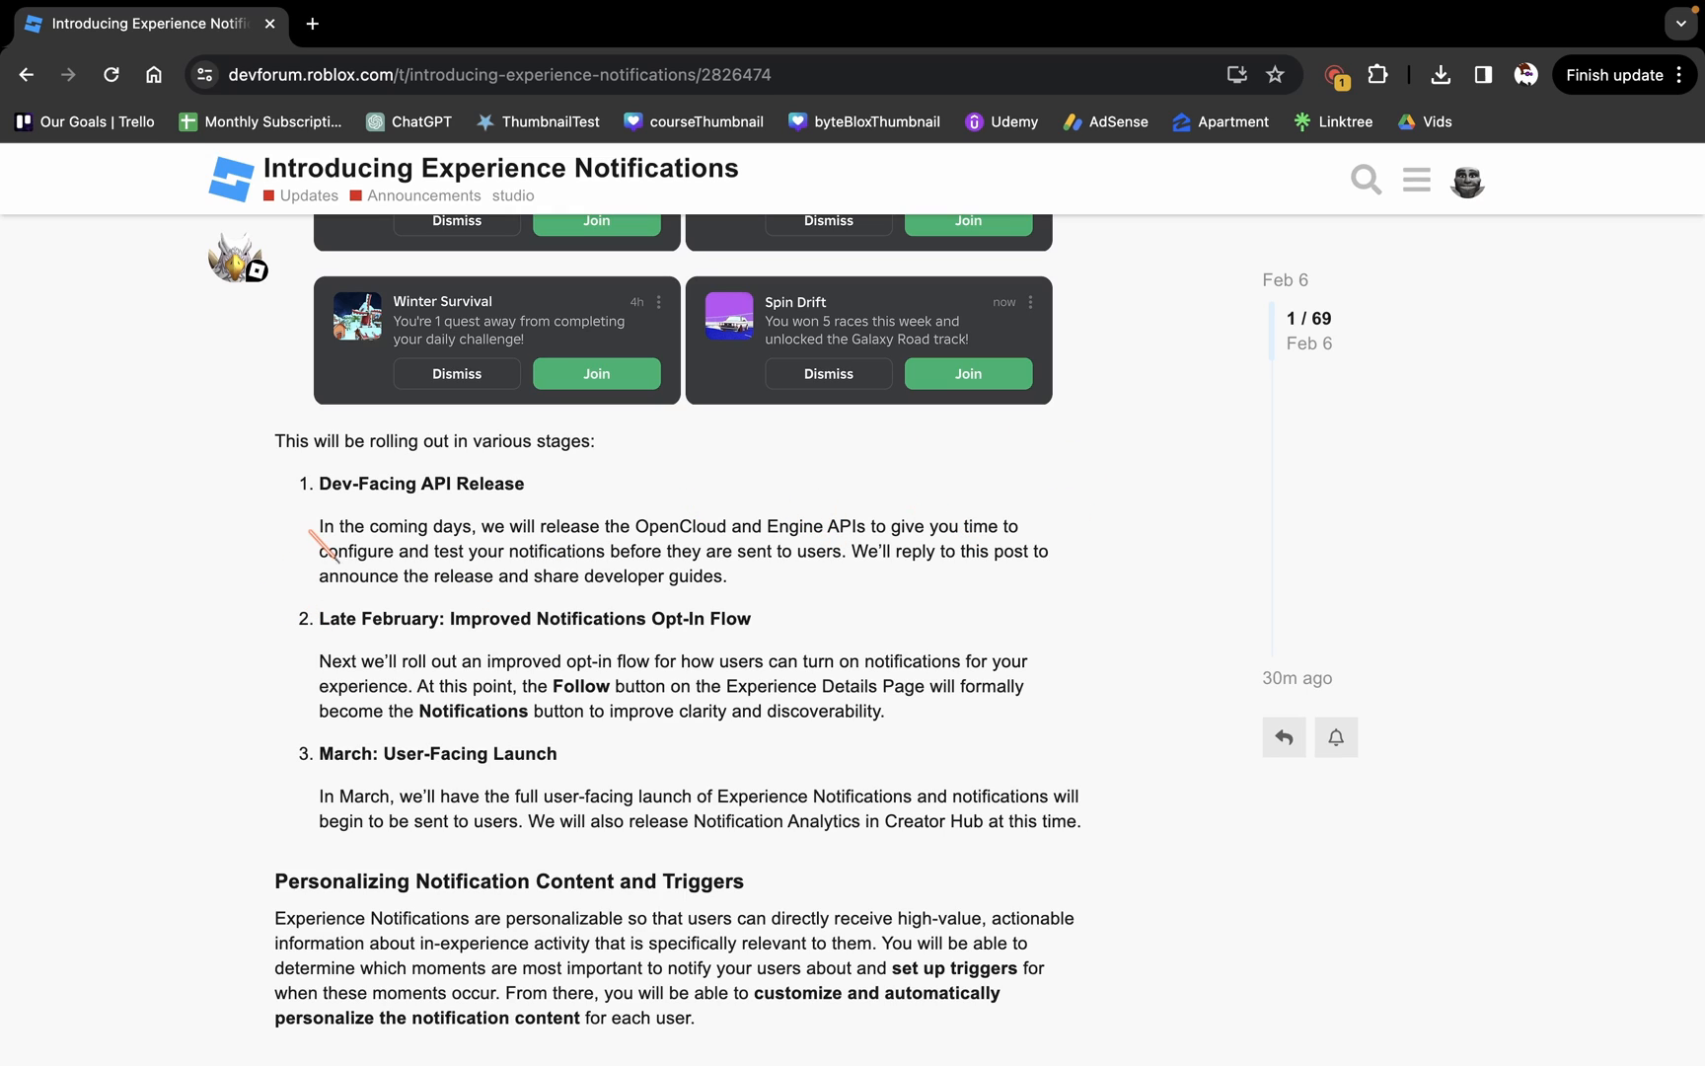
mouse_move(778, 527)
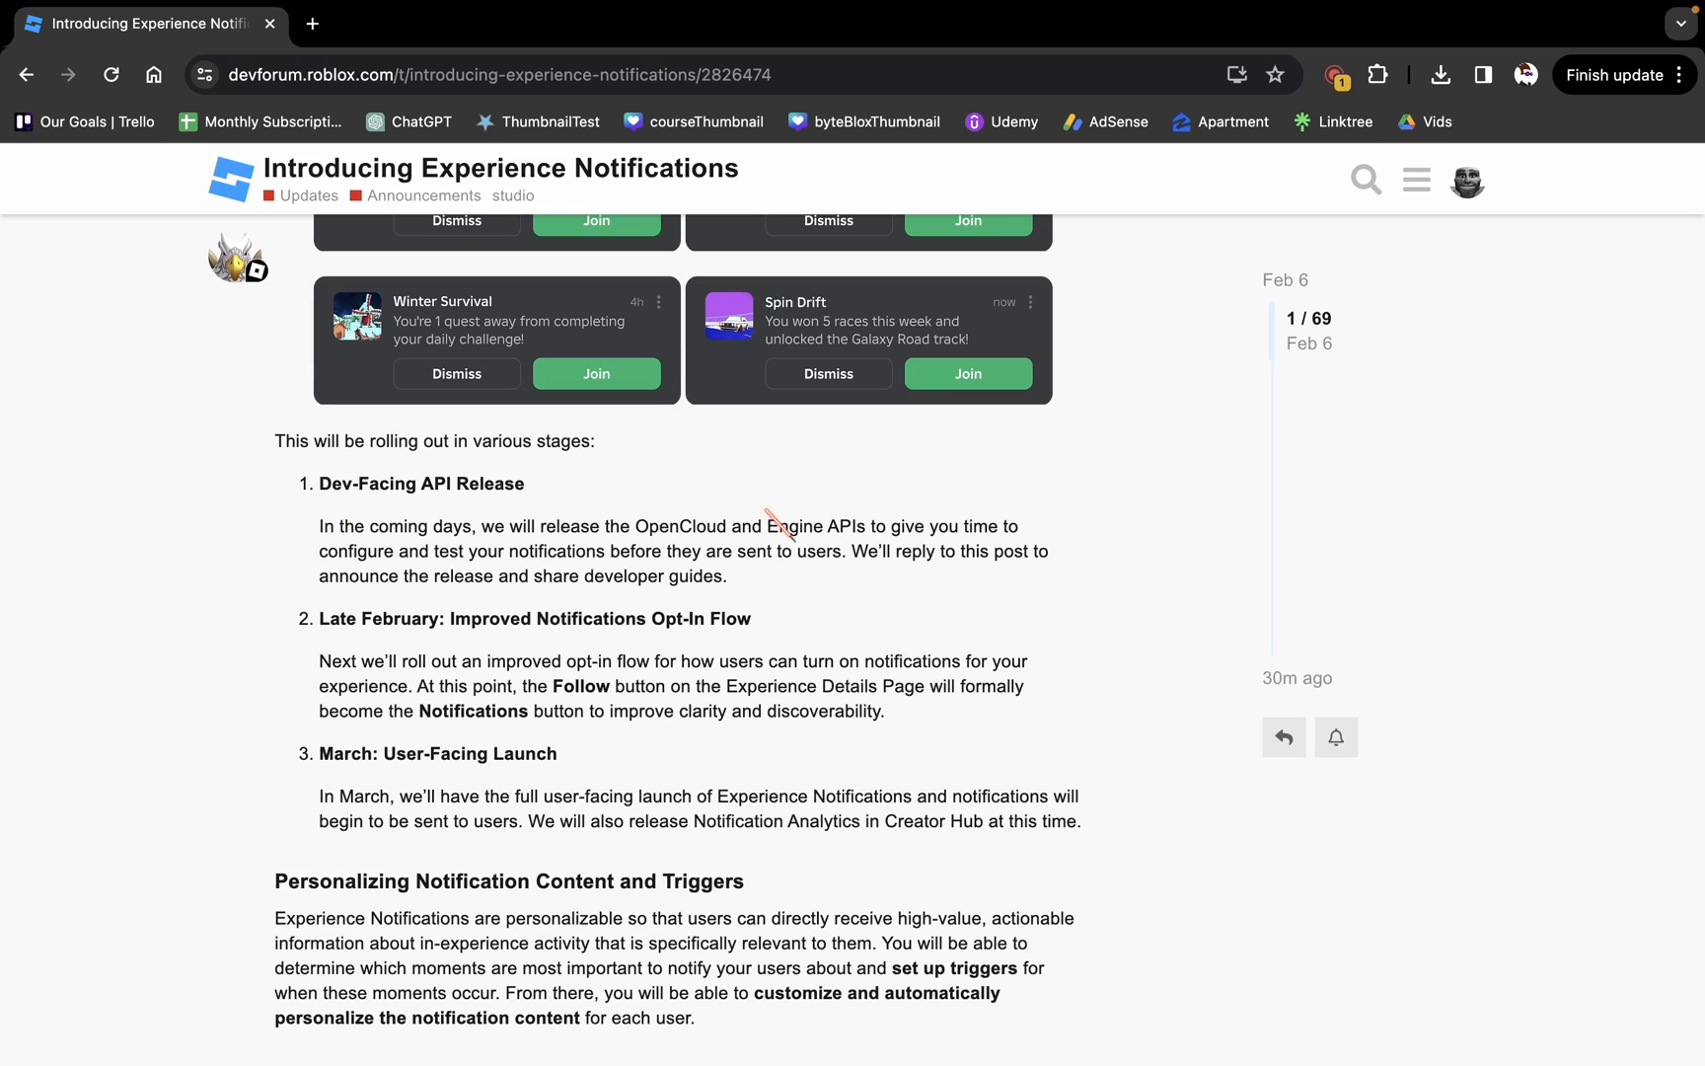
mouse_move(533, 505)
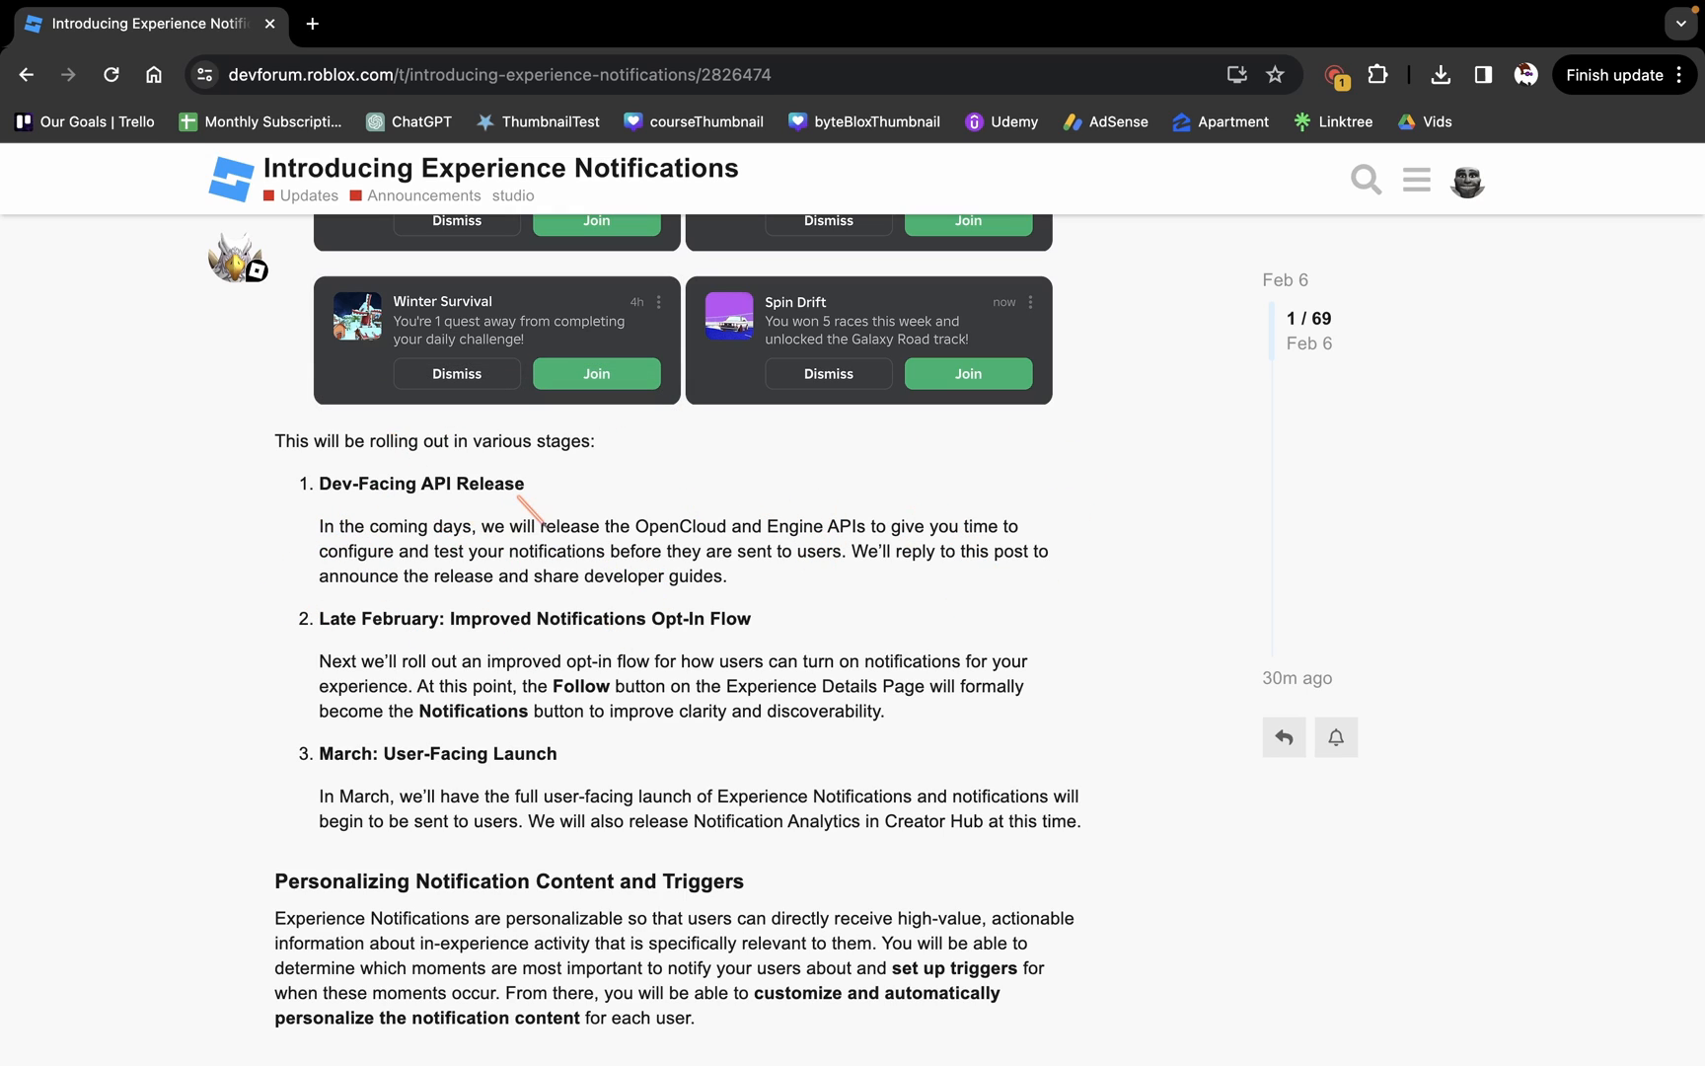
scroll("down", 3)
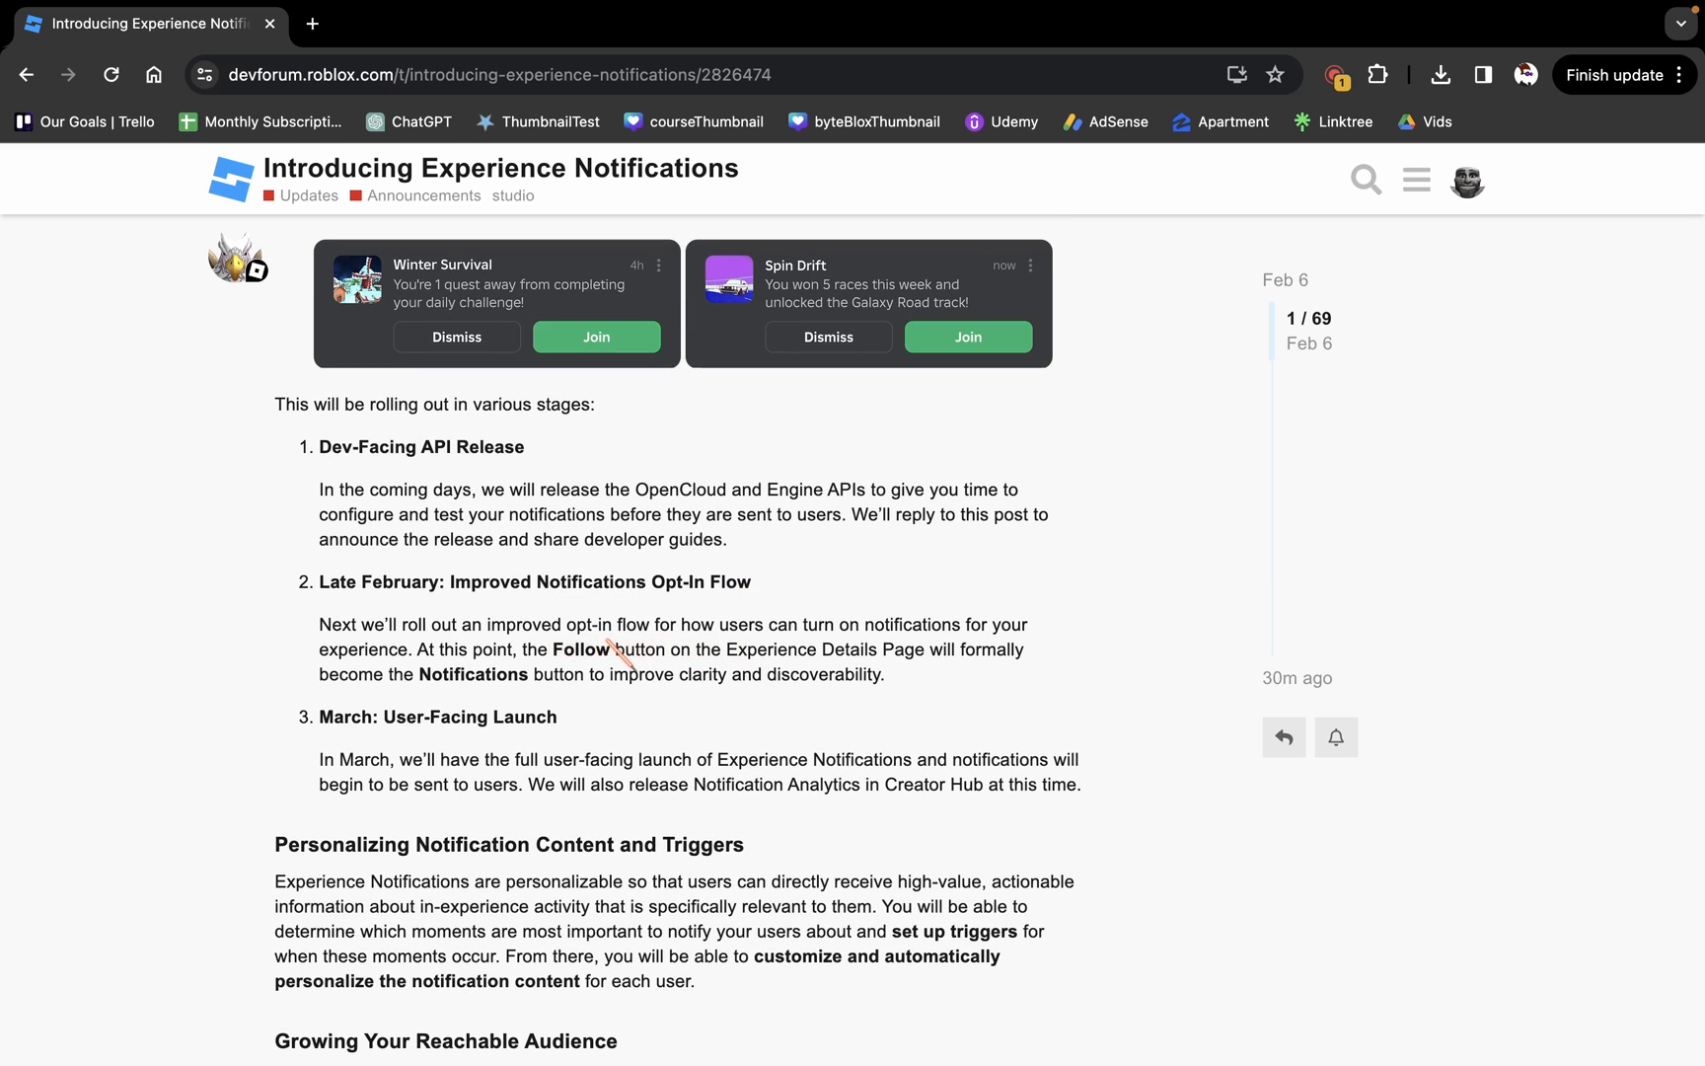
left_click_drag(551, 649, 693, 649)
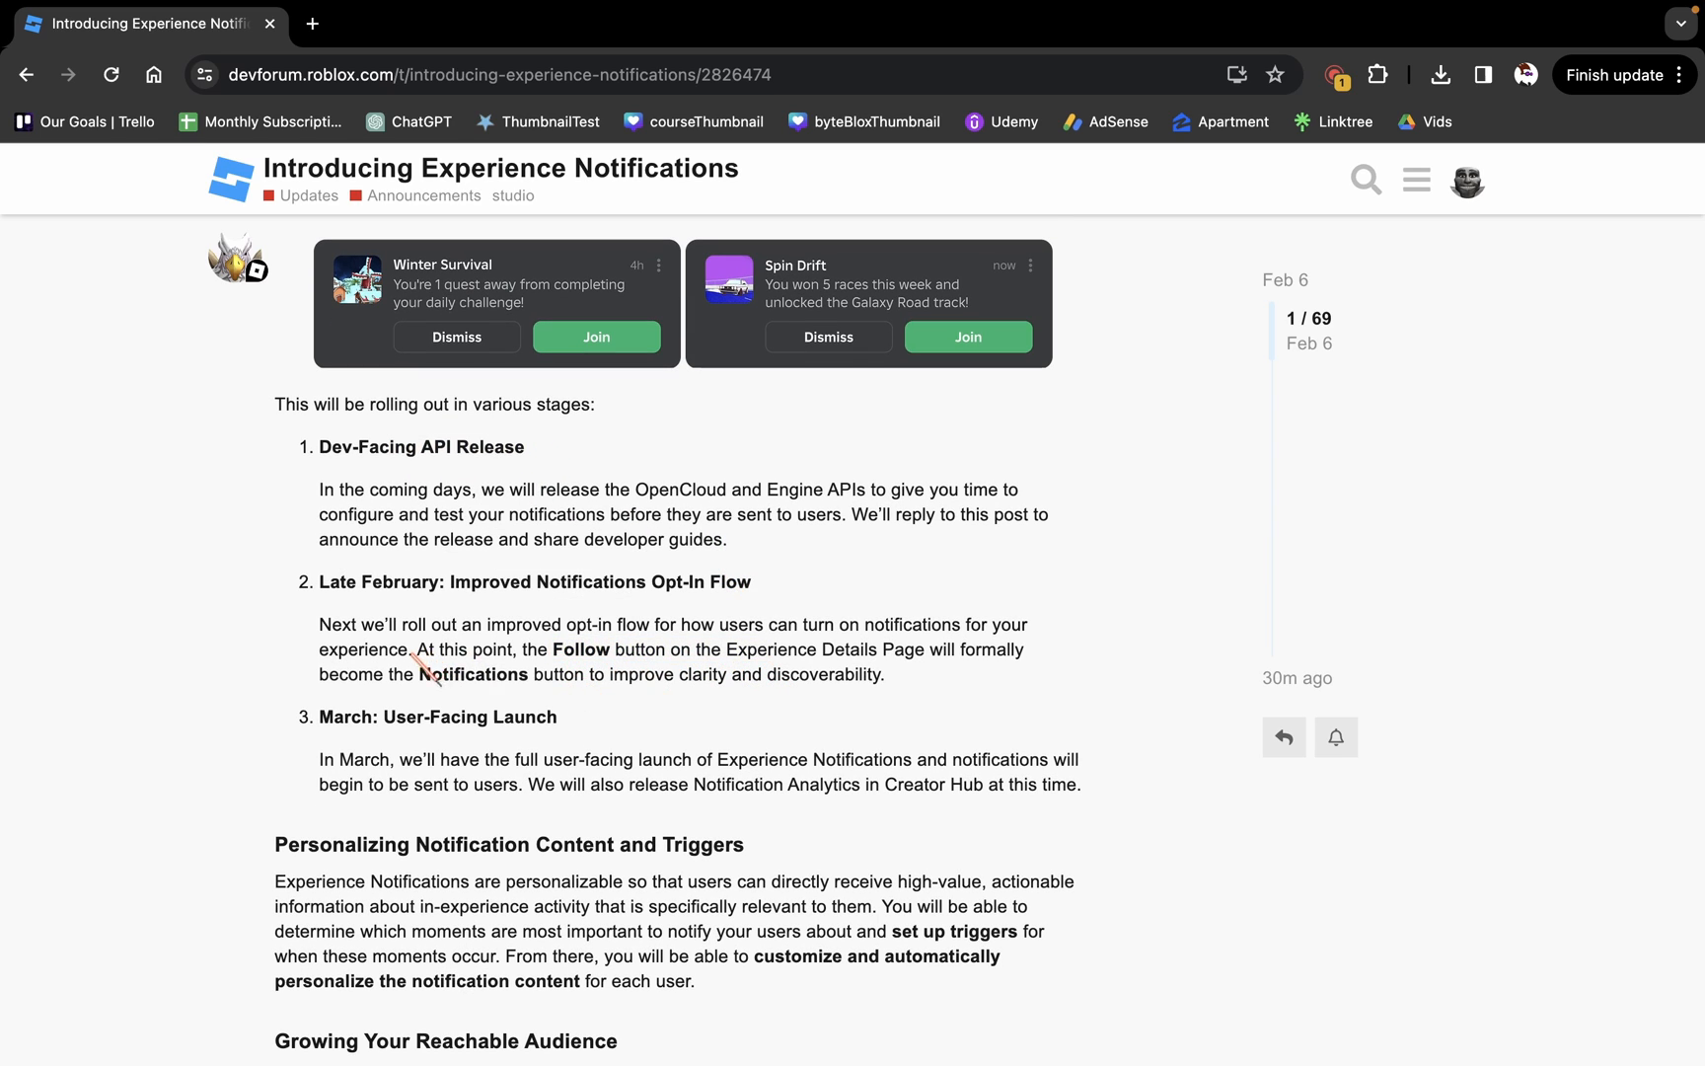
double_click(474, 674)
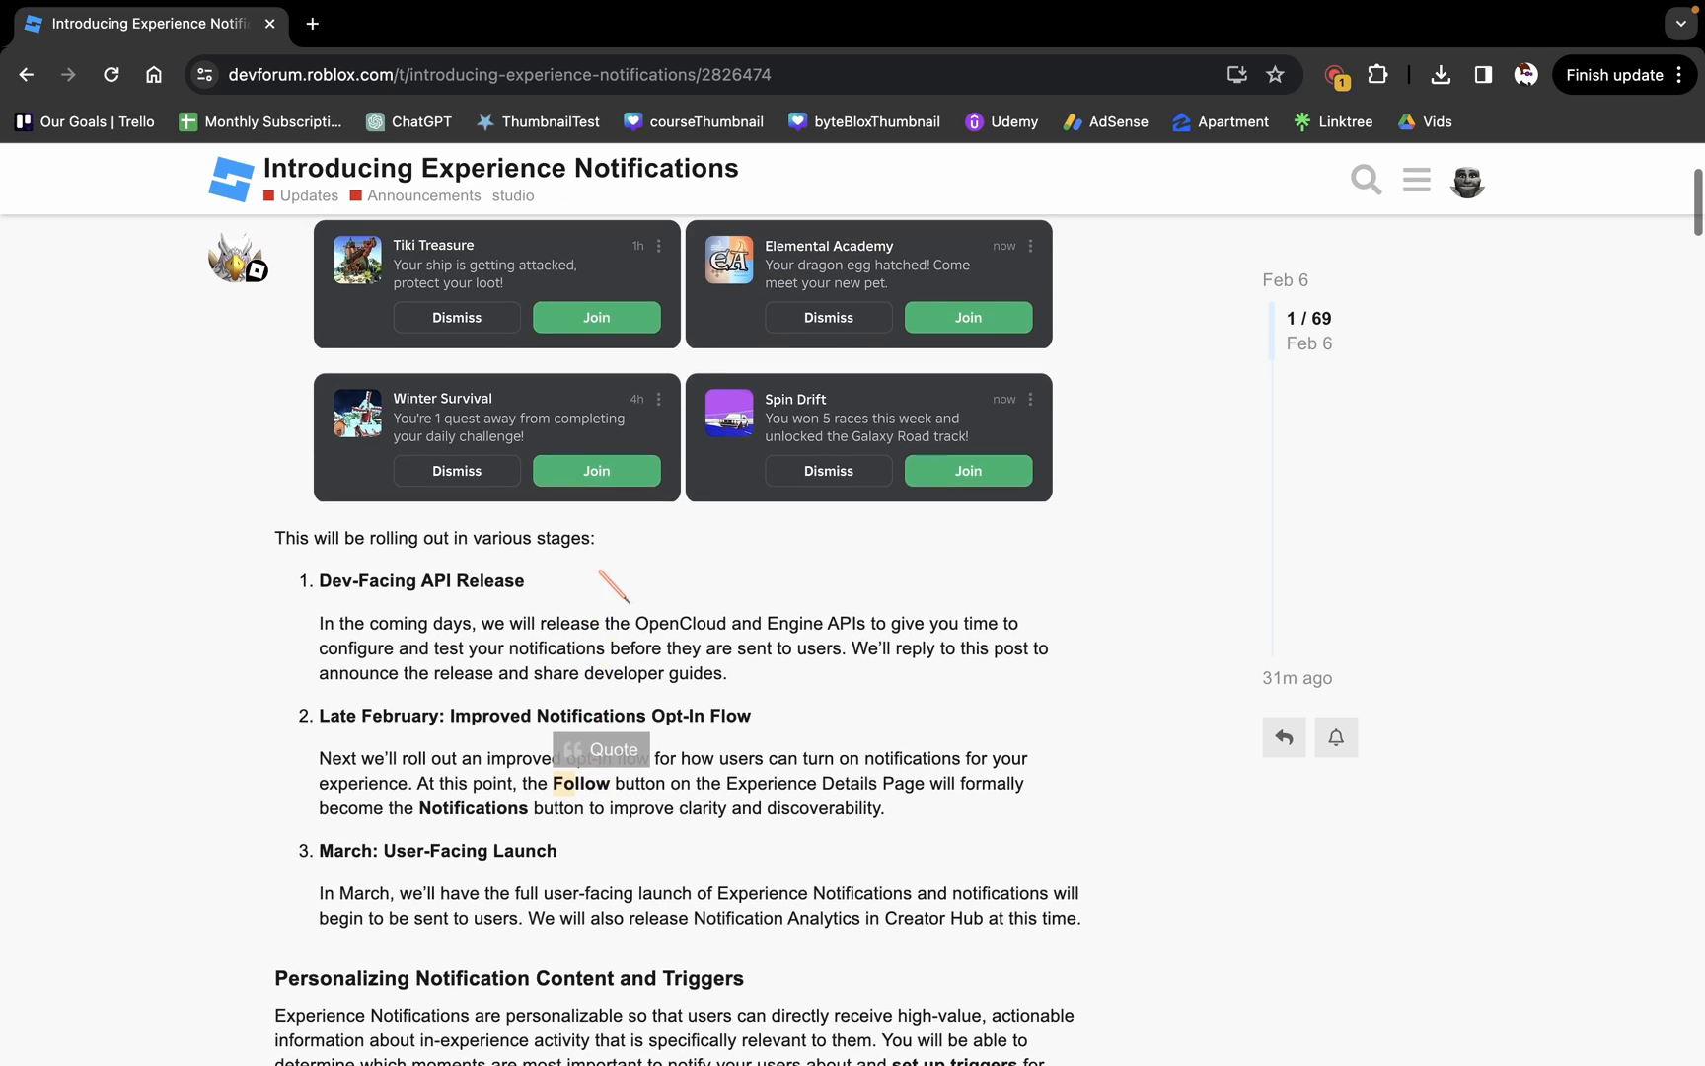
- Enlarge the Spin Drift notification example, close it, and keep reading down
left_click(729, 413)
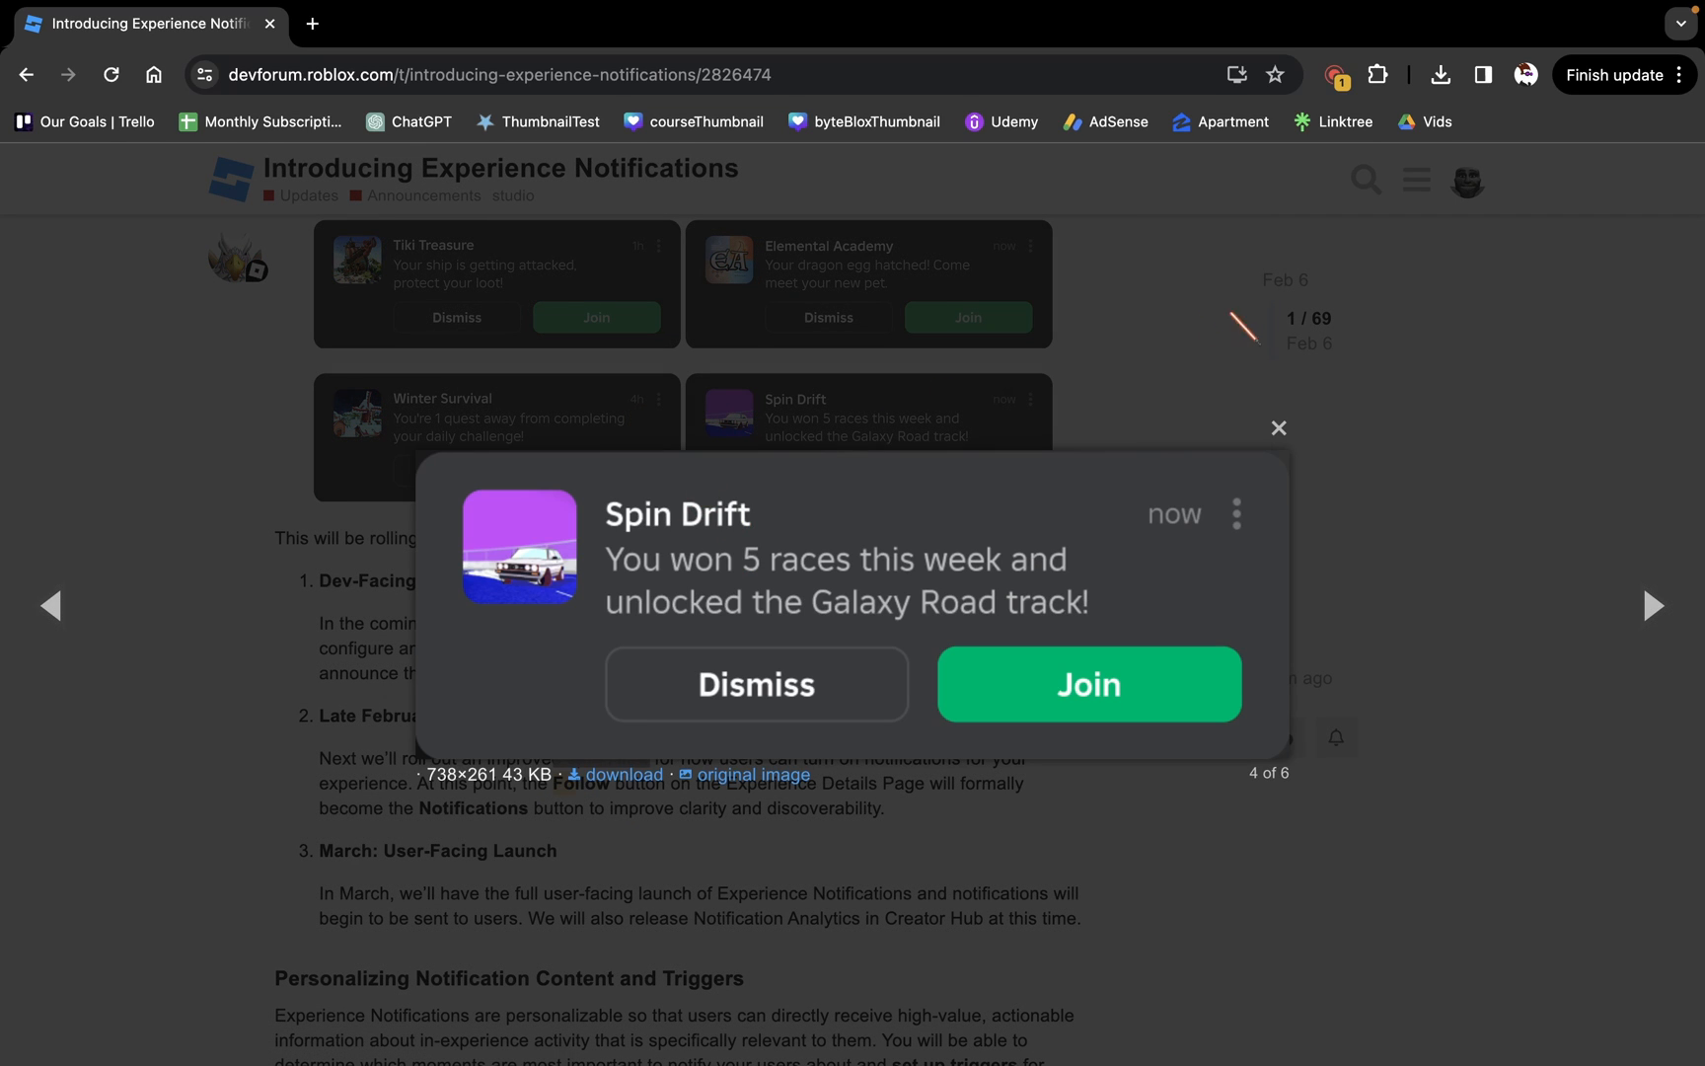
left_click(1278, 427)
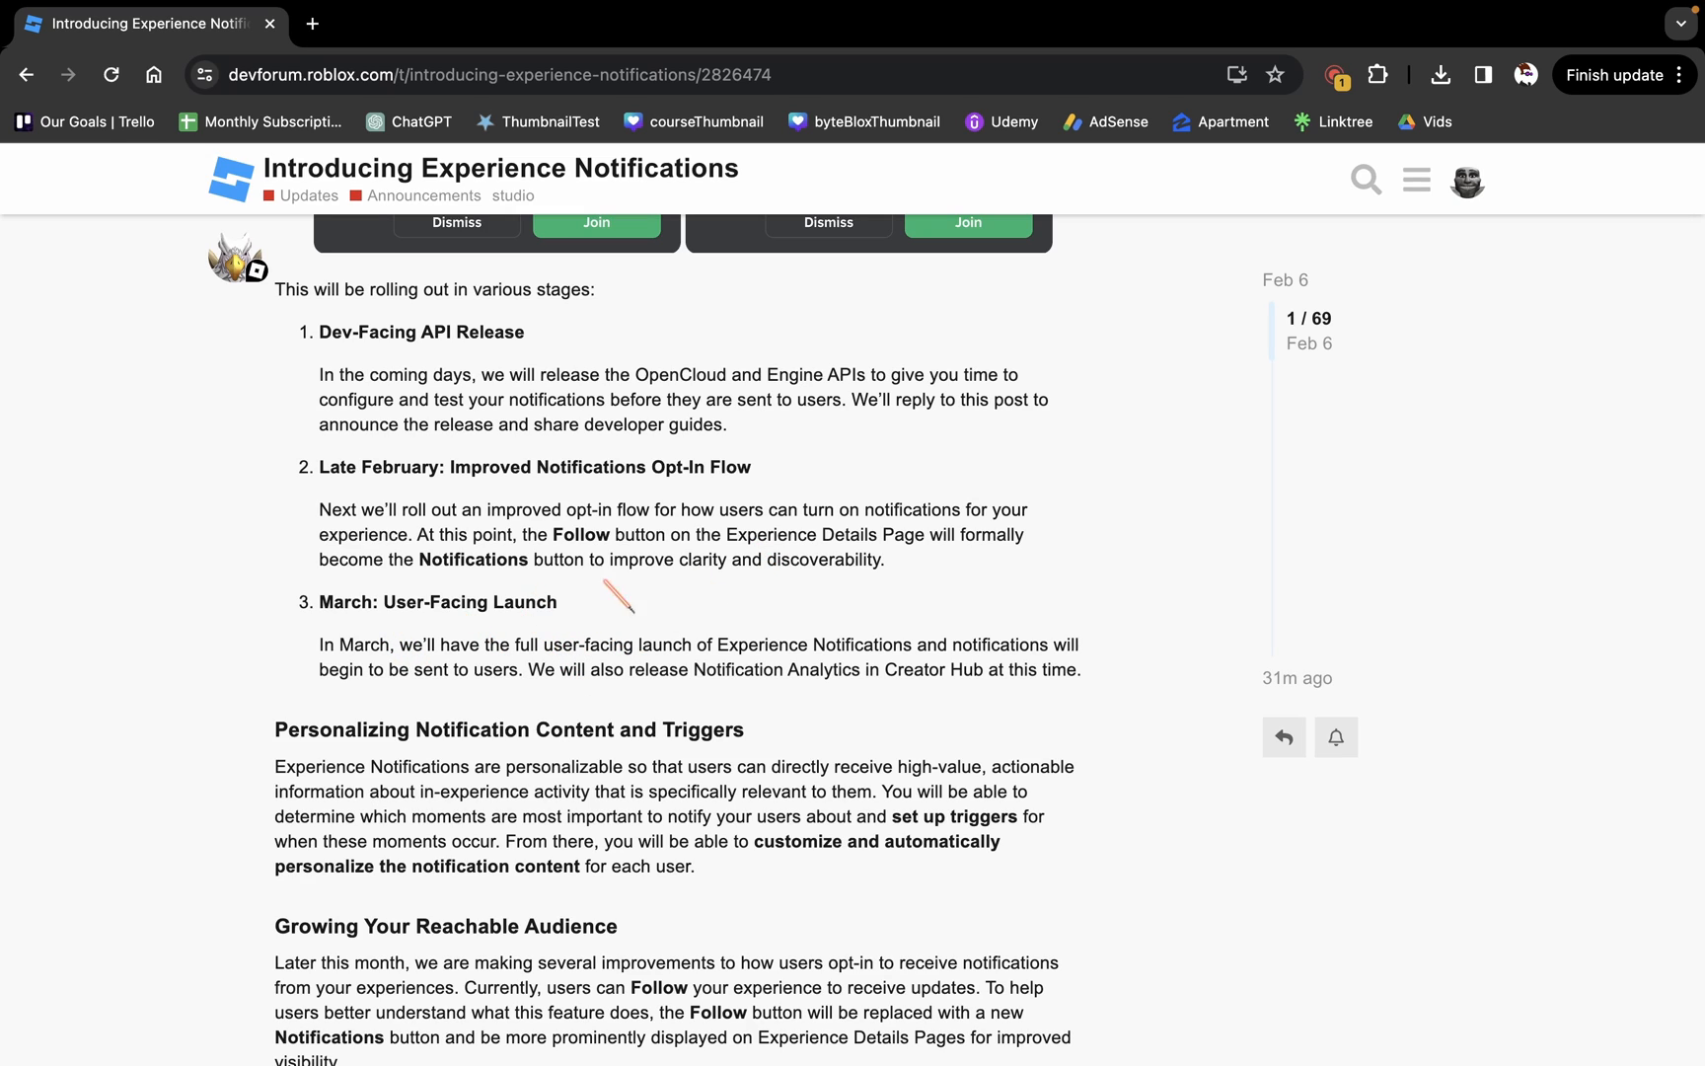
mouse_move(717, 683)
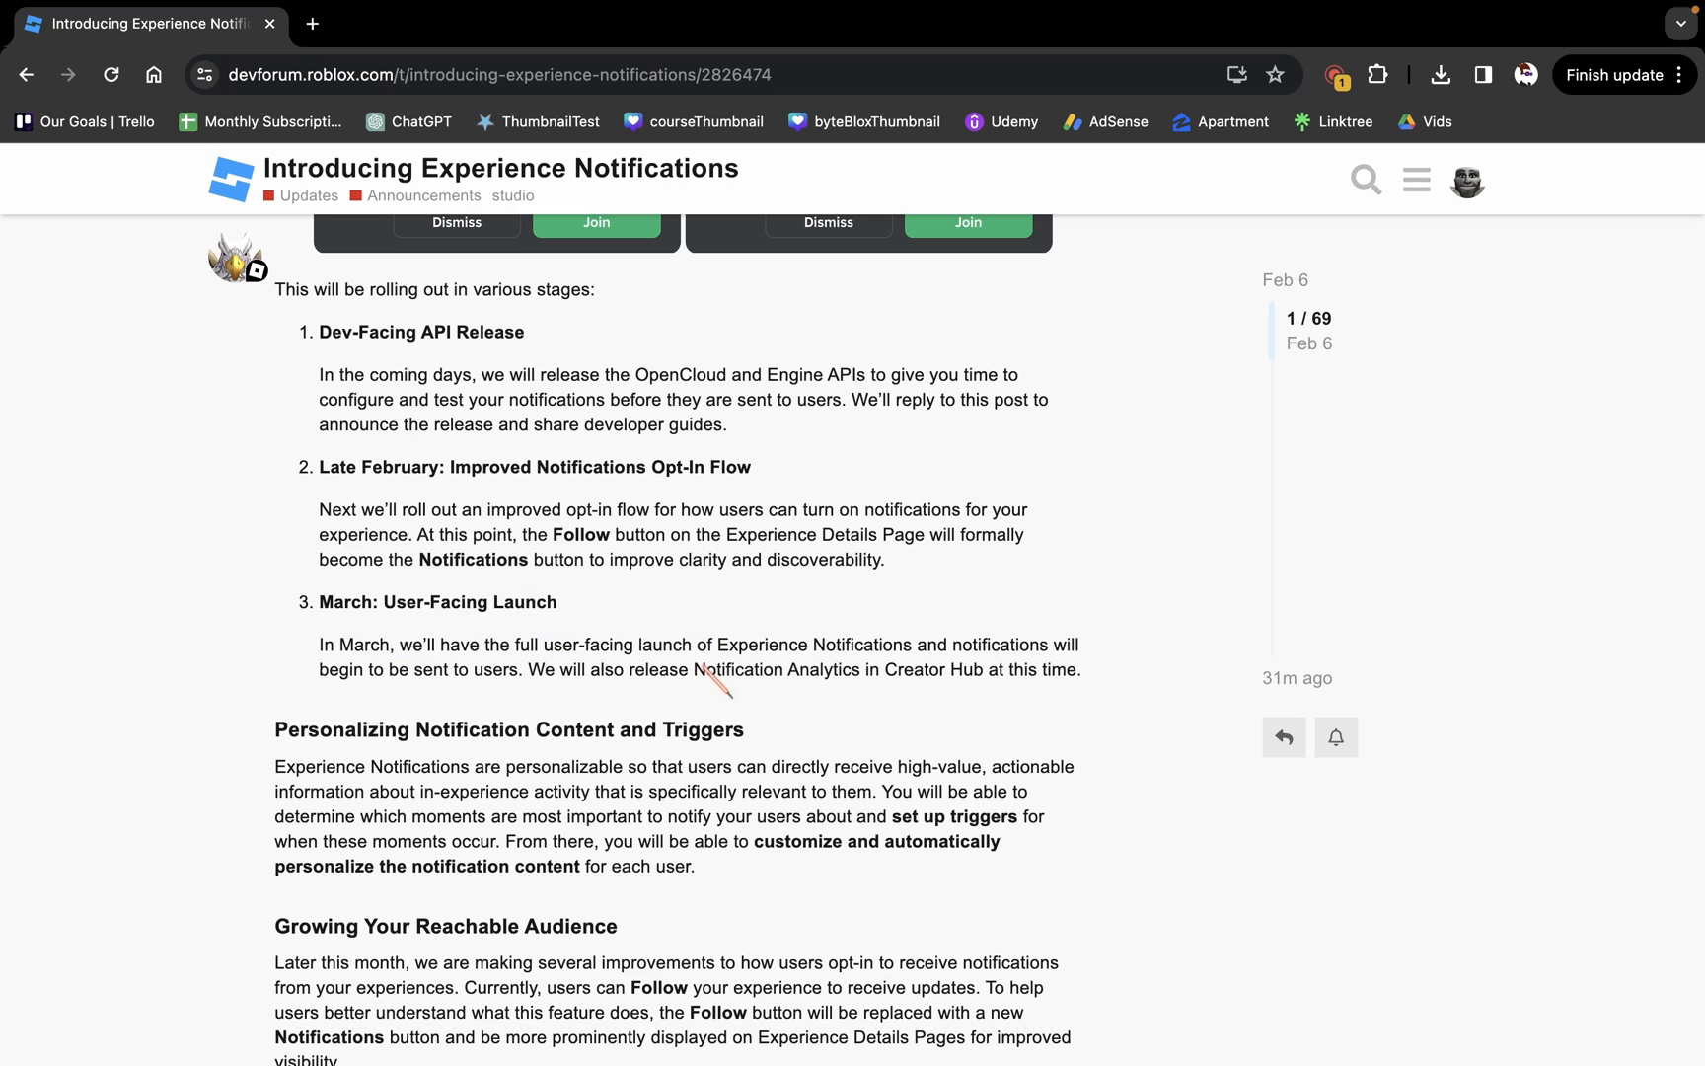
scroll("down", 3)
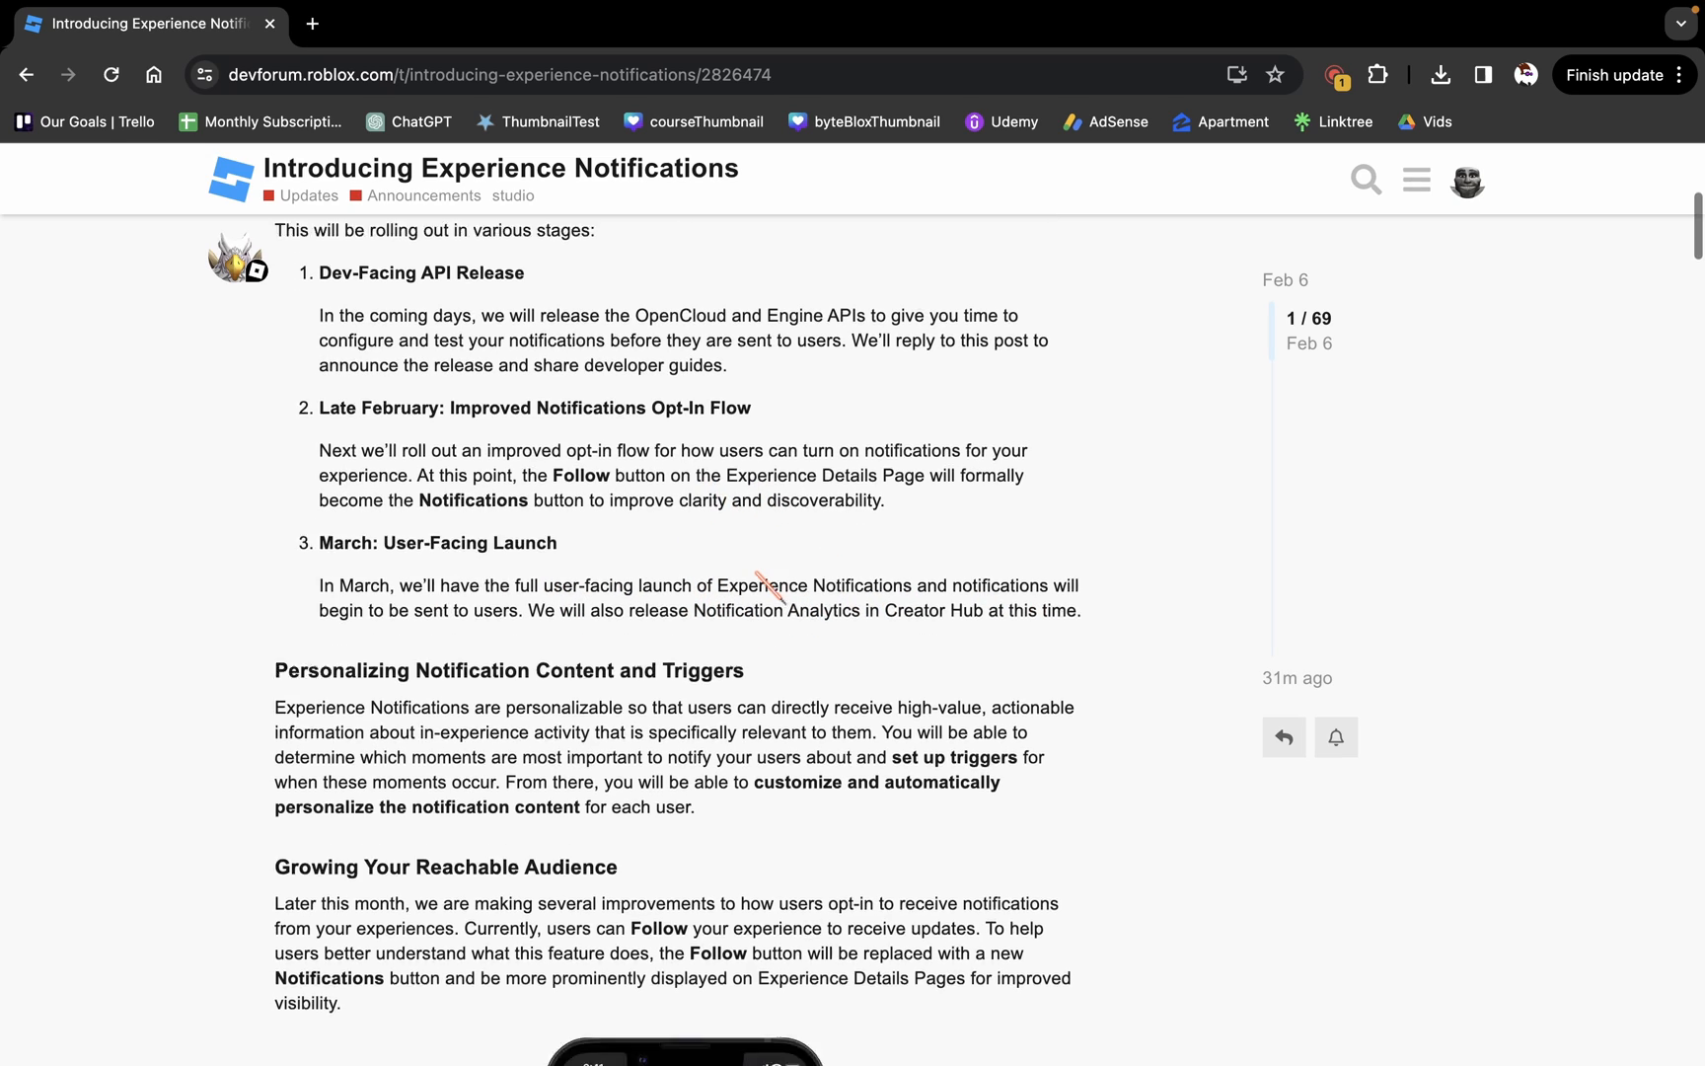
scroll("down", 3)
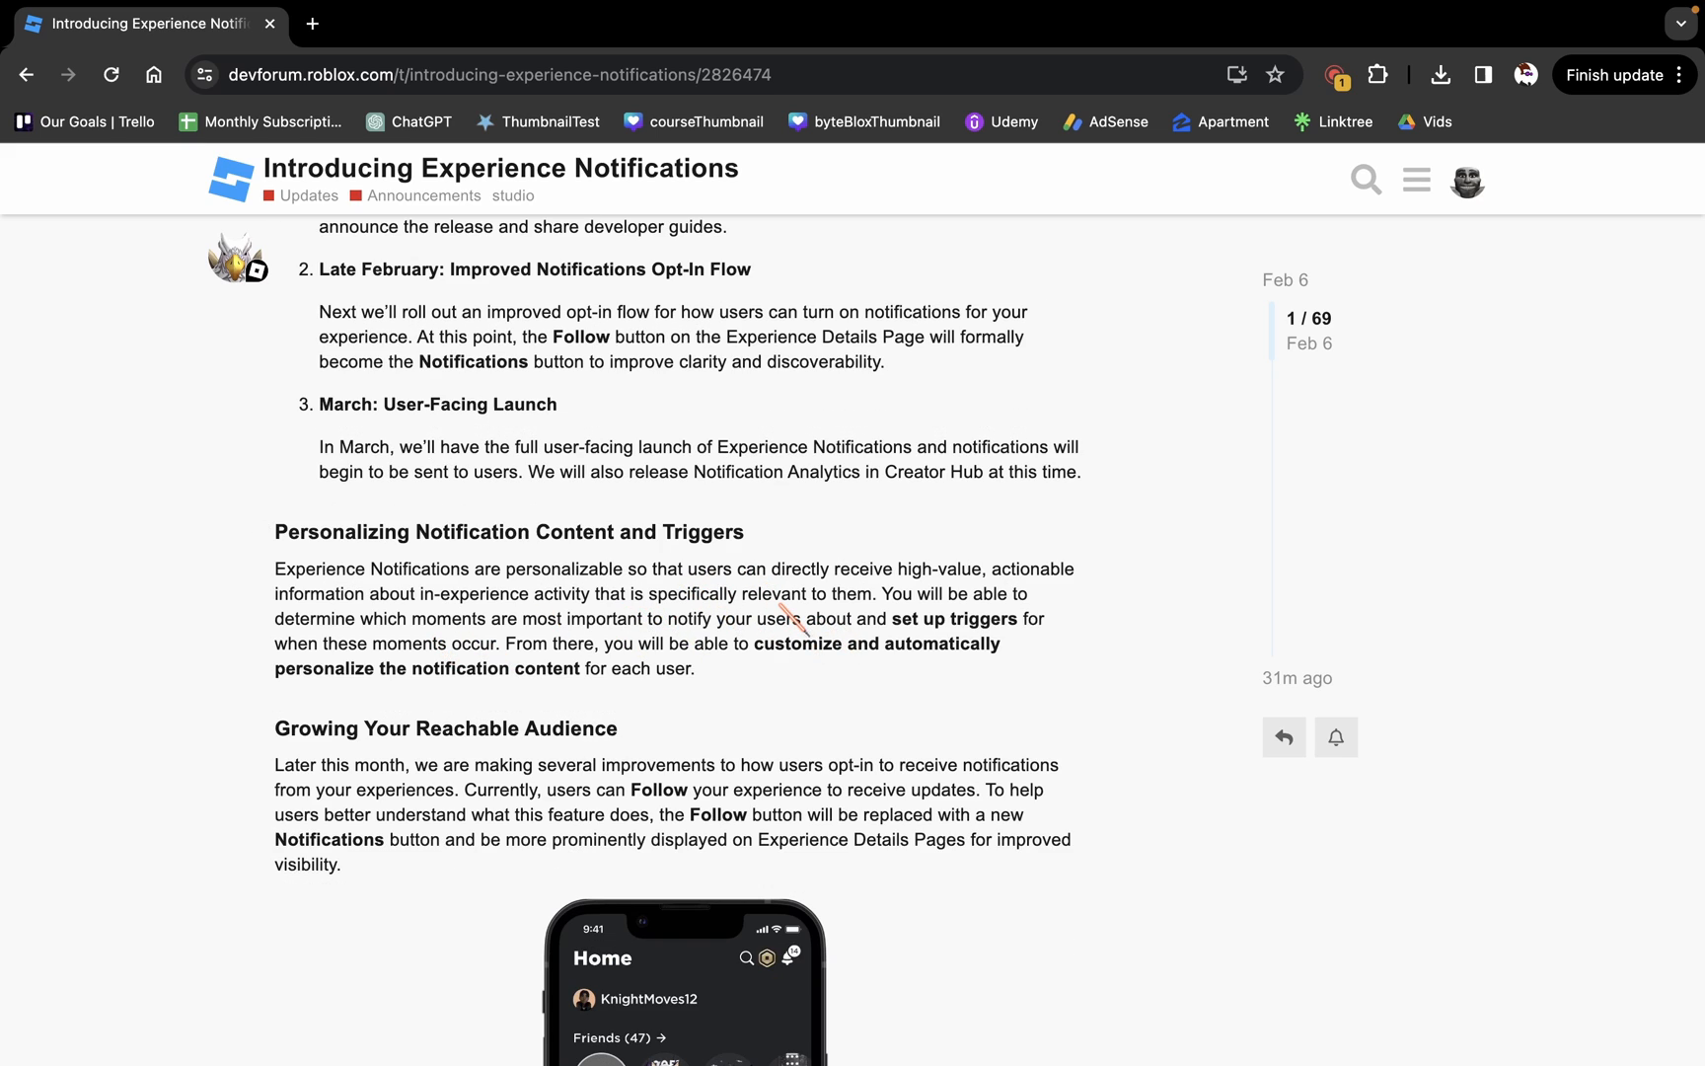
scroll("down", 3)
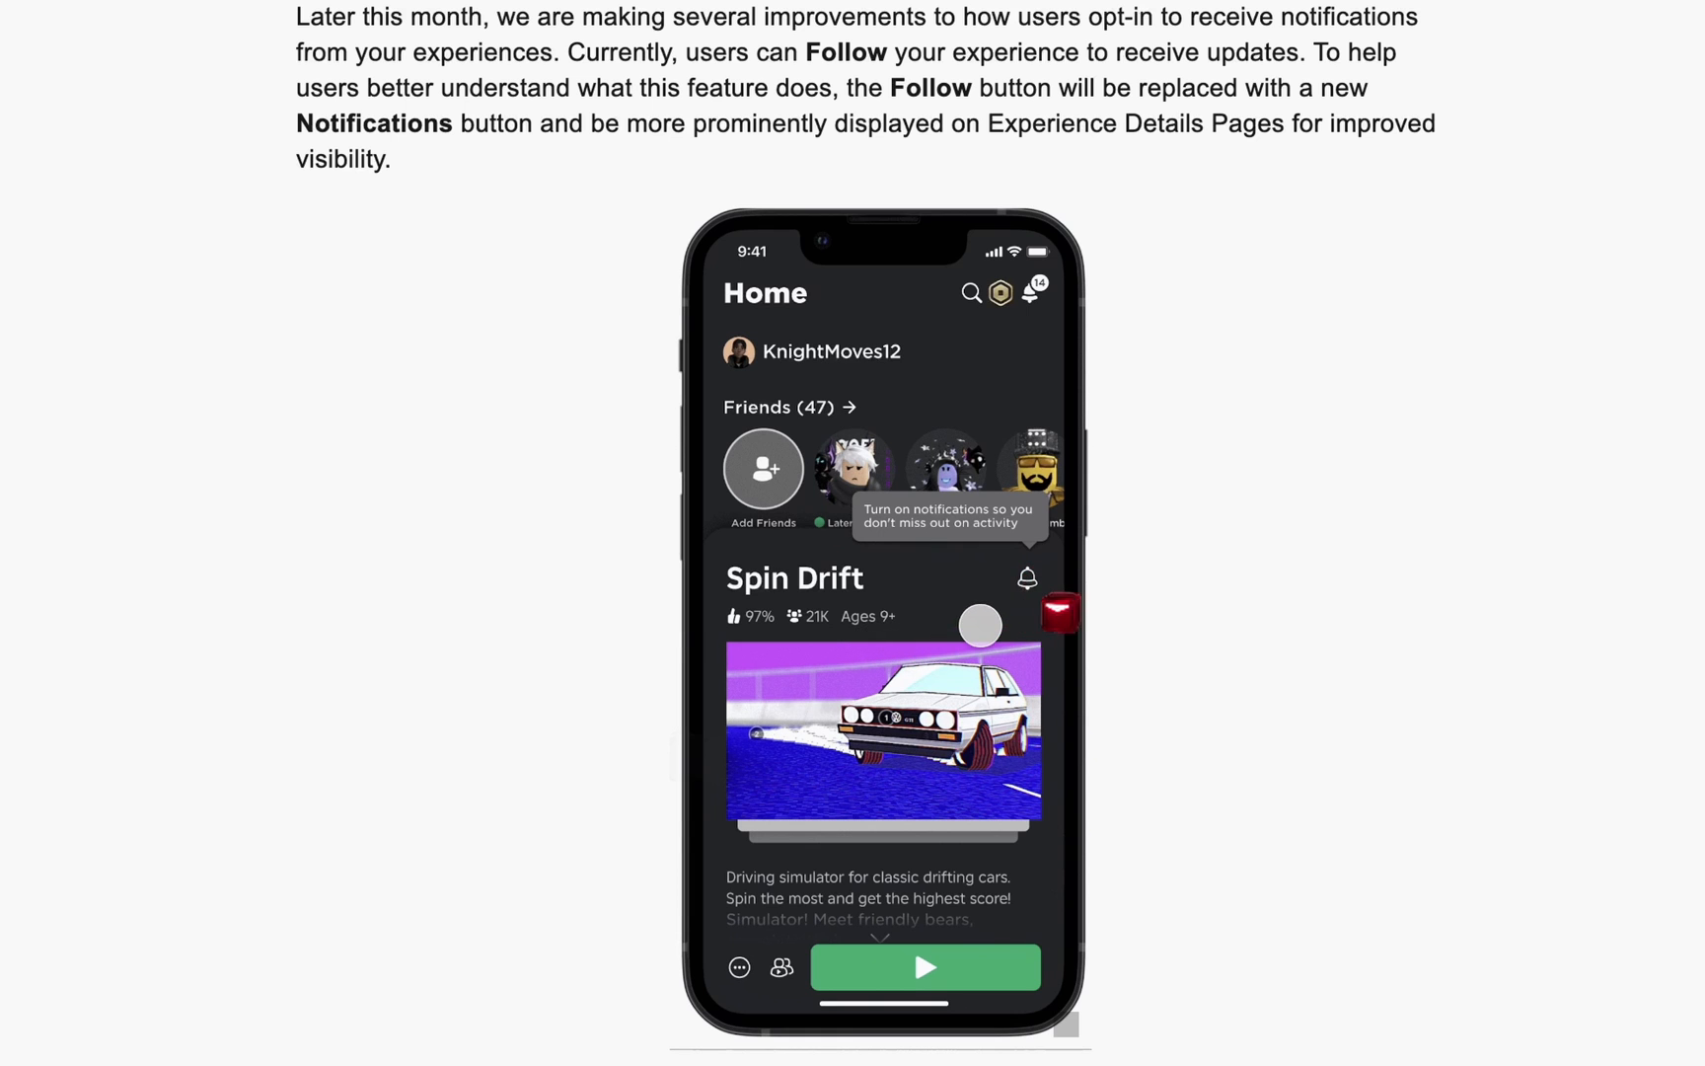
left_click(1025, 577)
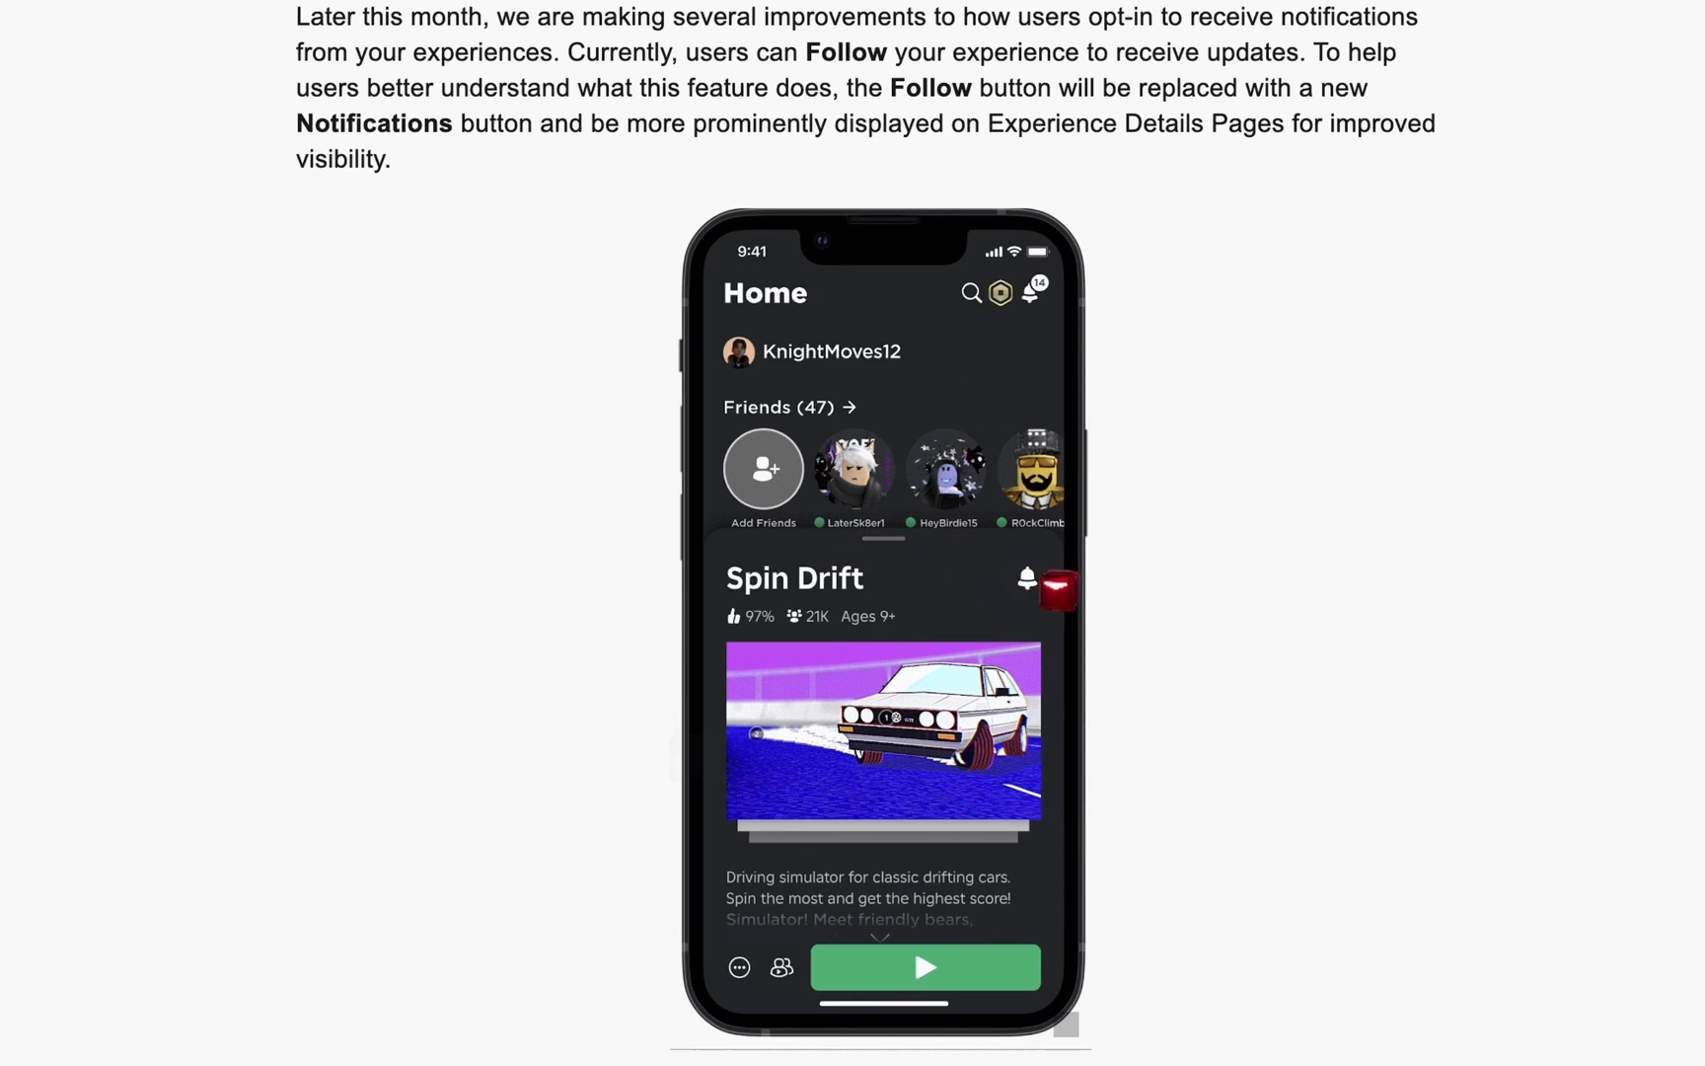
- Scroll to the My Settings screenshot and highlight lines of the Lua API paragraph
scroll("down", 3)
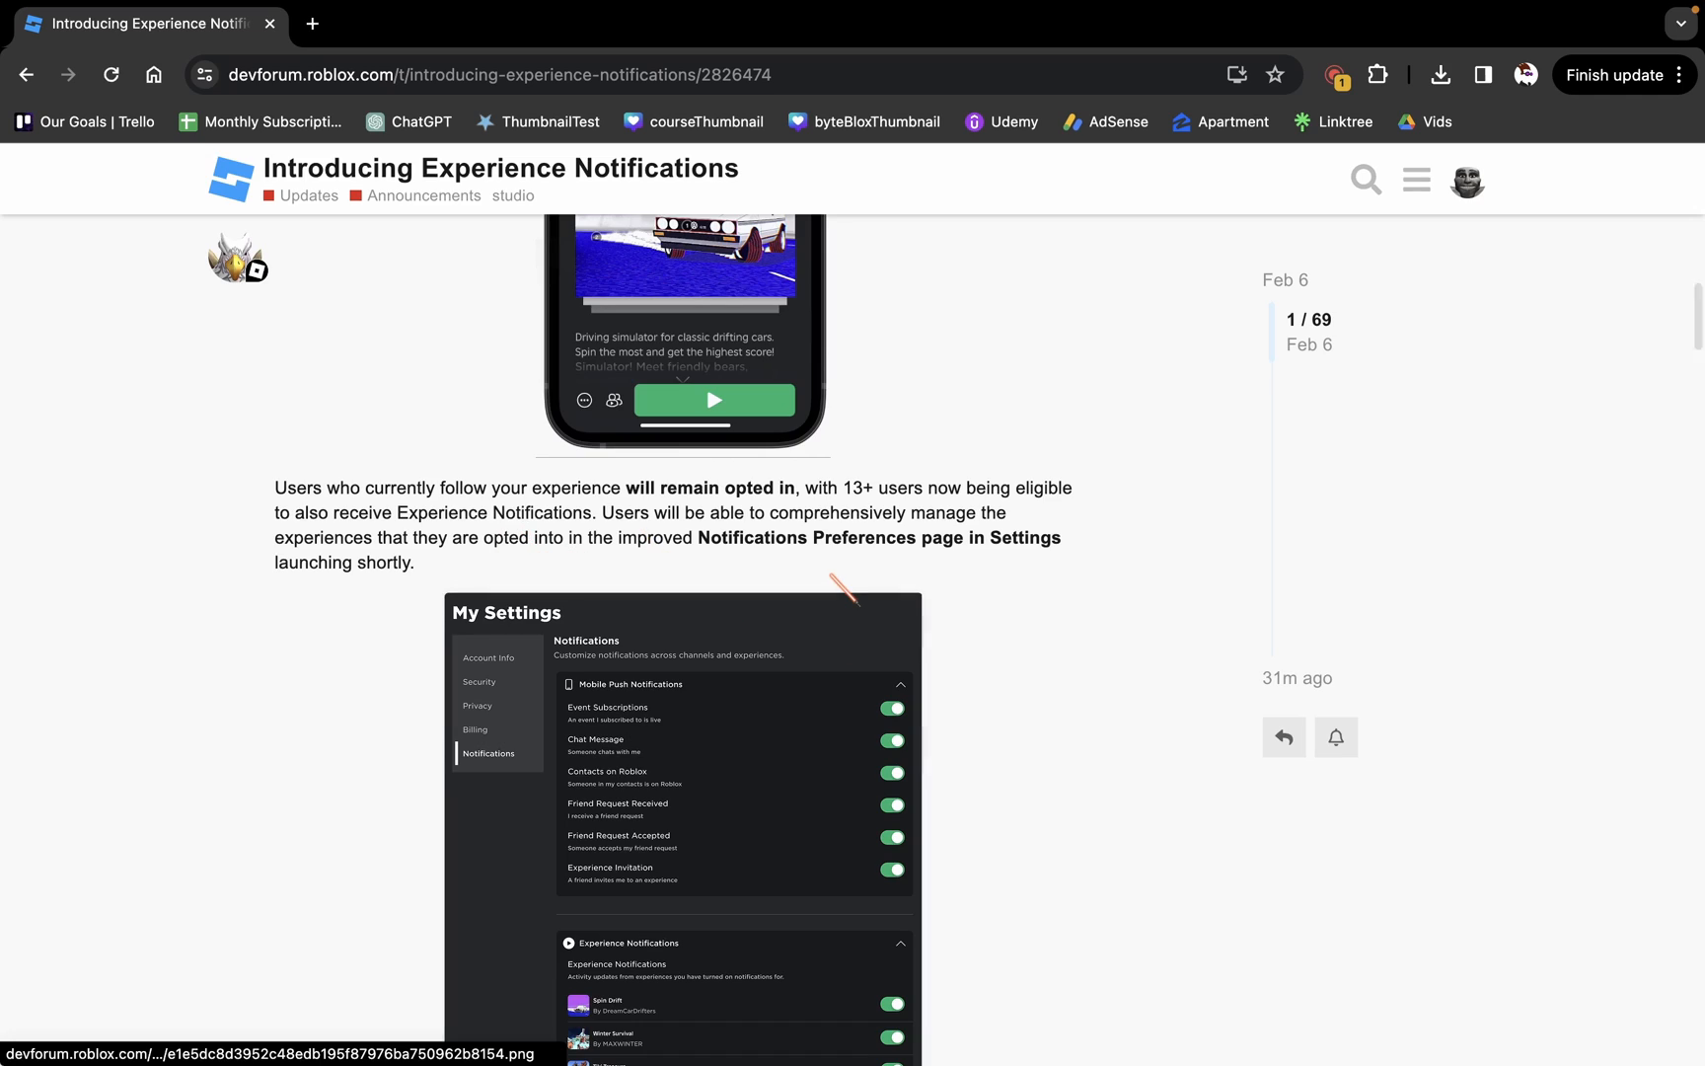
scroll("down", 3)
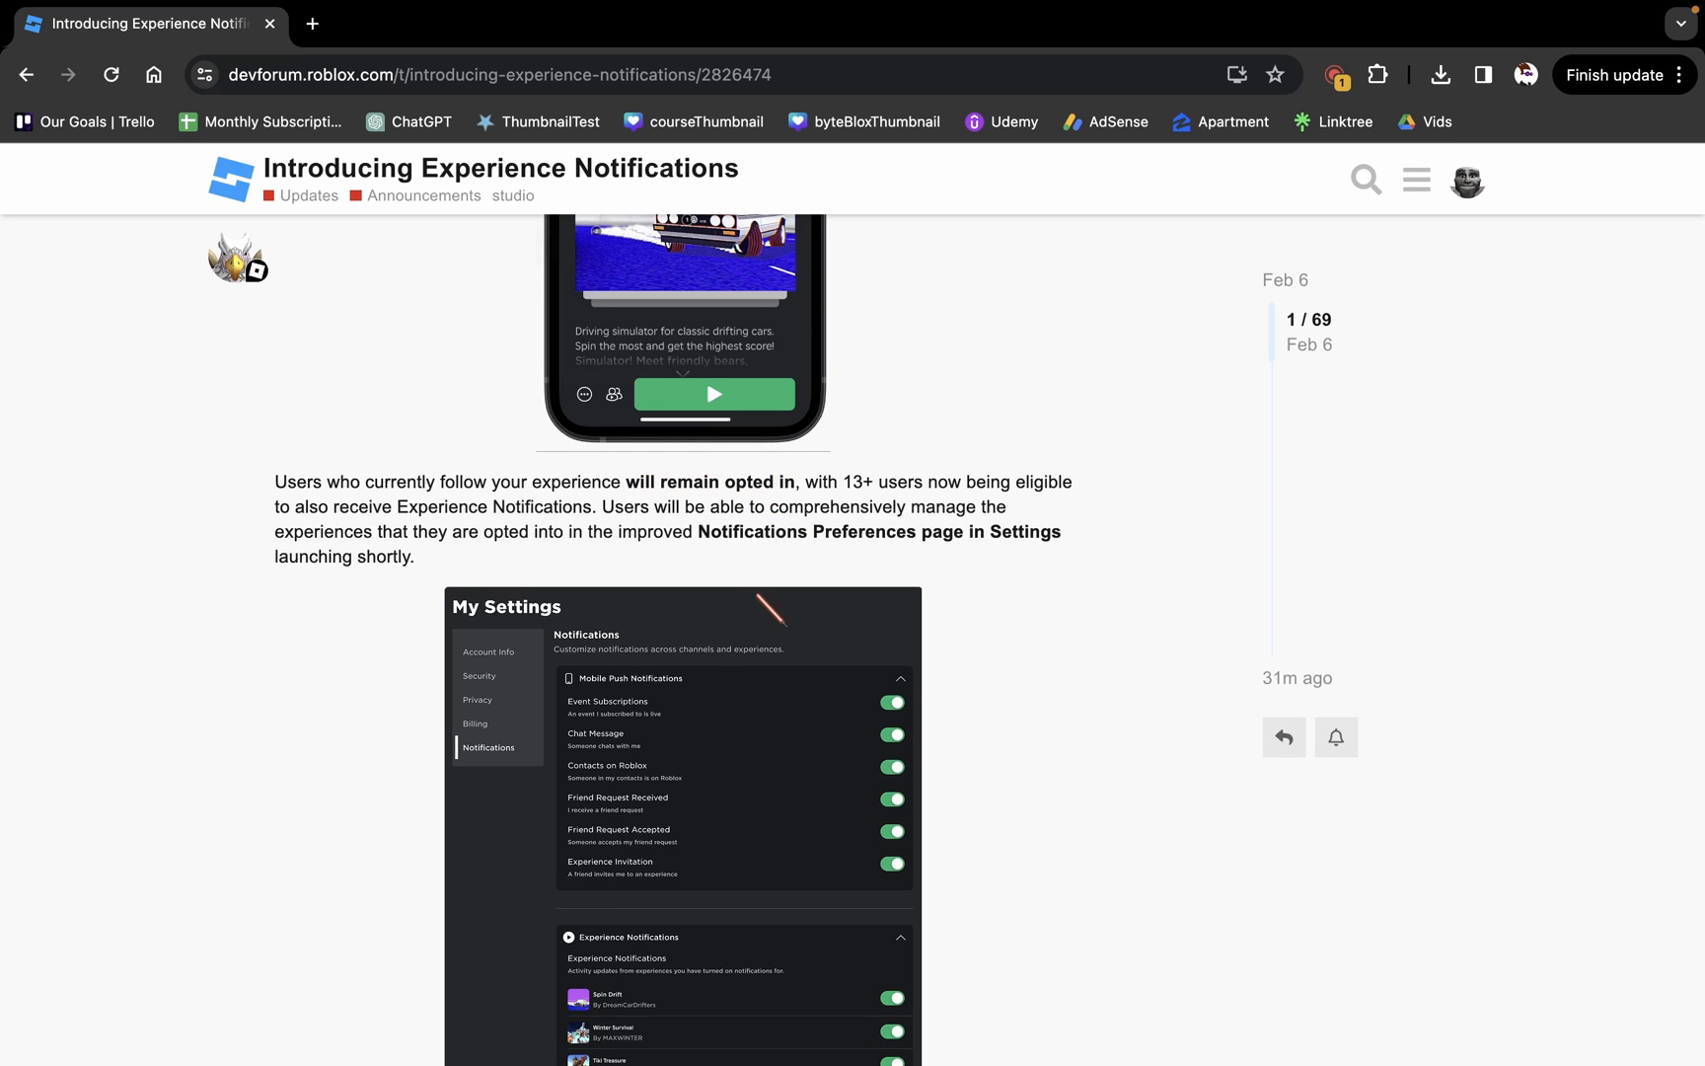
scroll("down", 3)
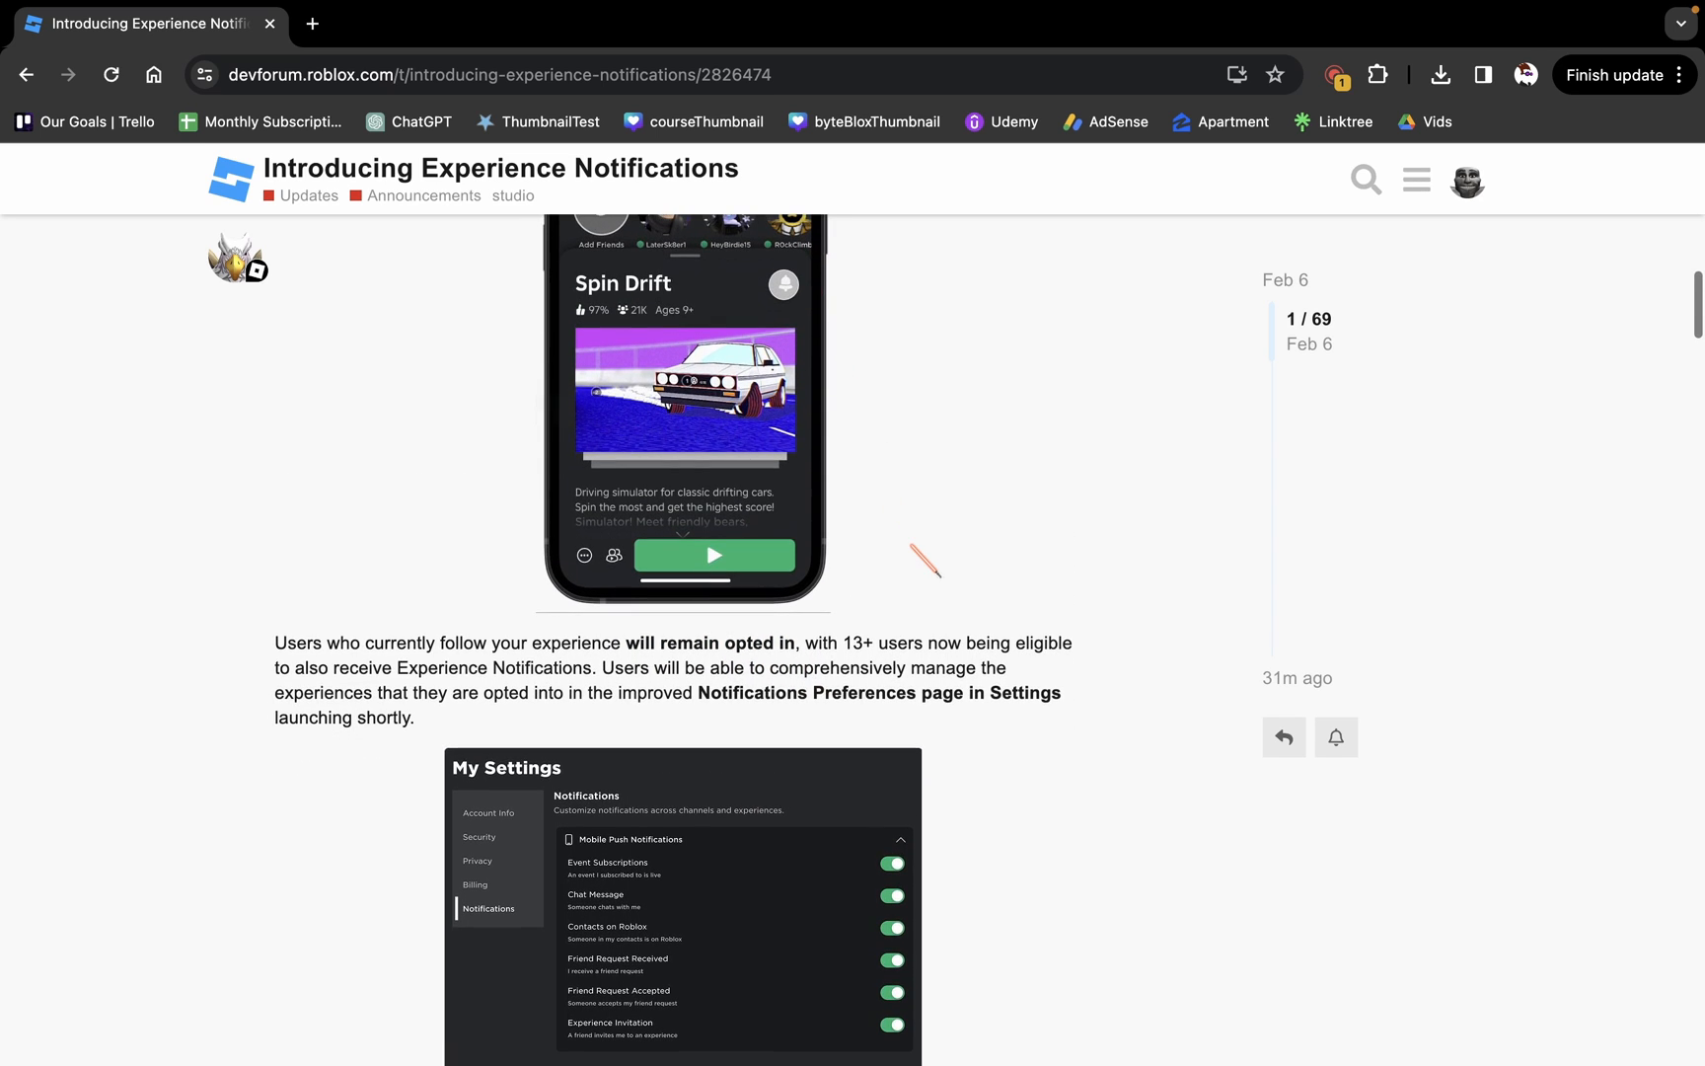
scroll("down", 3)
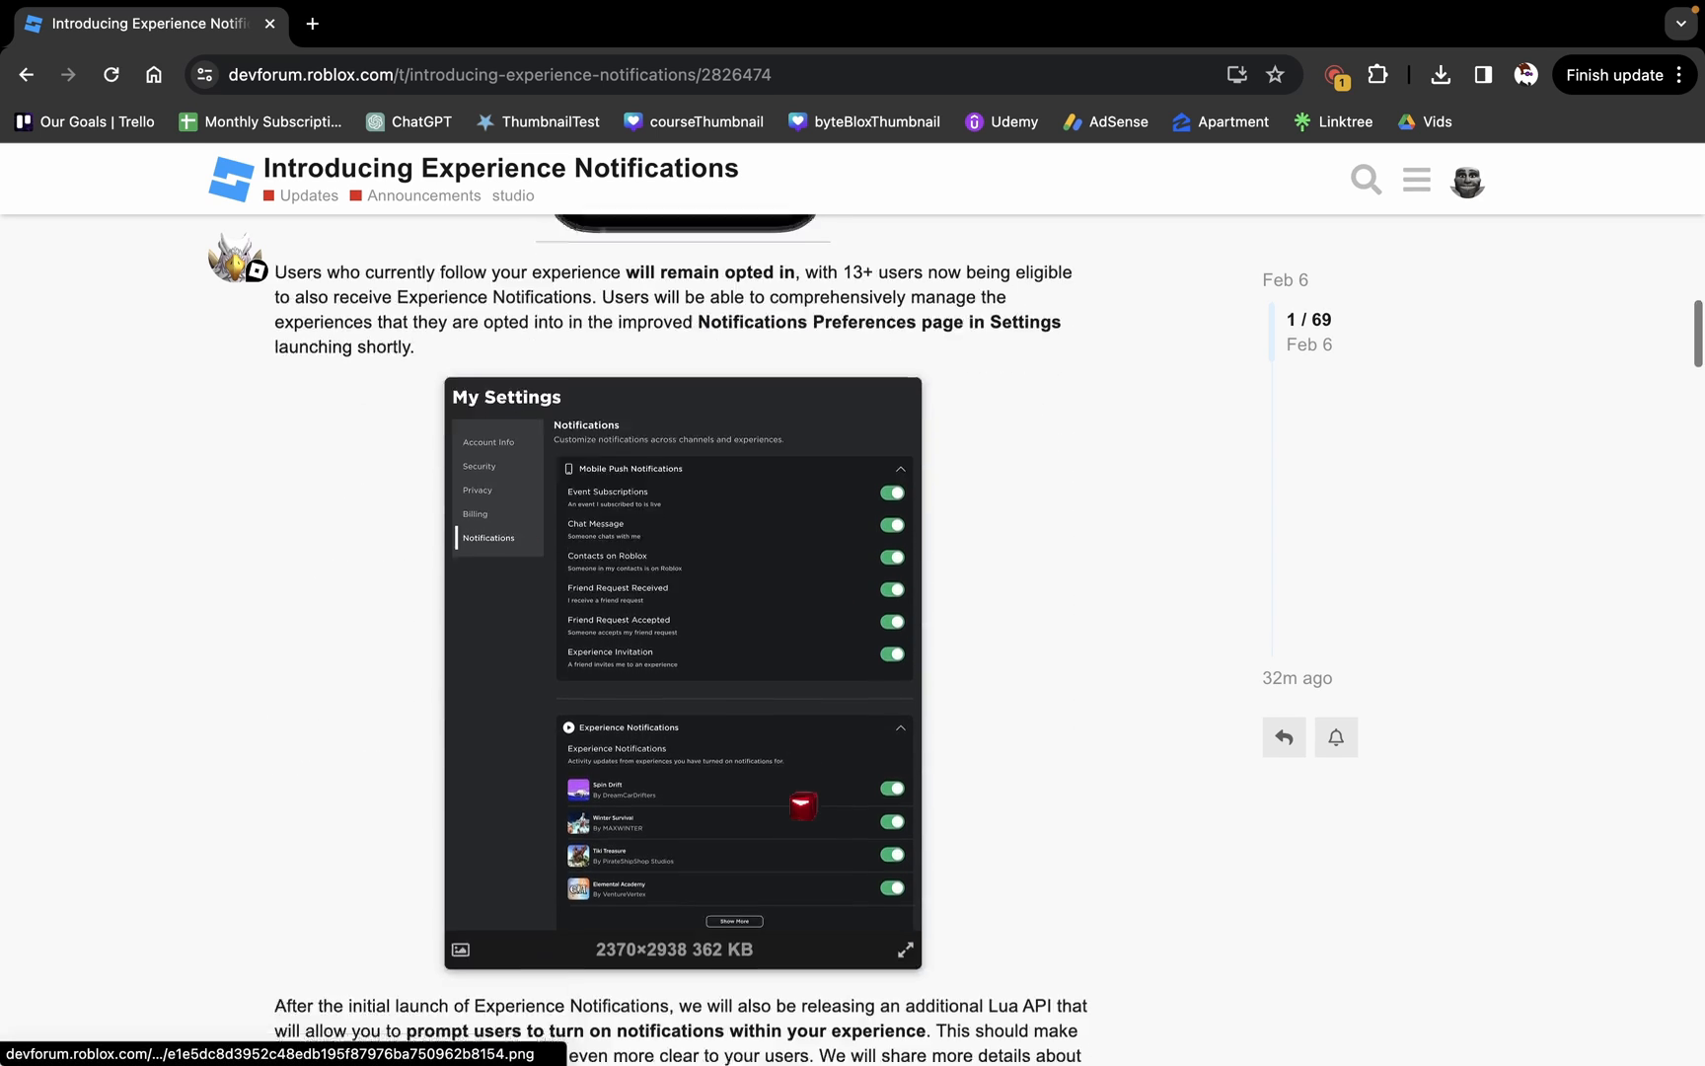
scroll("down", 3)
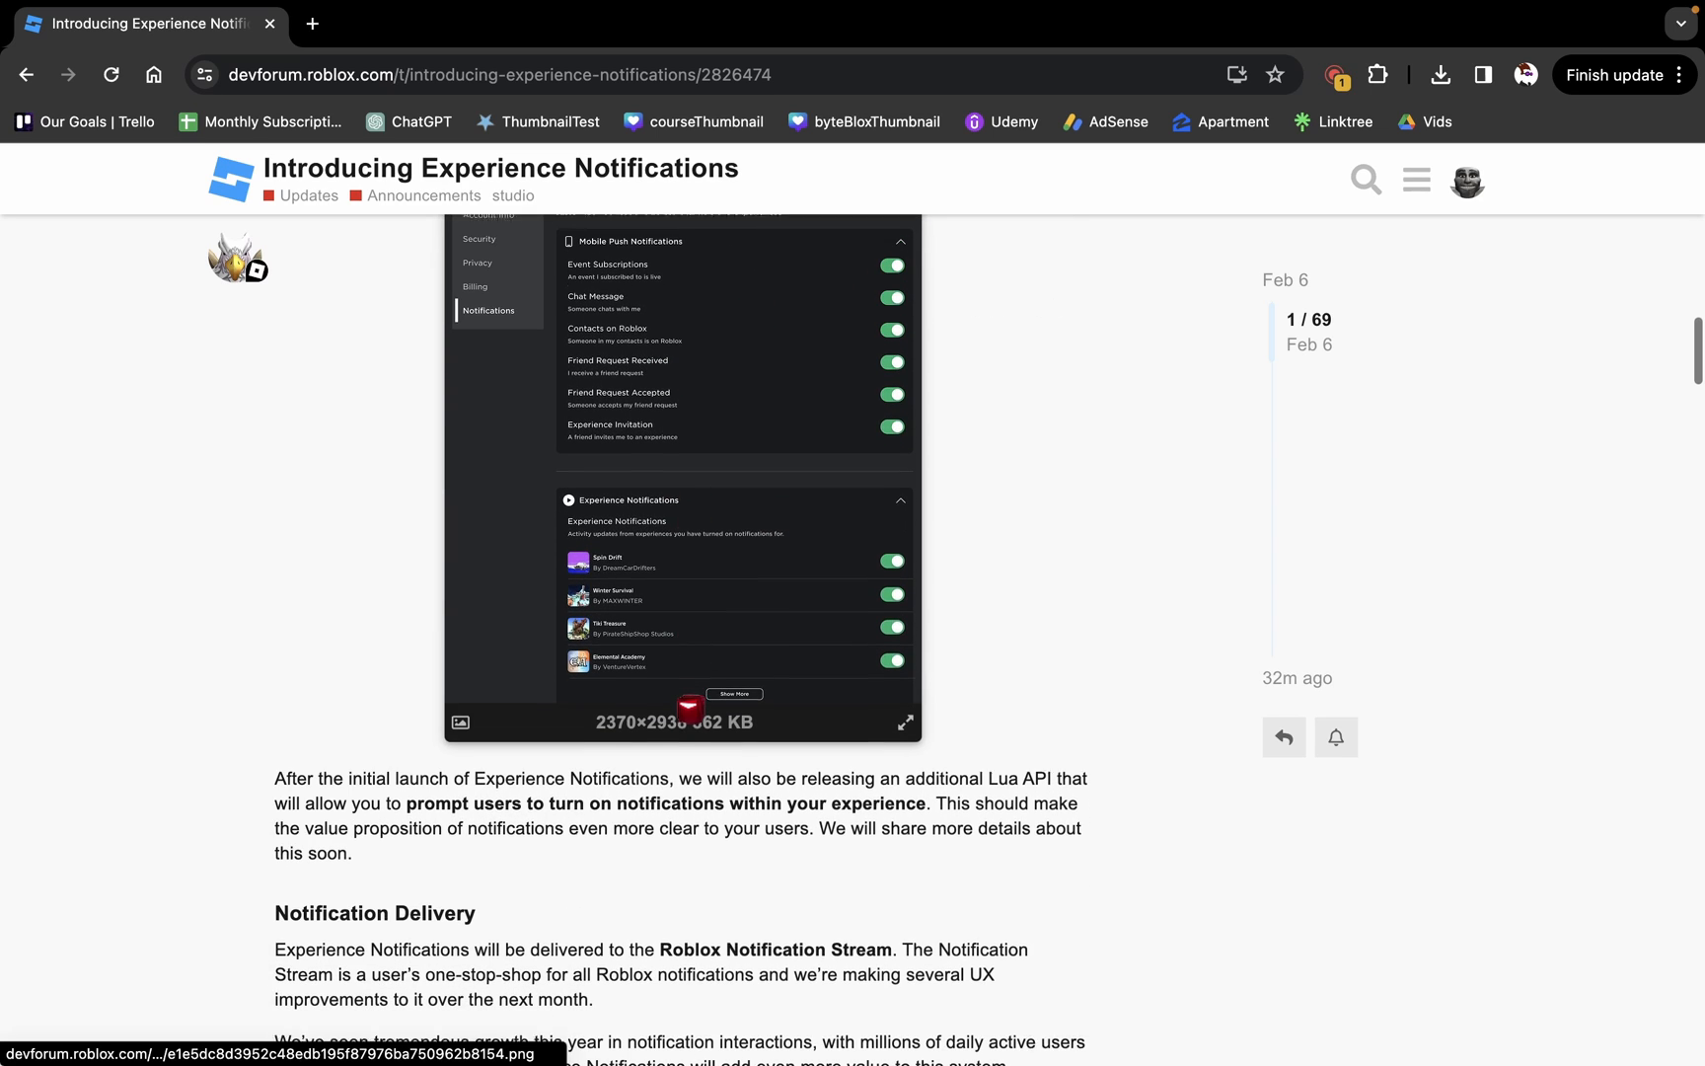
scroll("down", 3)
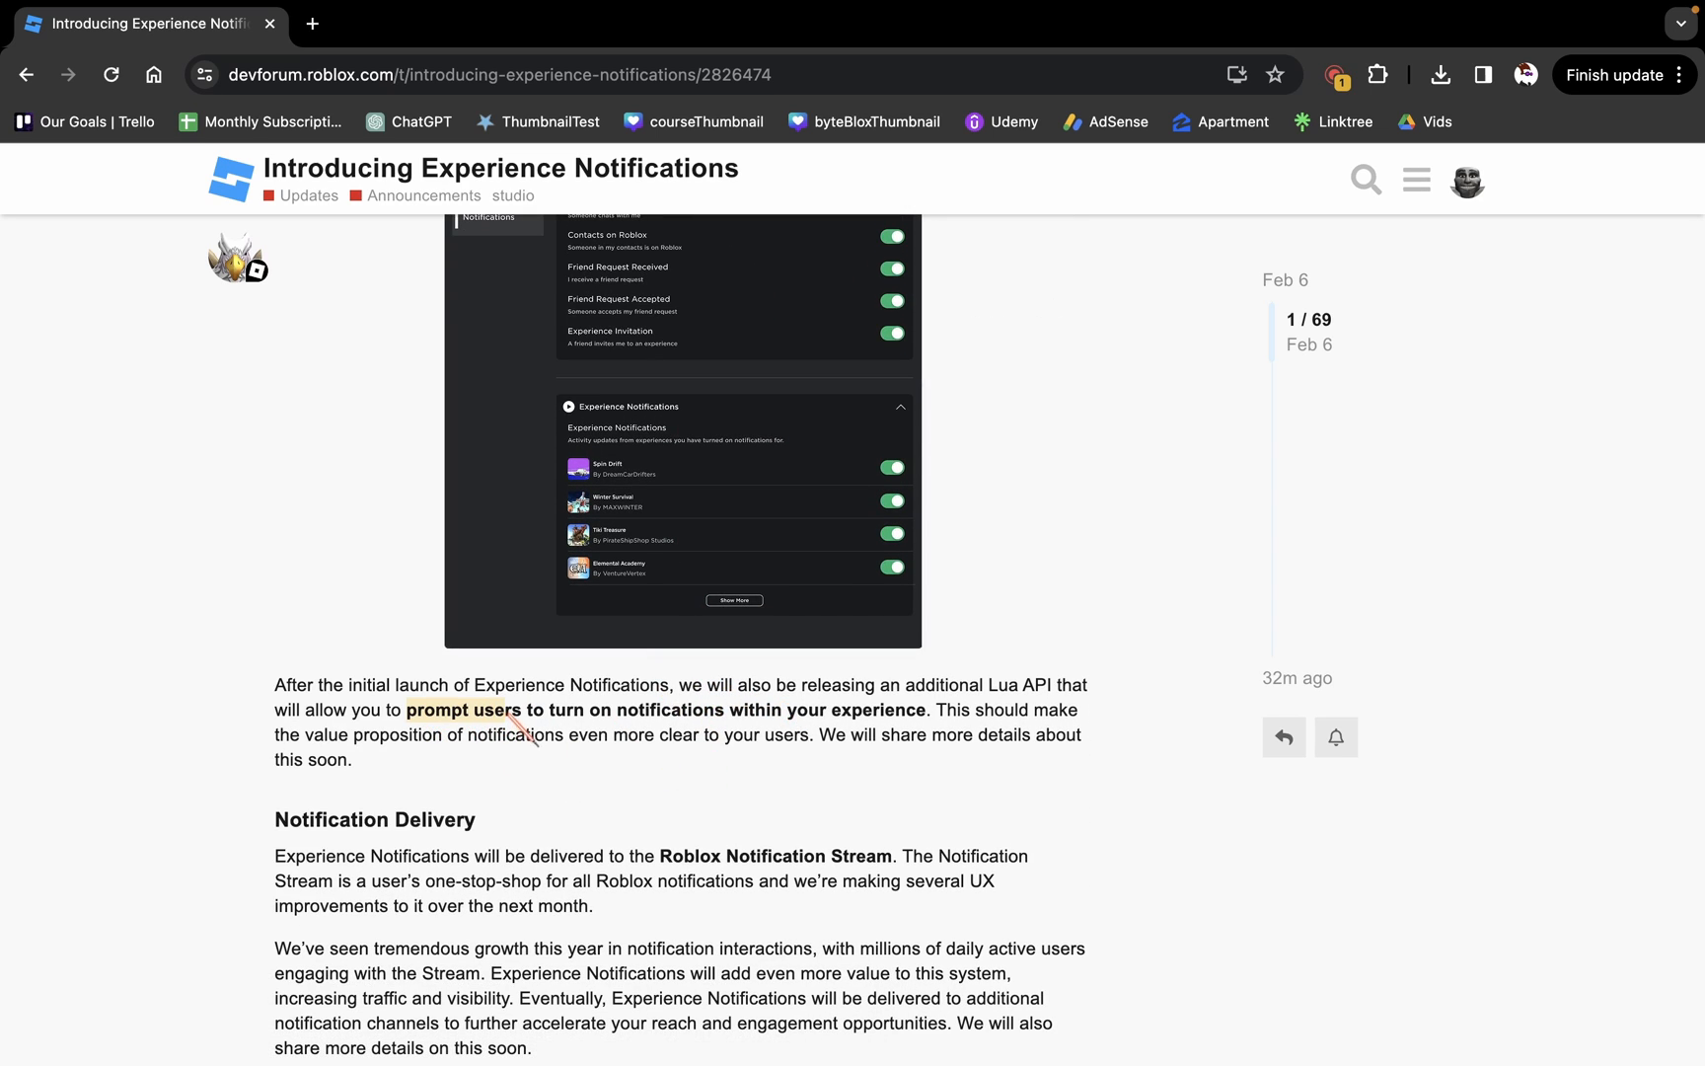
left_click_drag(440, 709, 930, 710)
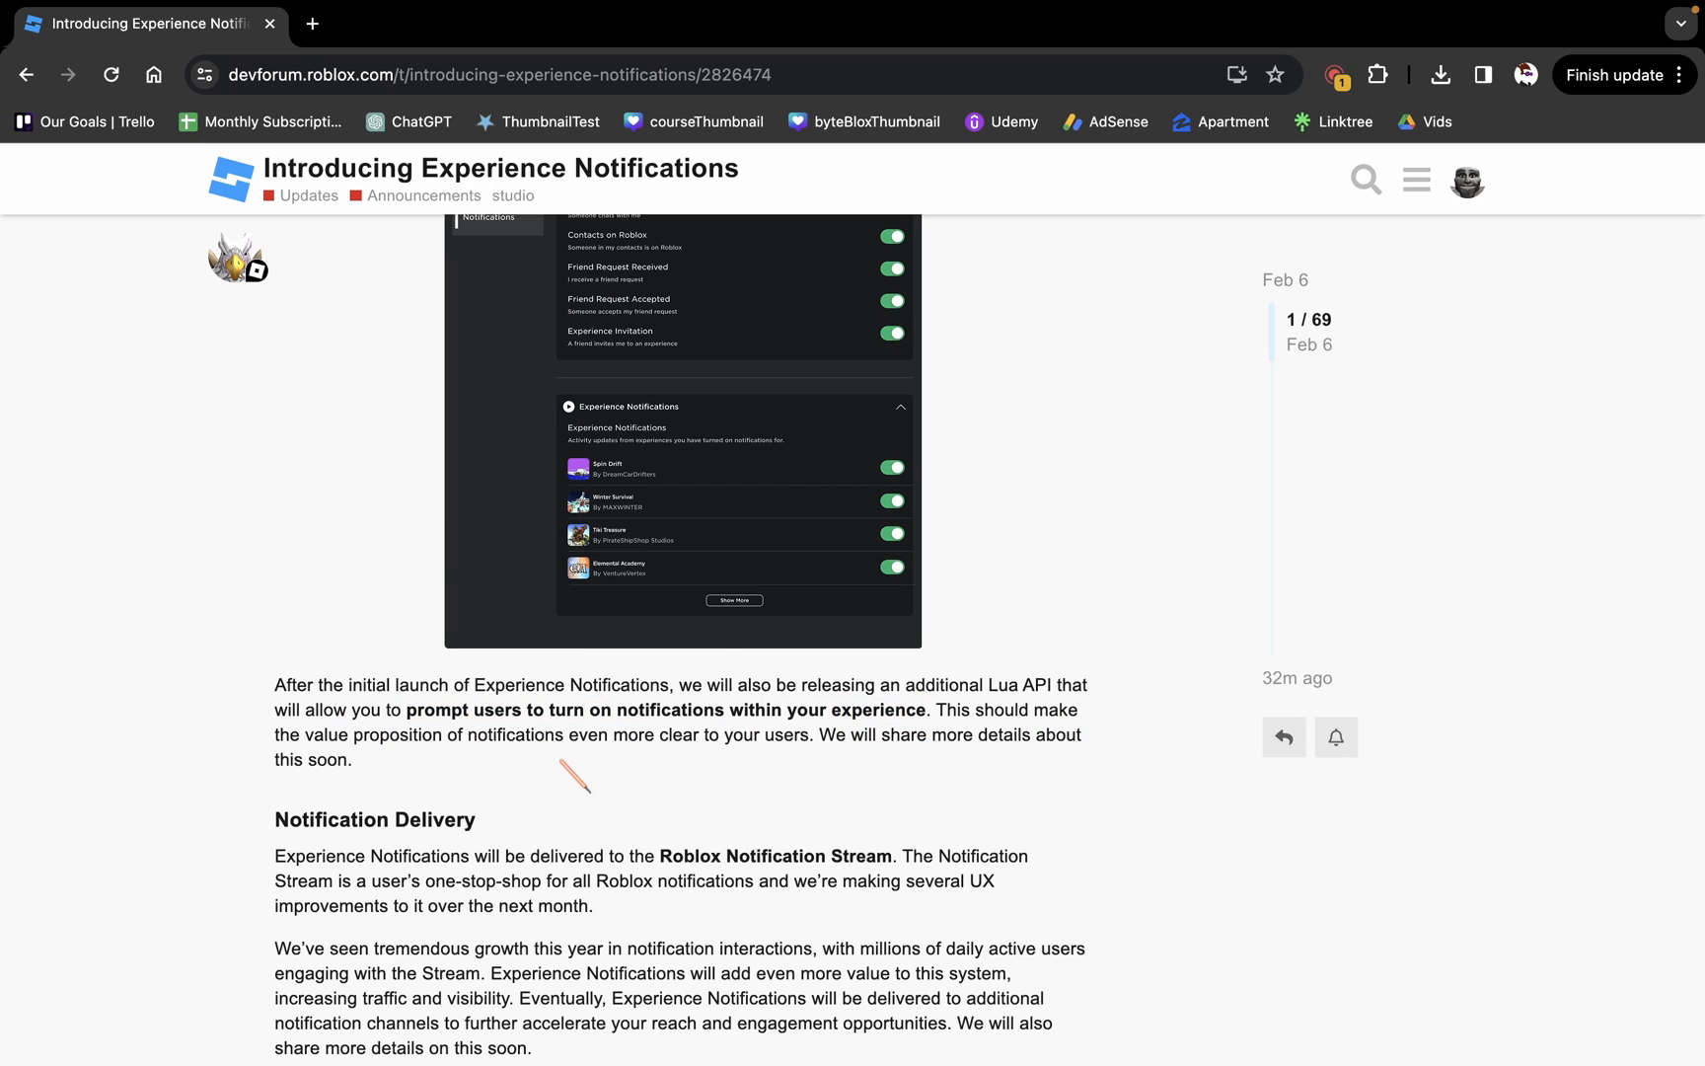
mouse_move(782, 772)
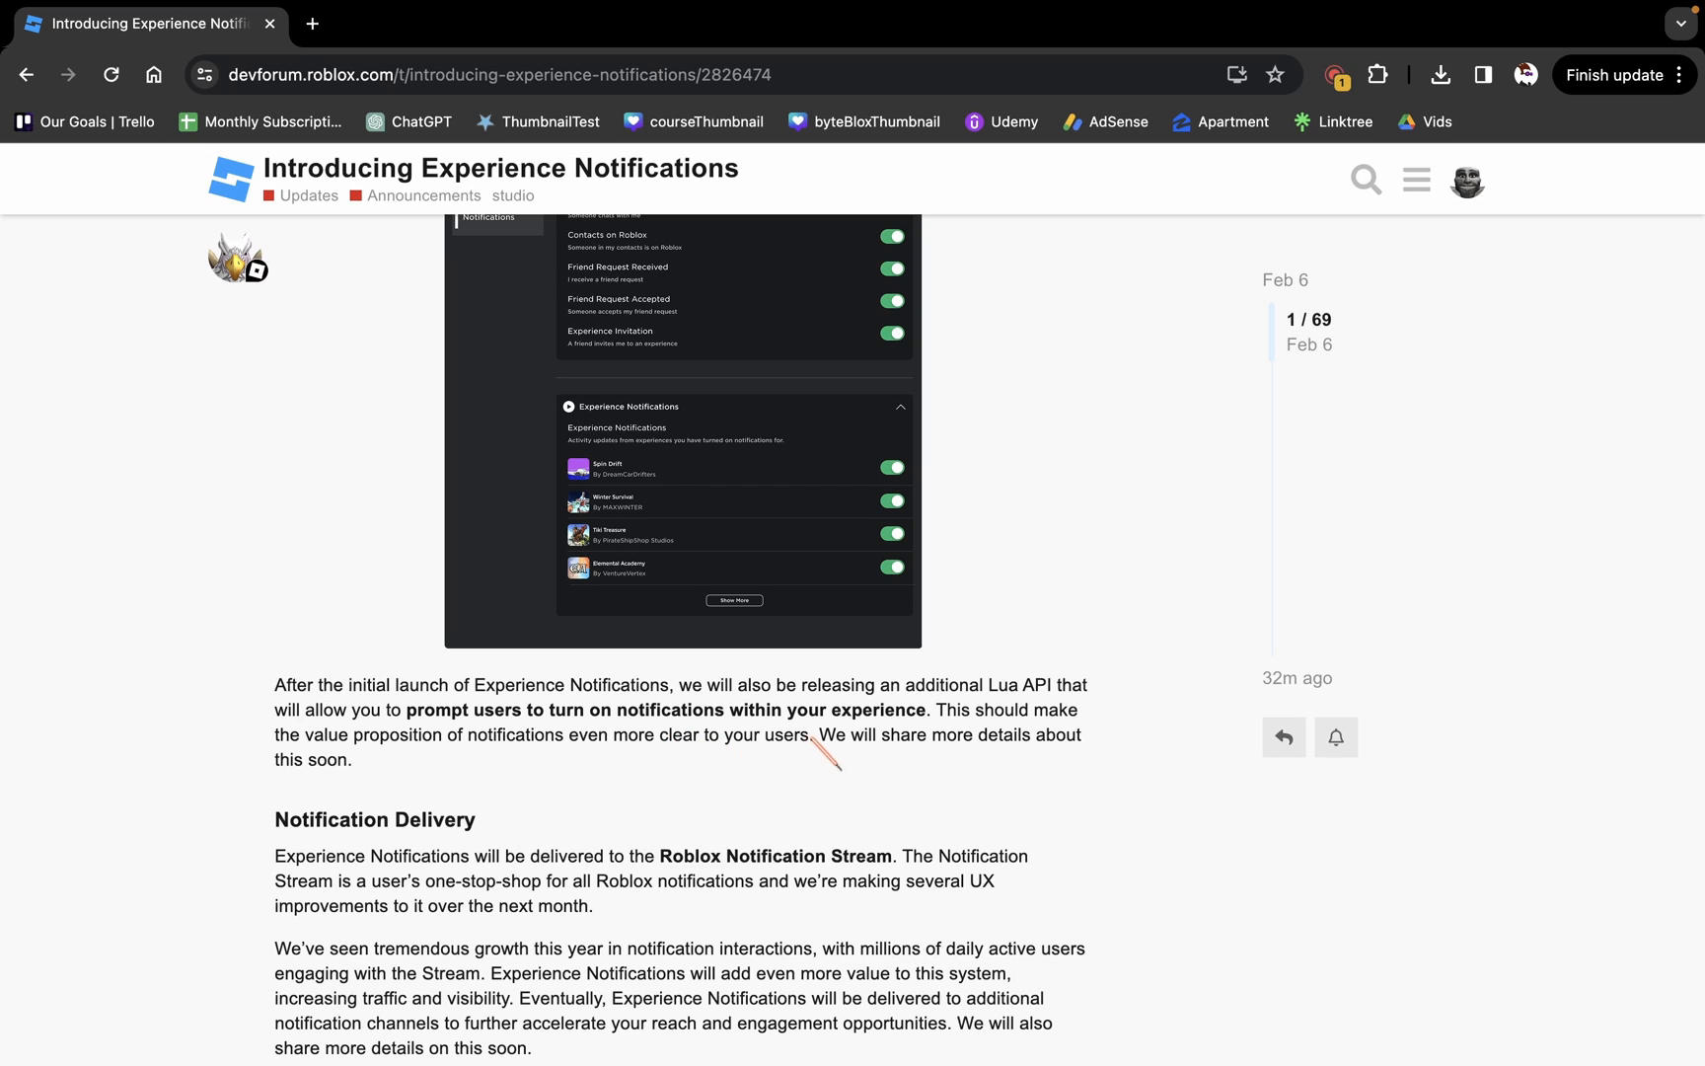
mouse_move(775, 799)
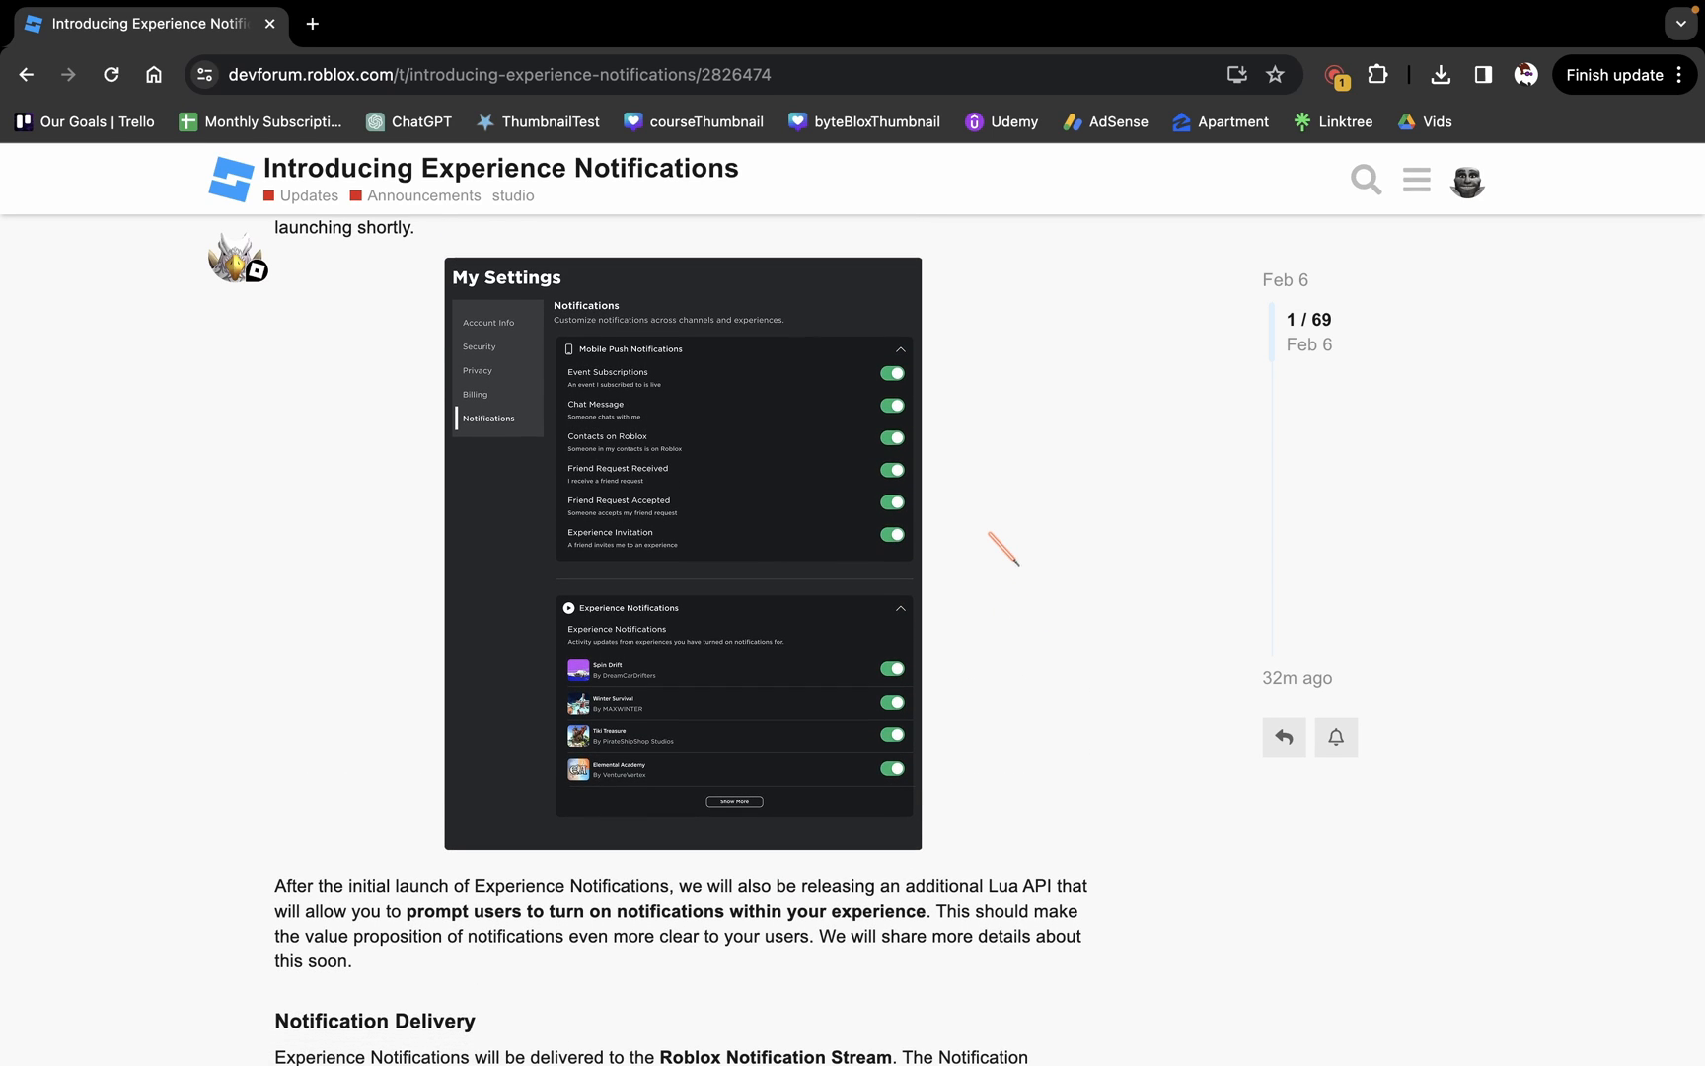
scroll("down", 3)
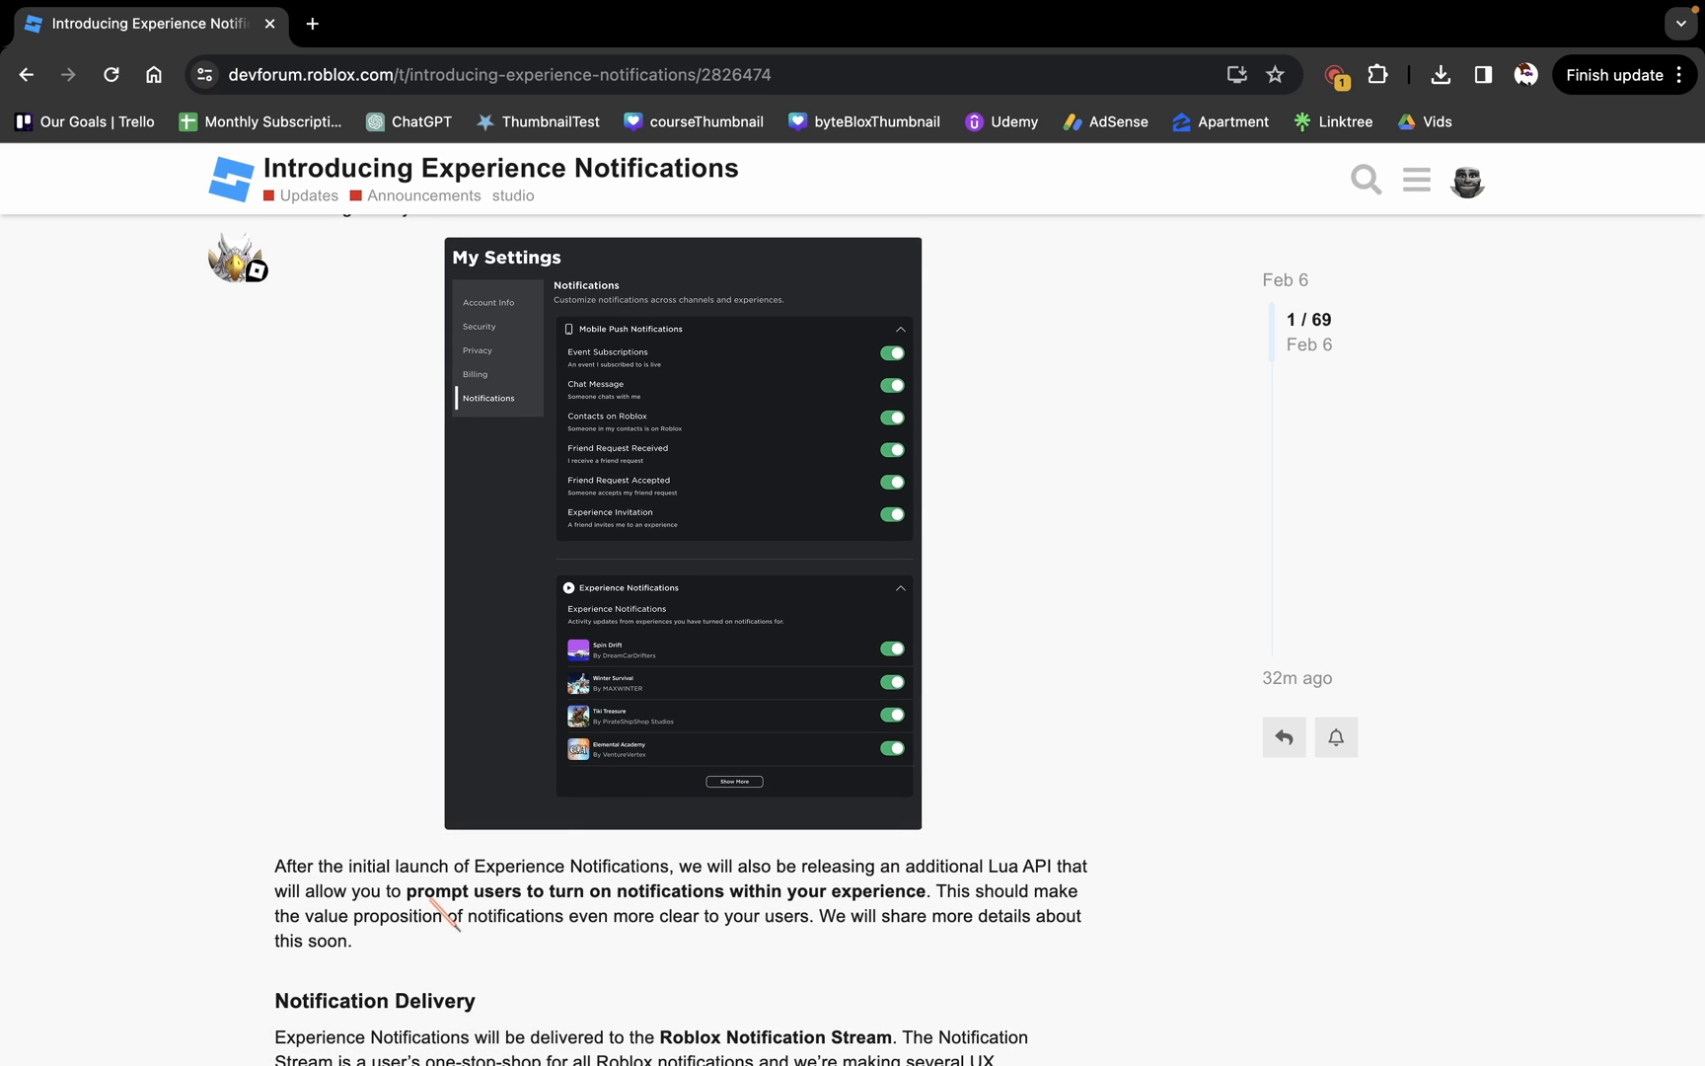
left_click_drag(411, 891, 927, 891)
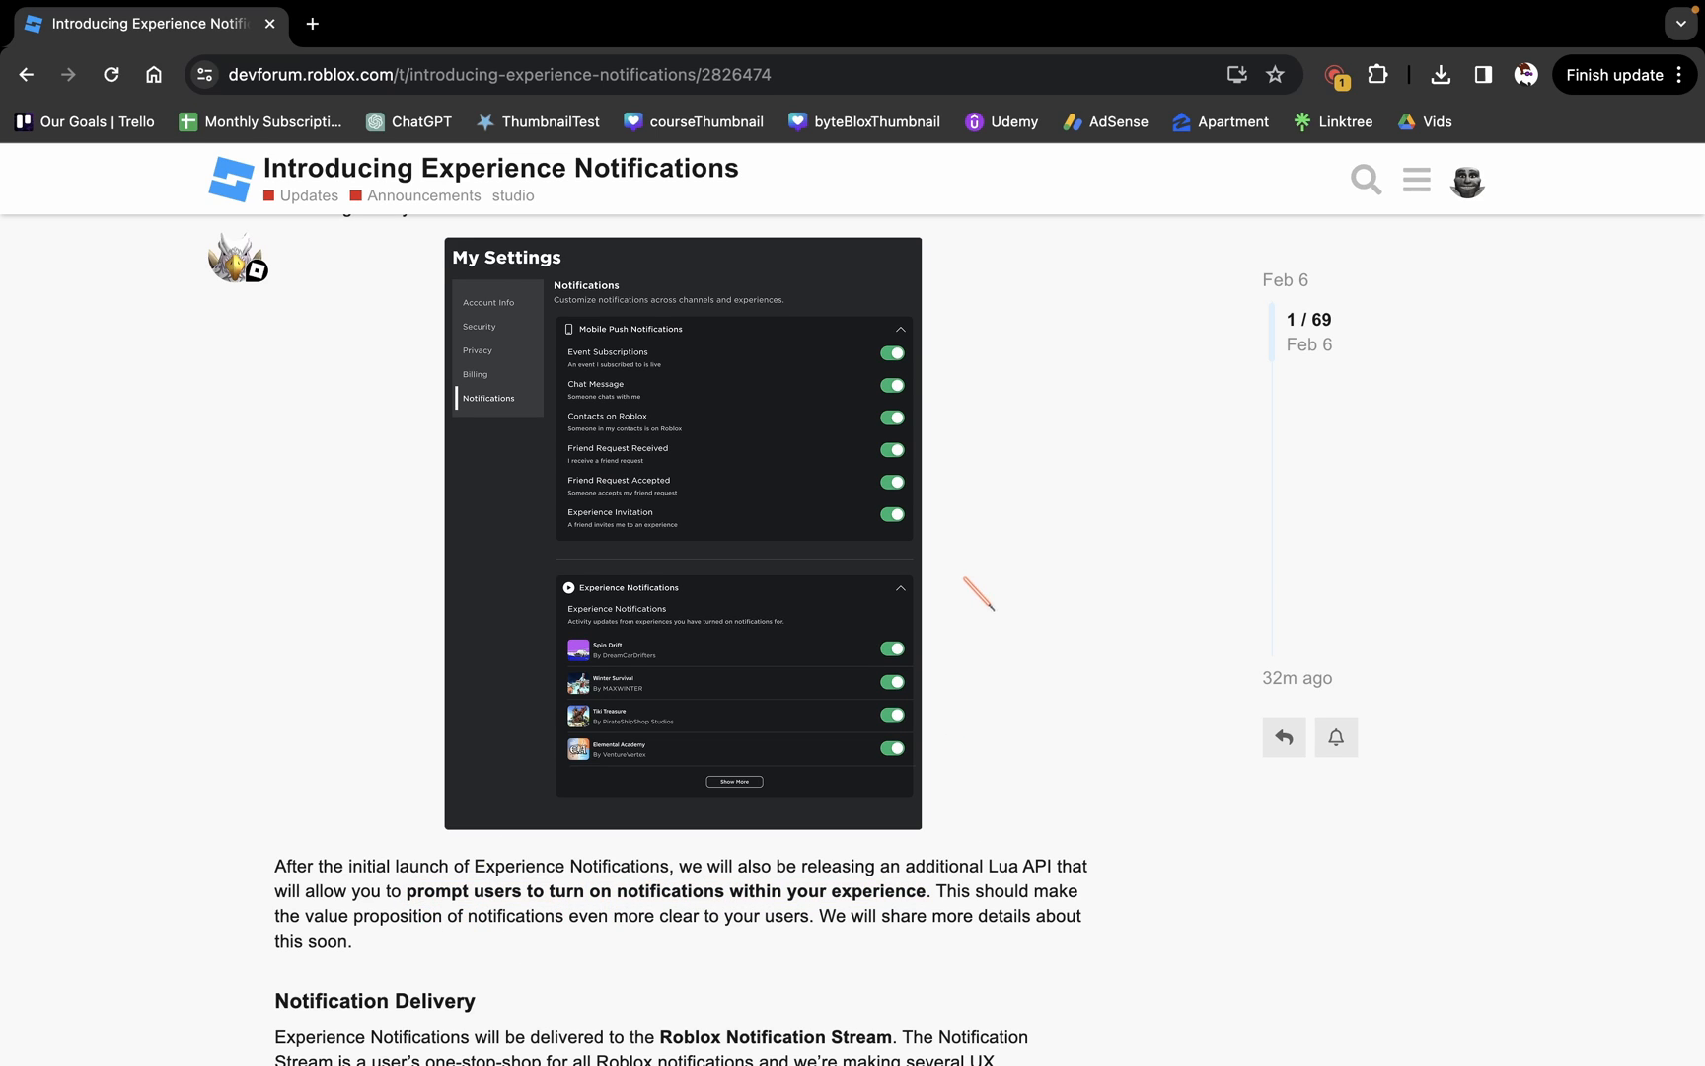
- Scroll past the phone mockup and highlight '1 notification every 3 days per user'
scroll("down", 3)
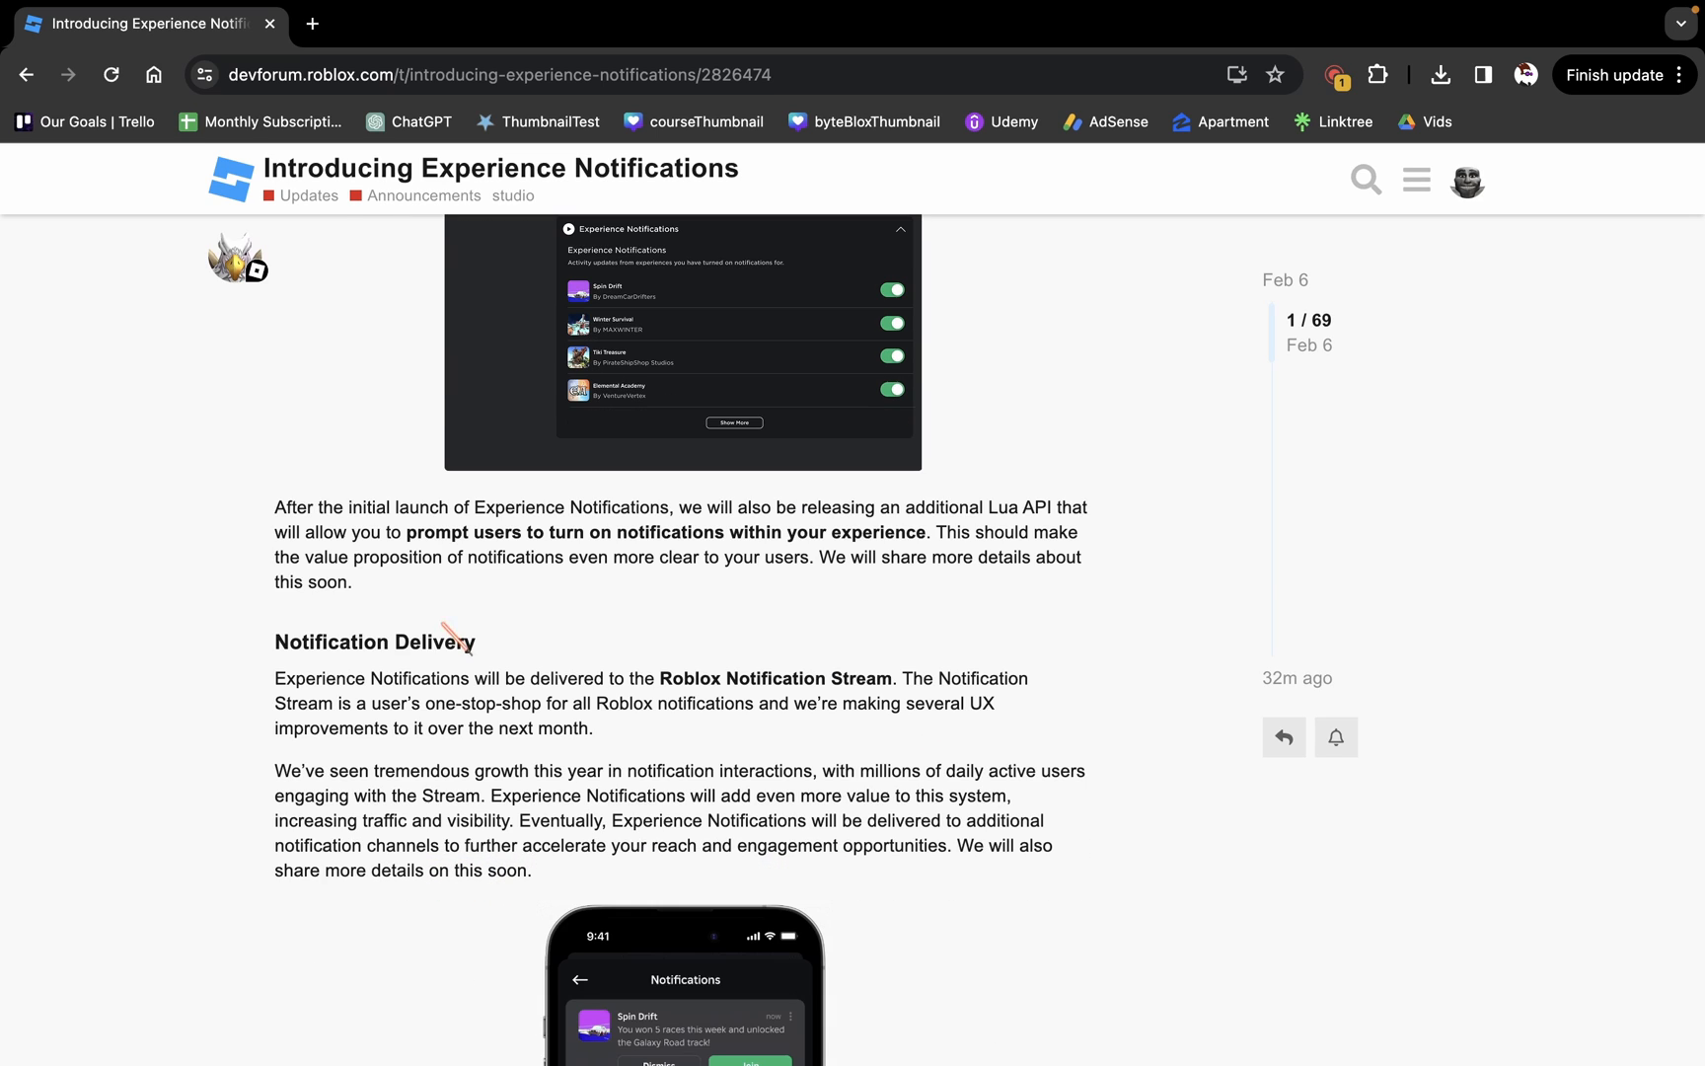
scroll("down", 3)
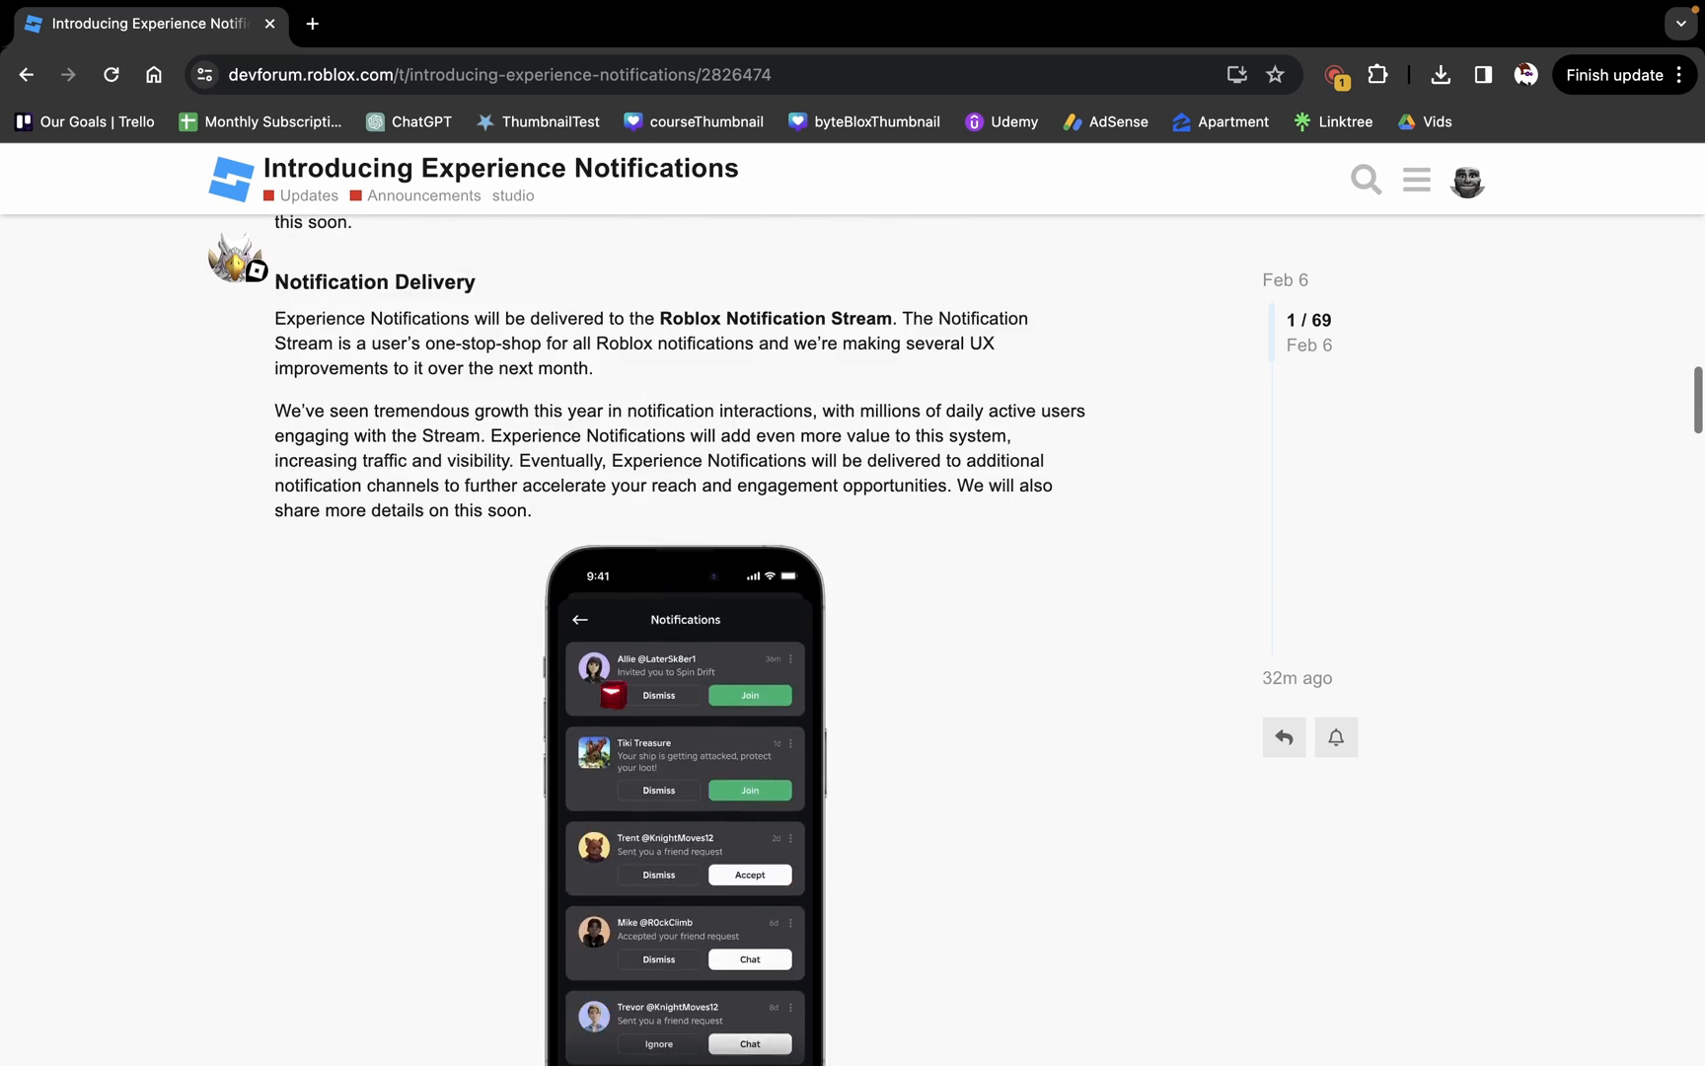
scroll("down", 3)
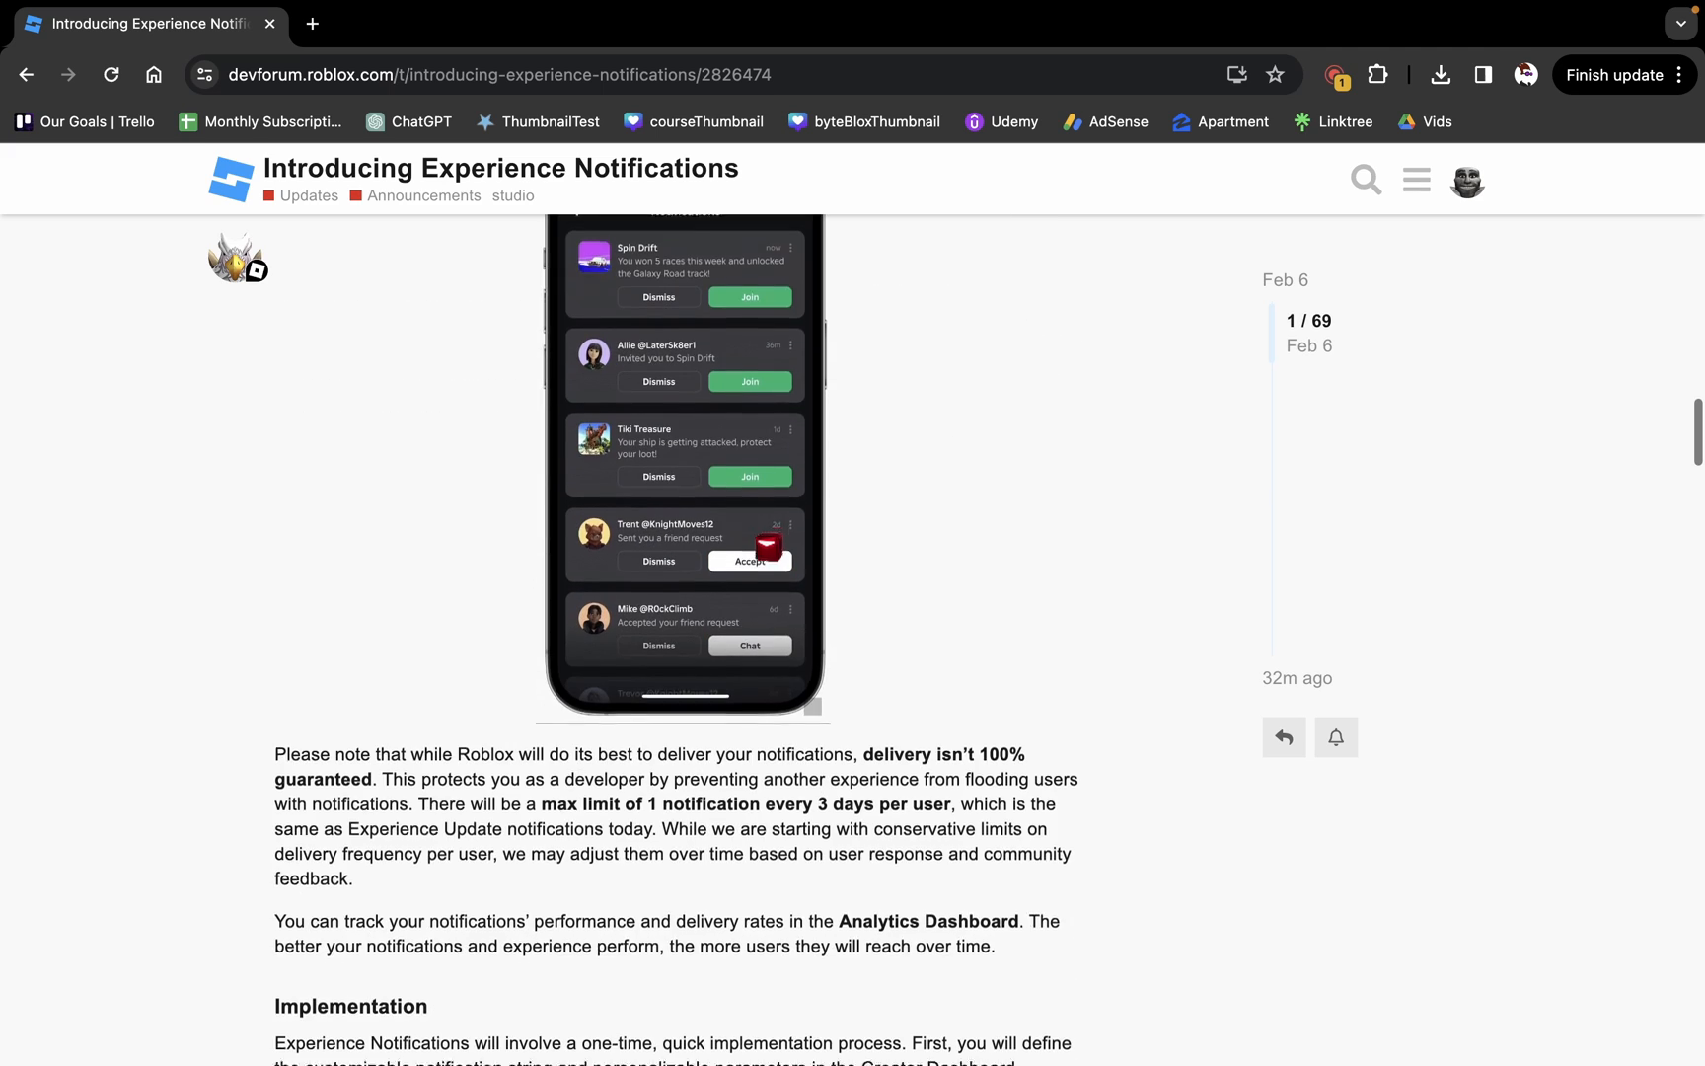
scroll("down", 3)
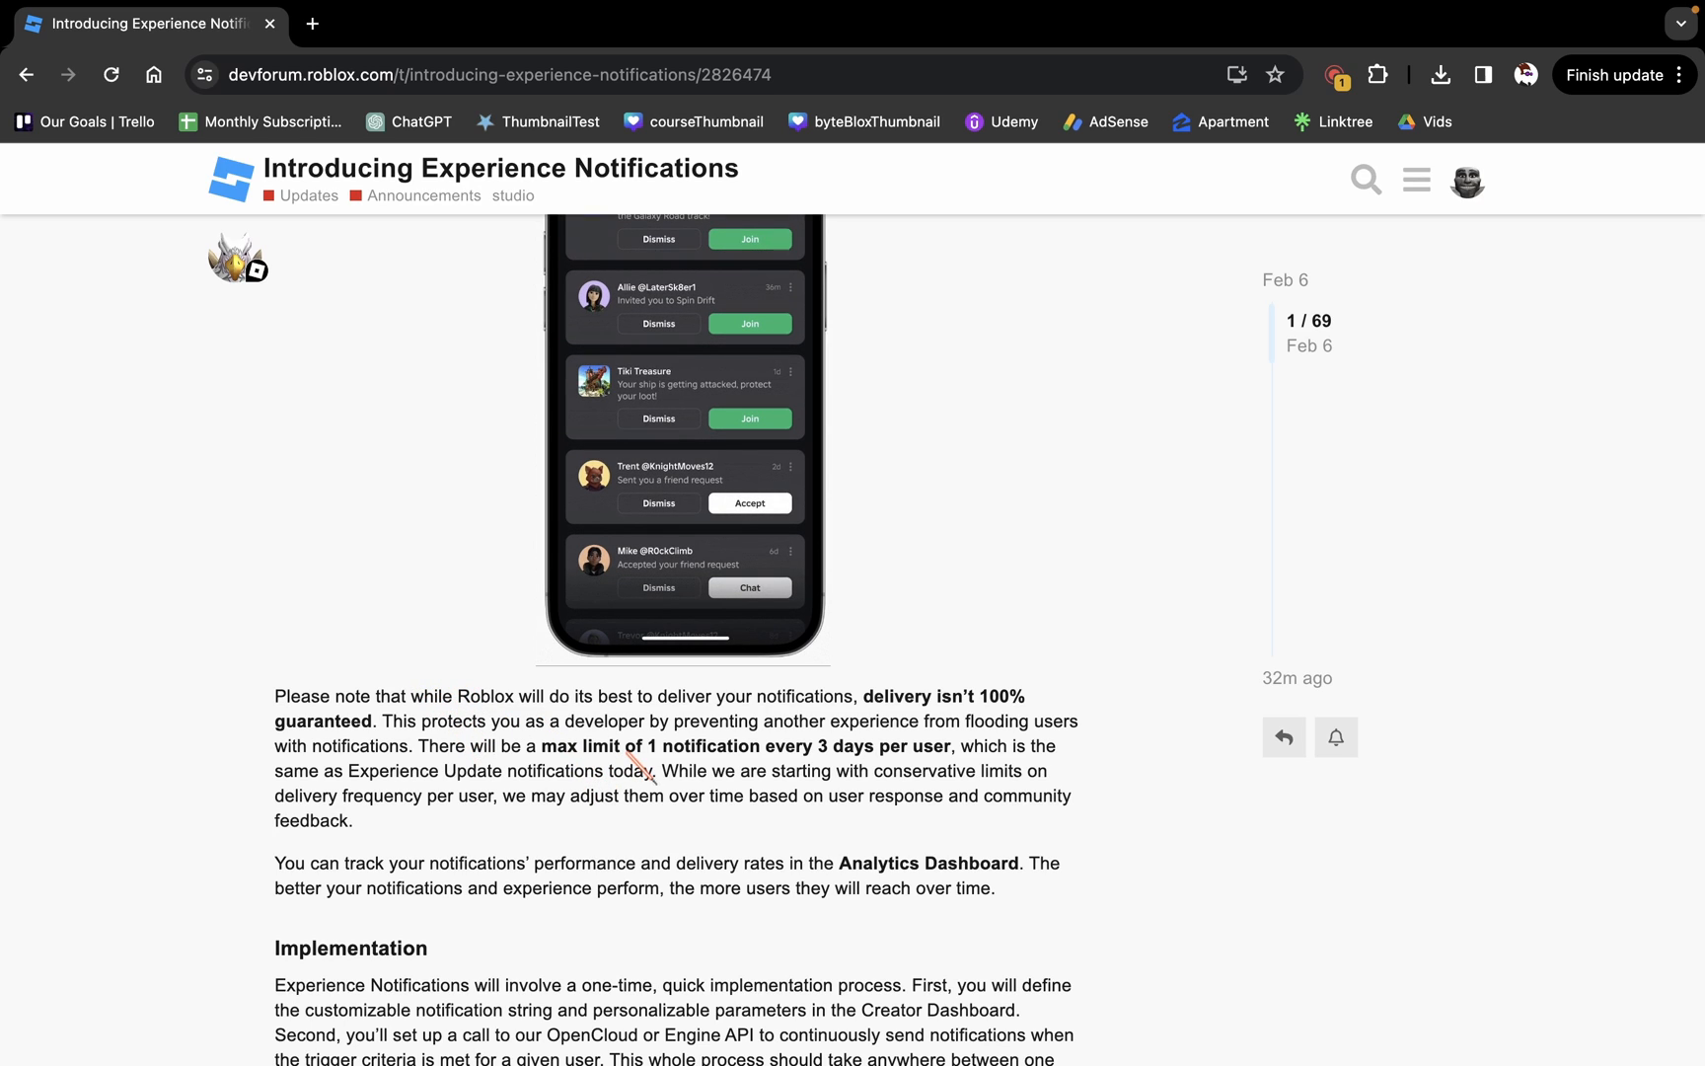
left_click_drag(643, 746, 951, 746)
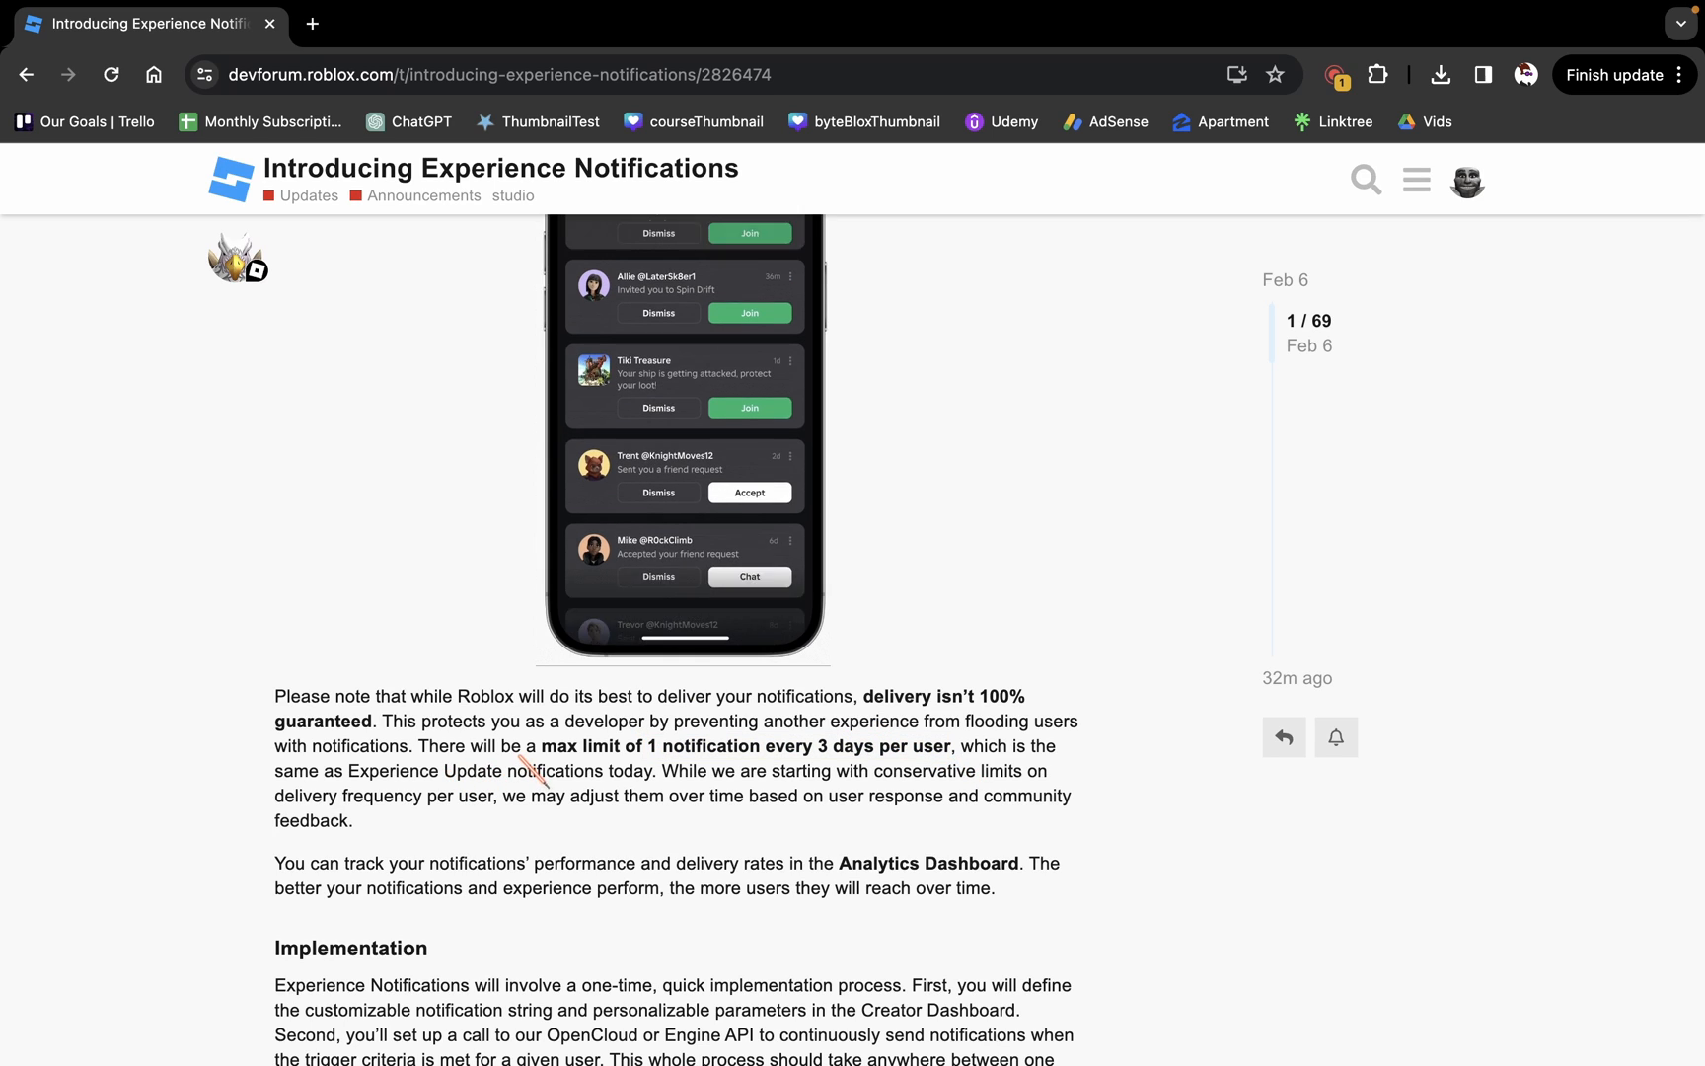
left_click_drag(532, 746, 951, 746)
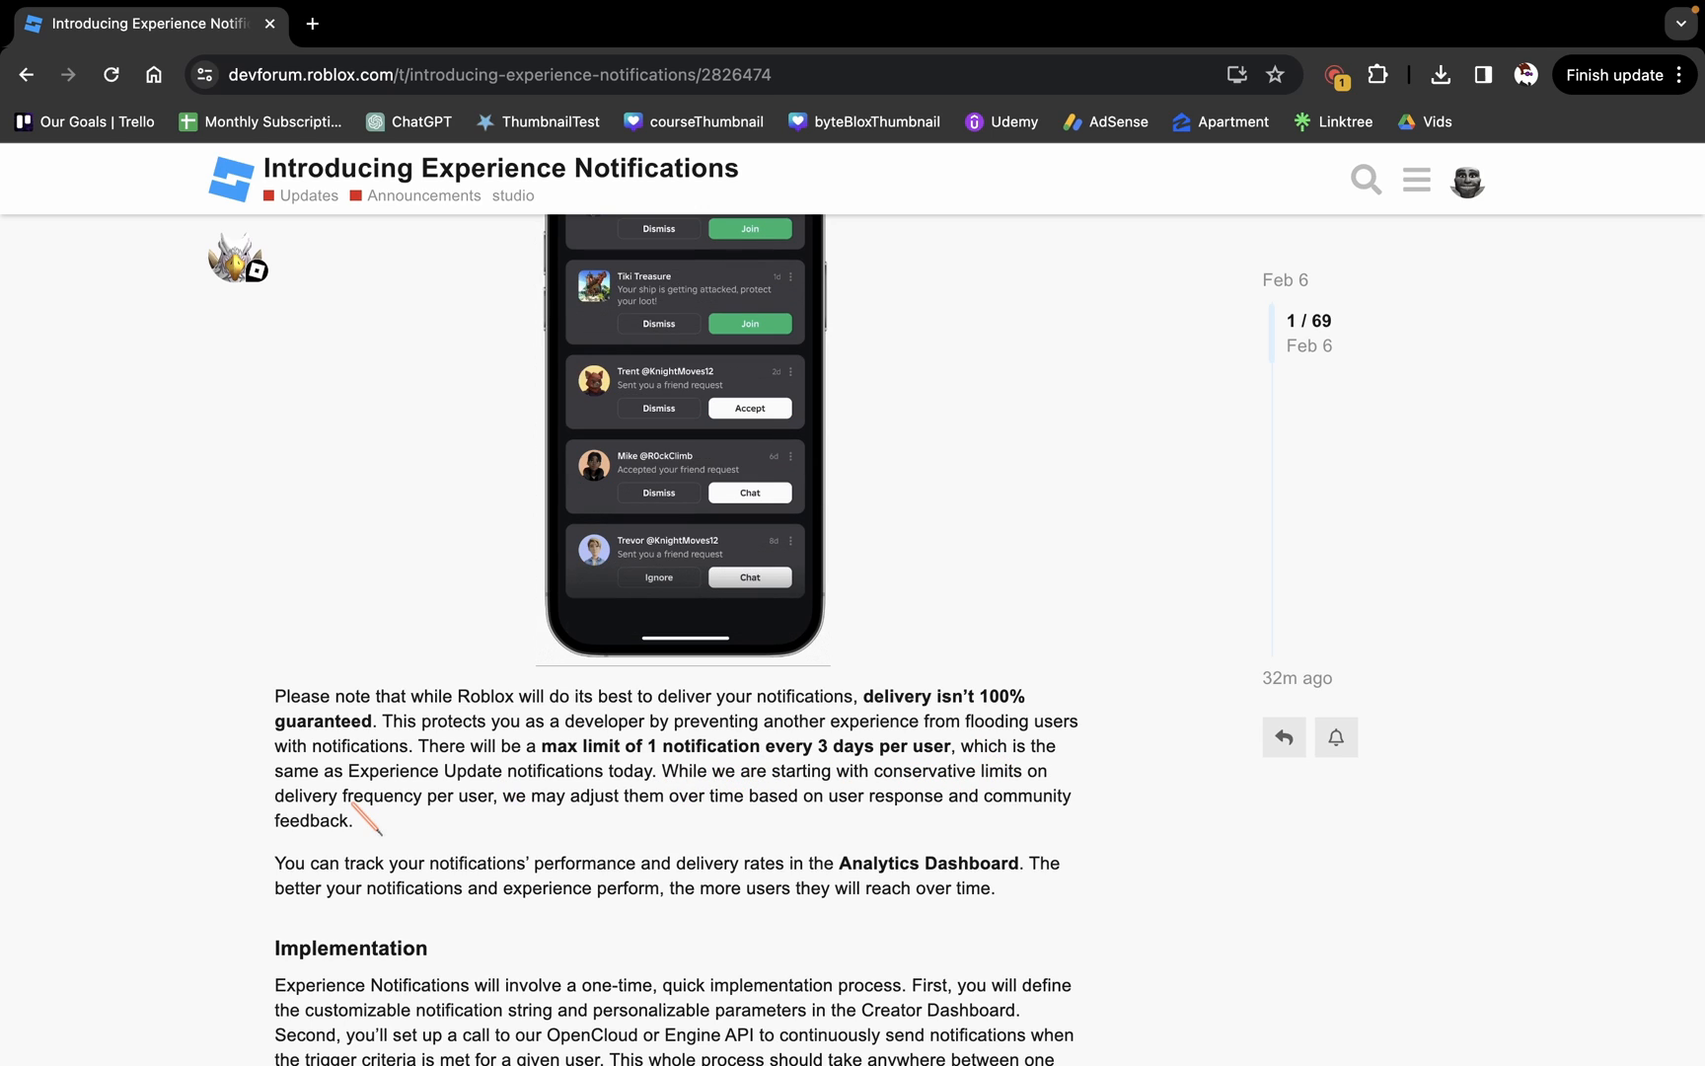
mouse_move(712, 728)
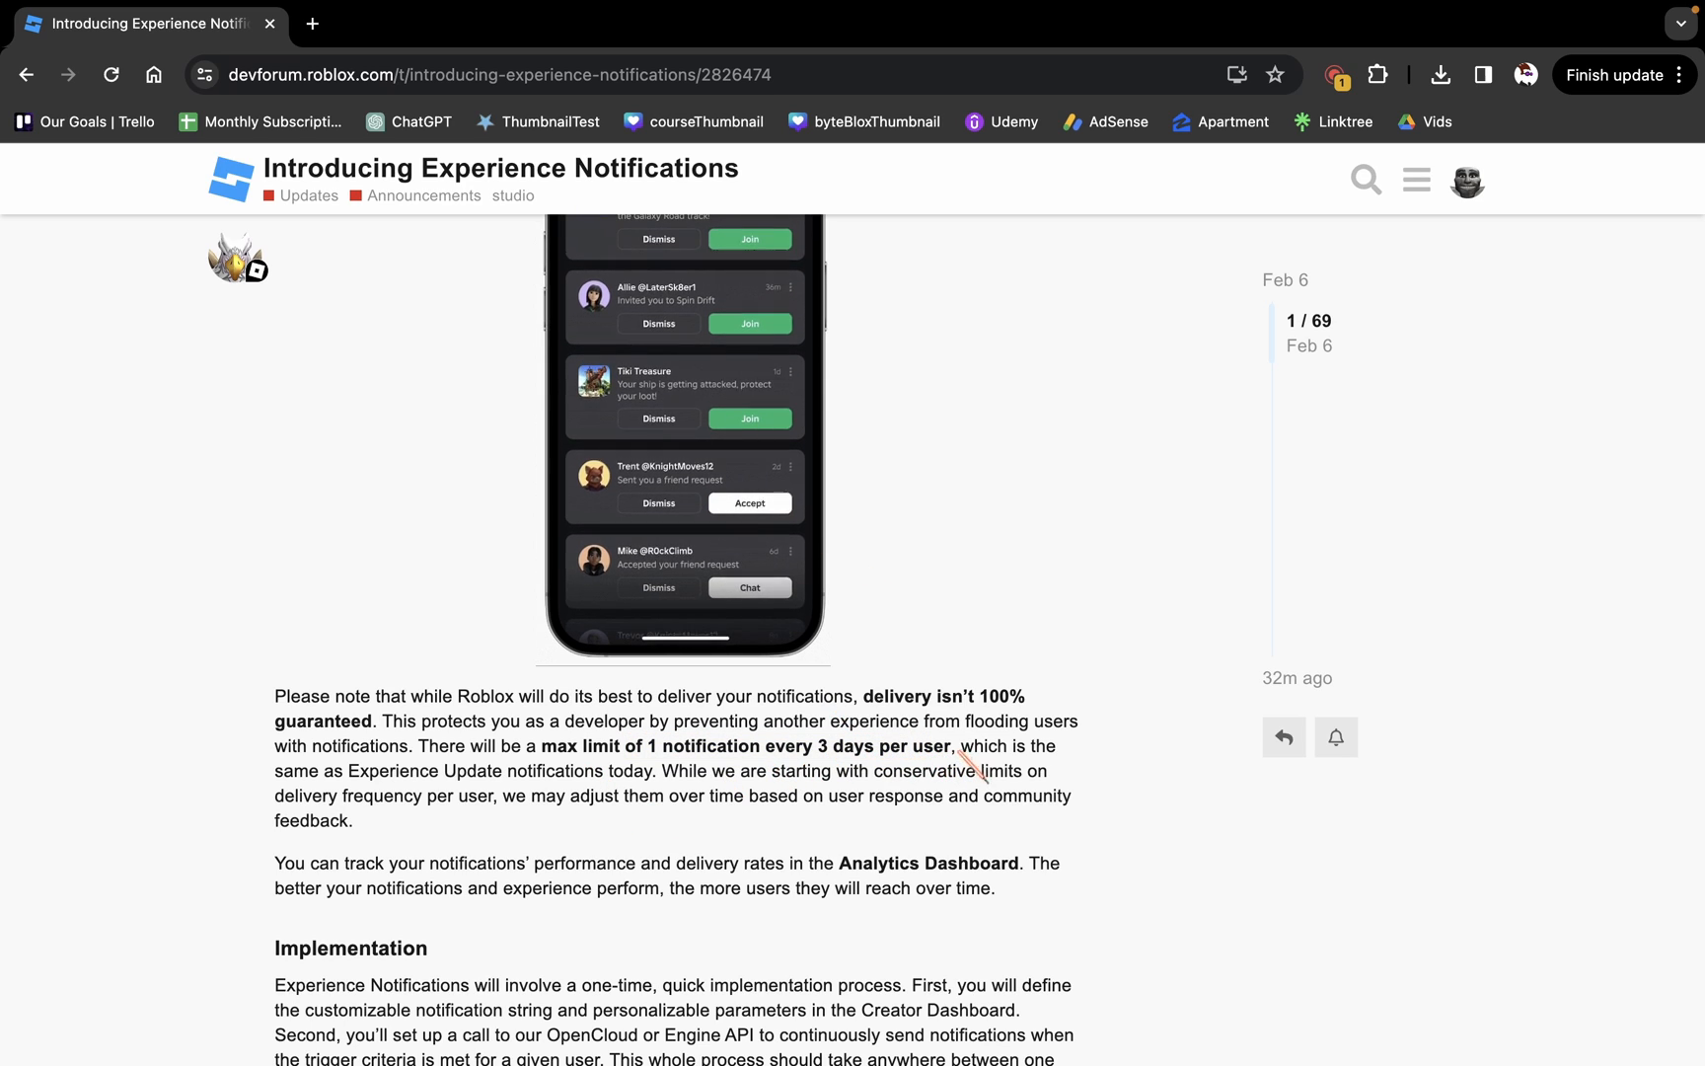
left_click_drag(669, 746, 954, 746)
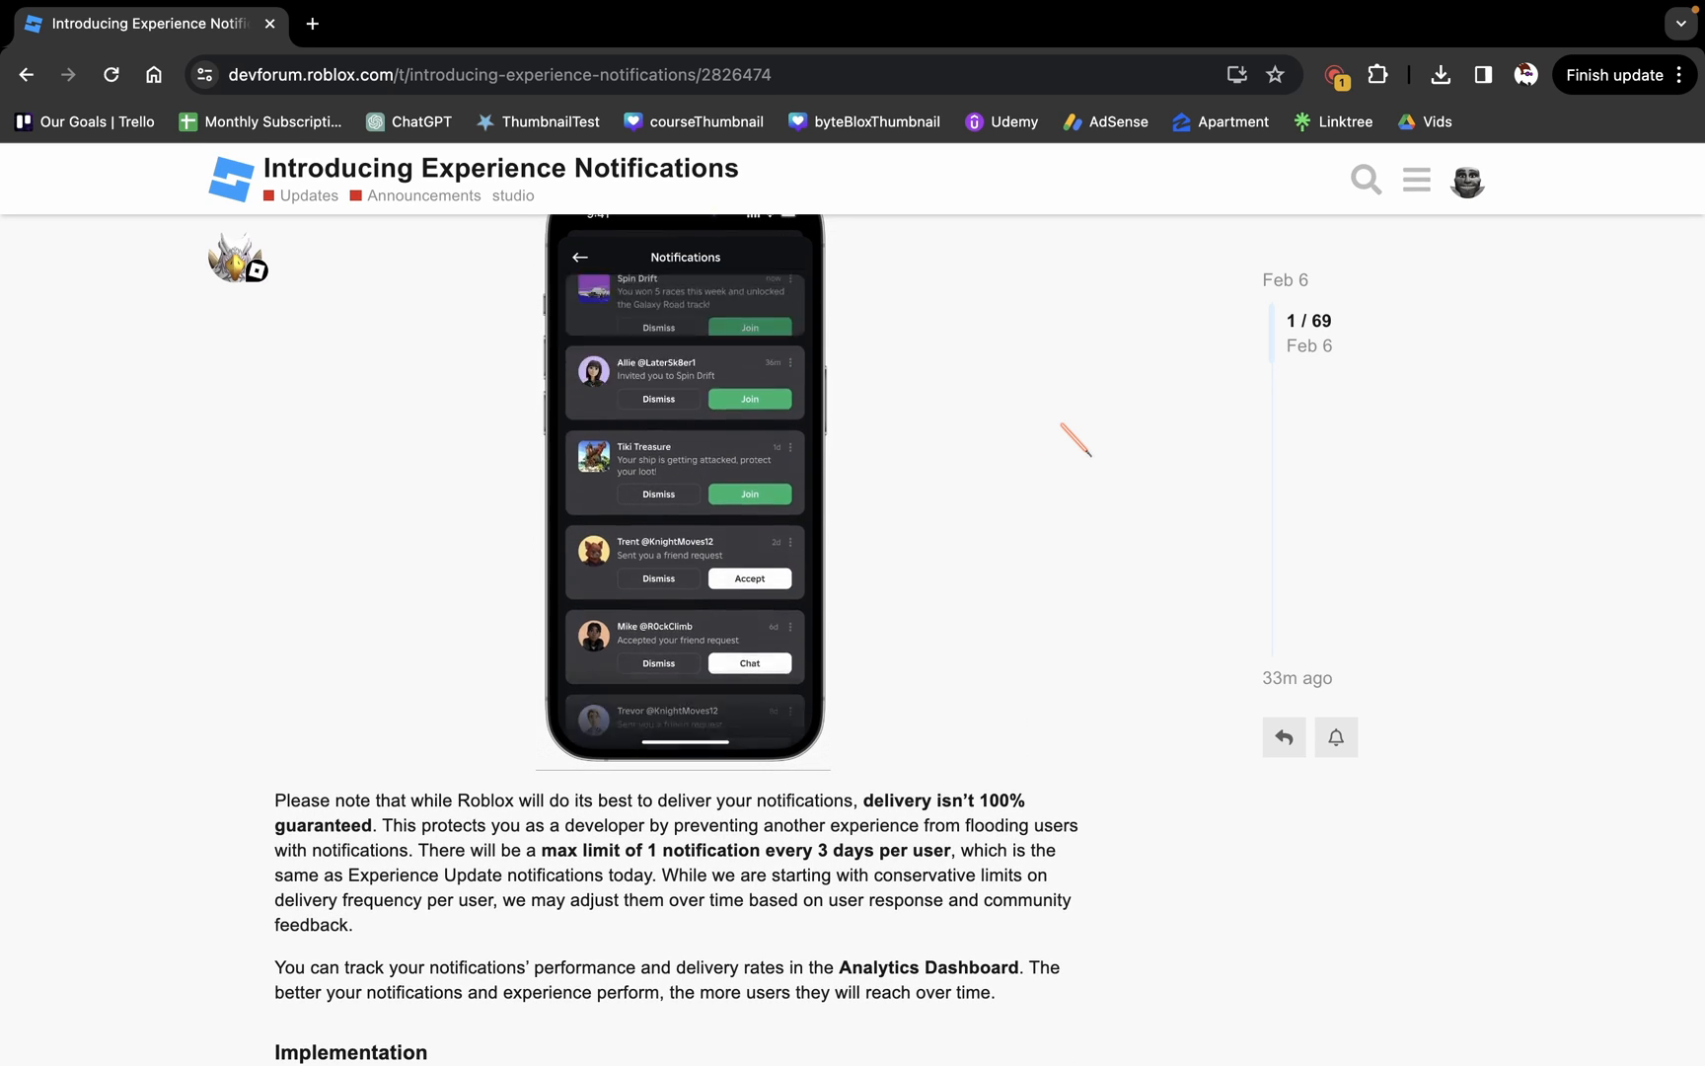
scroll("down", 3)
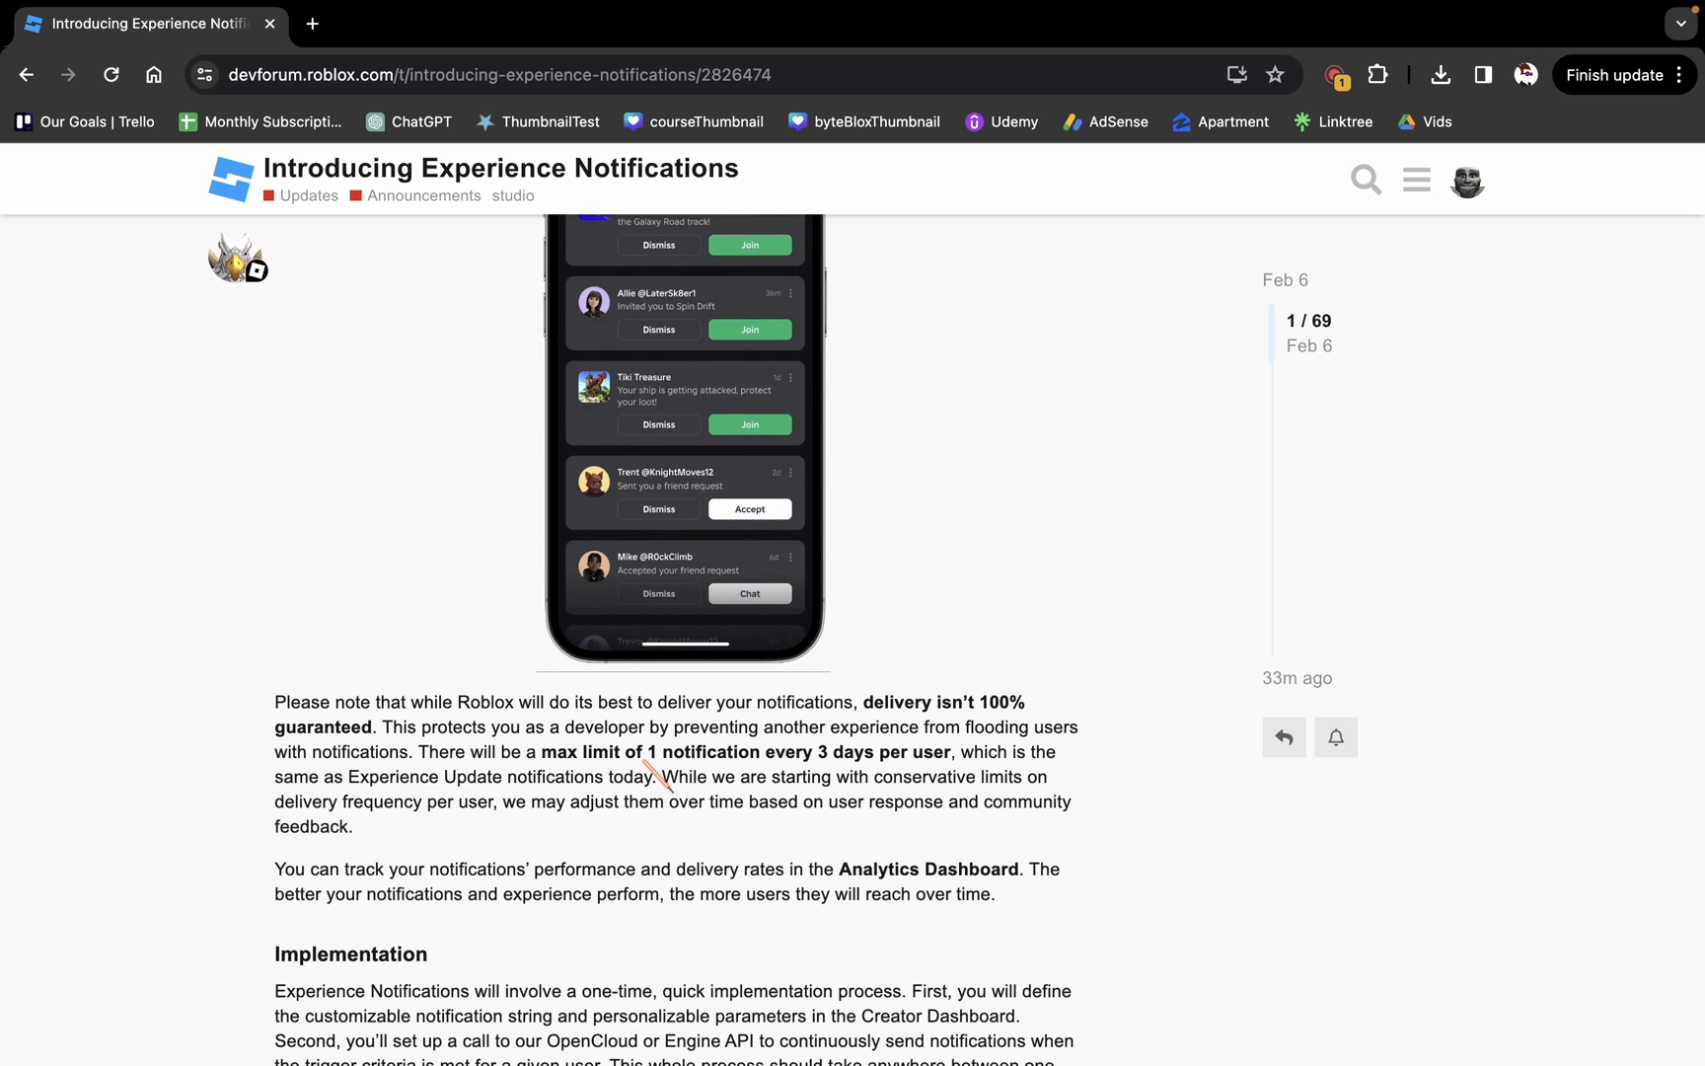
left_click_drag(652, 752, 955, 752)
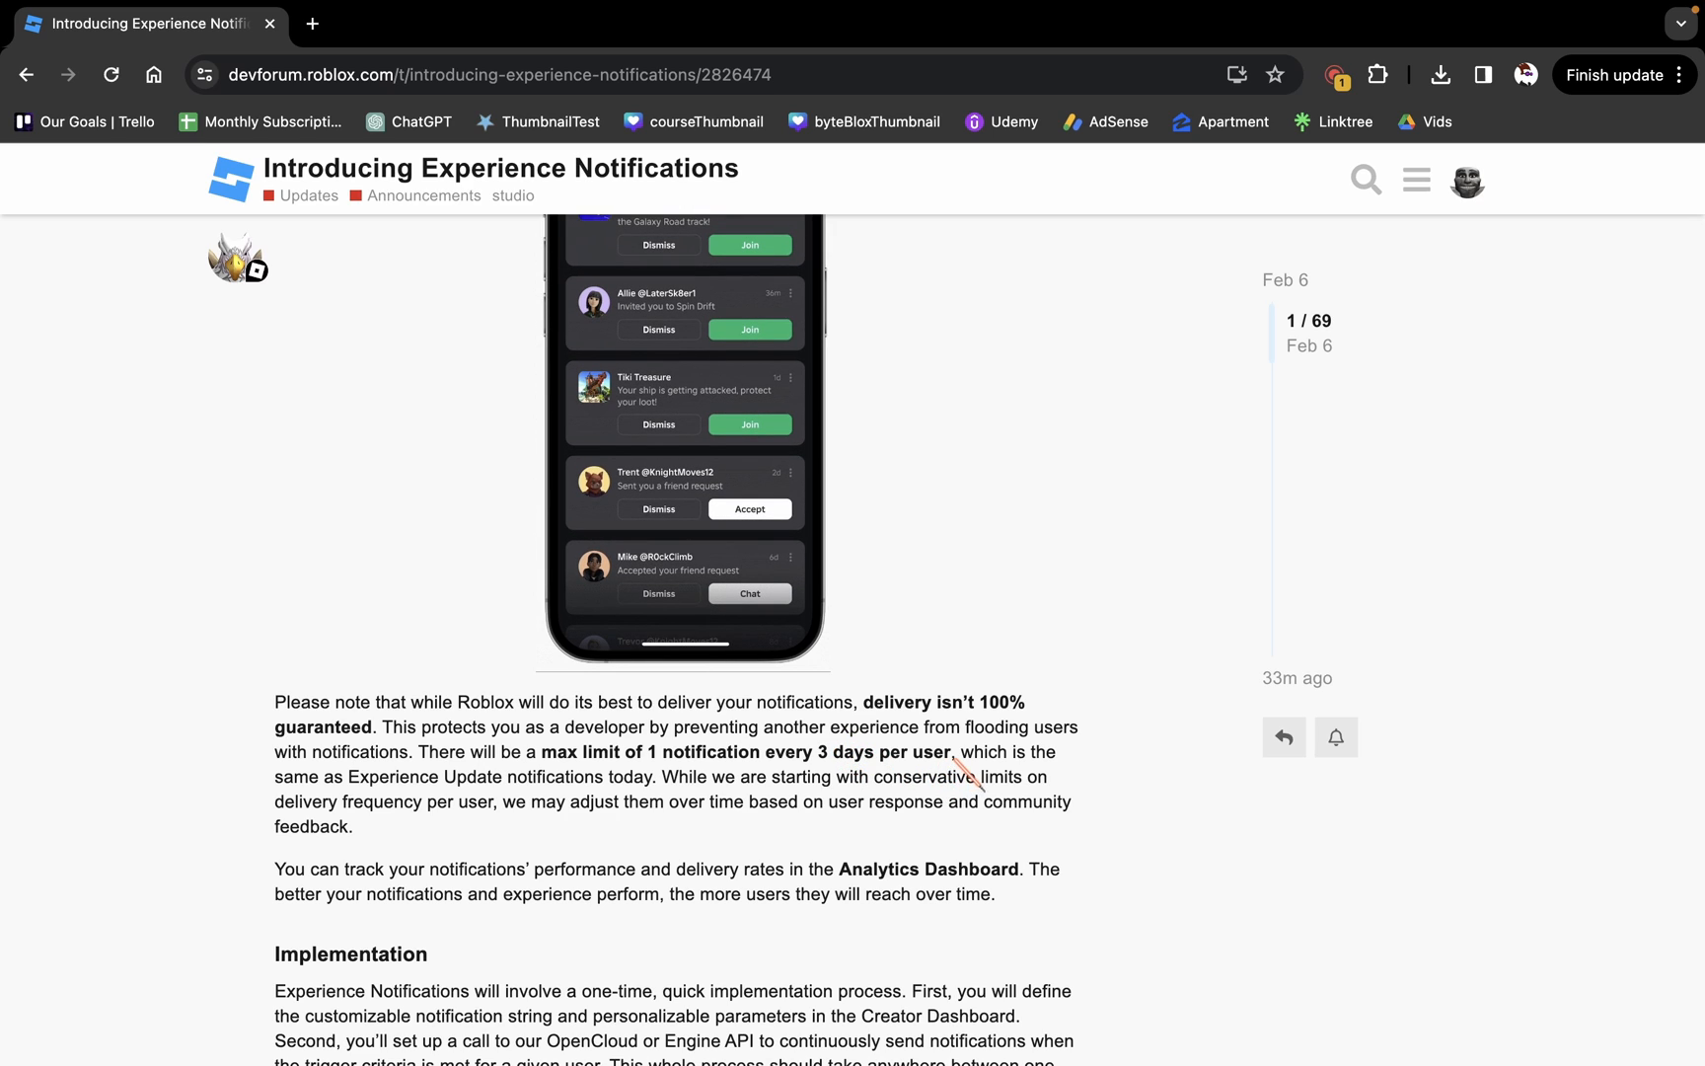
left_click_drag(566, 752, 953, 752)
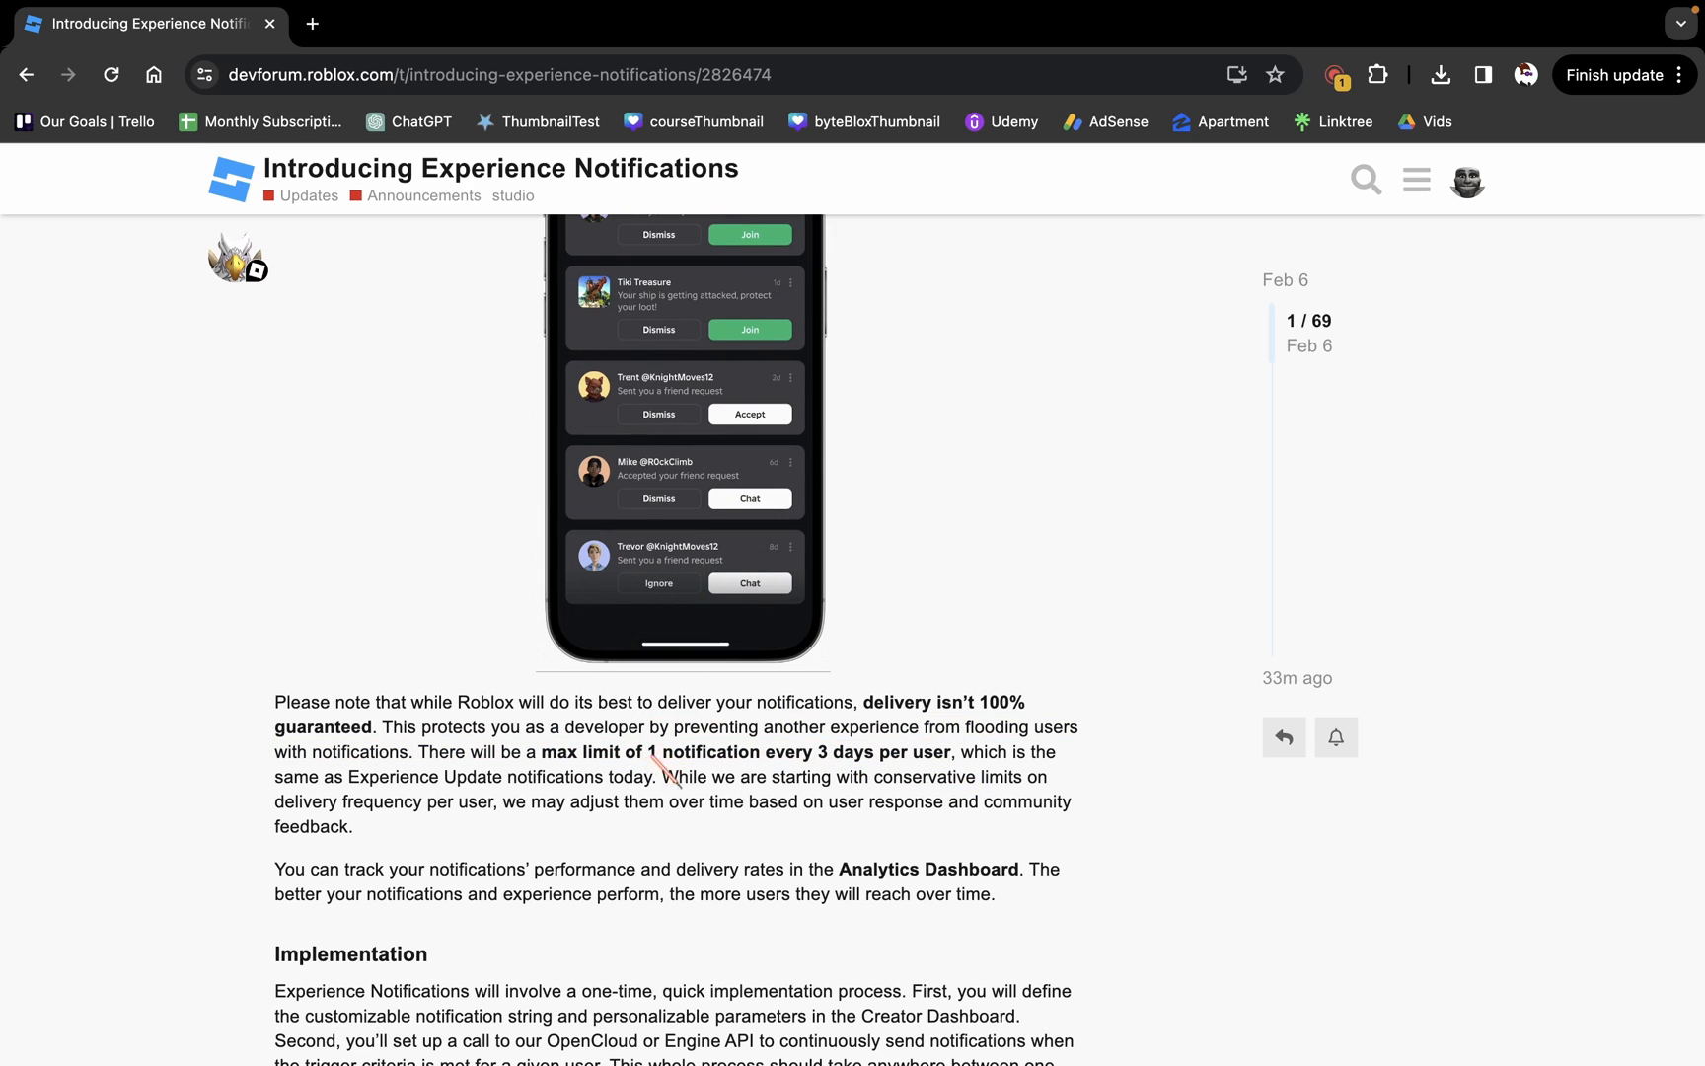
left_click_drag(652, 752, 955, 751)
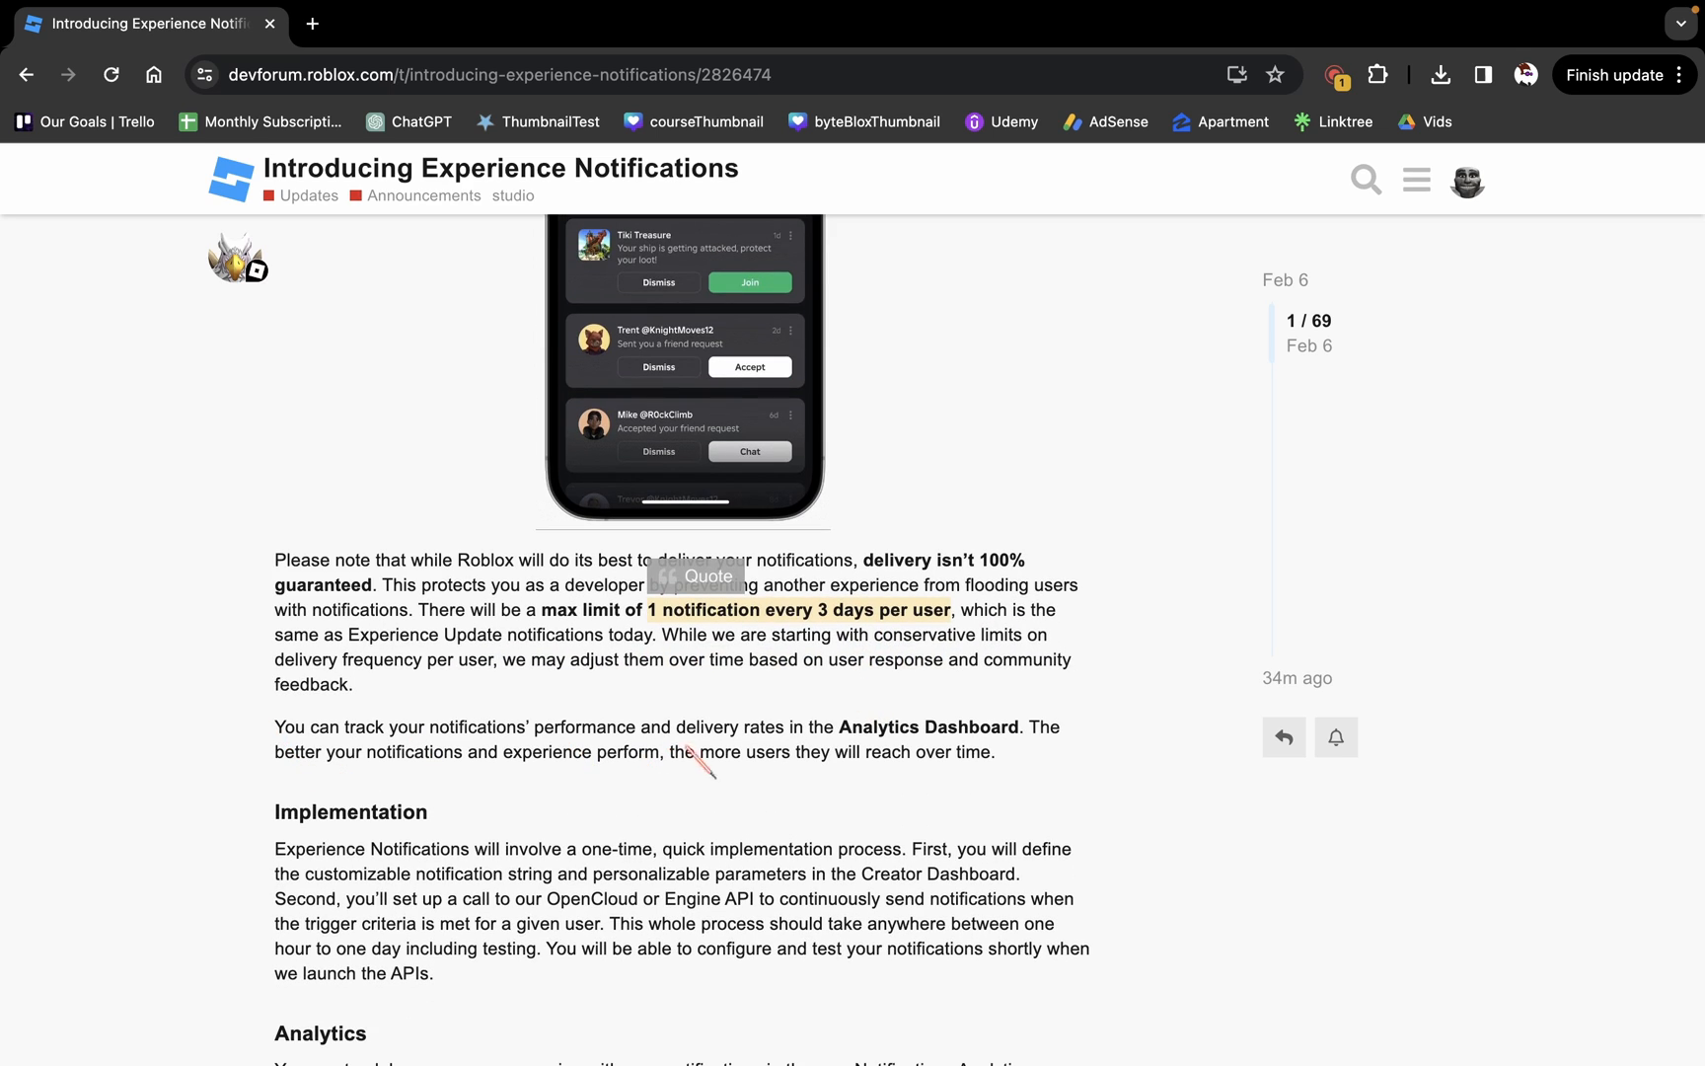
- Scroll past Implementation to the Analytics section's notifications dashboard screenshot
scroll("down", 3)
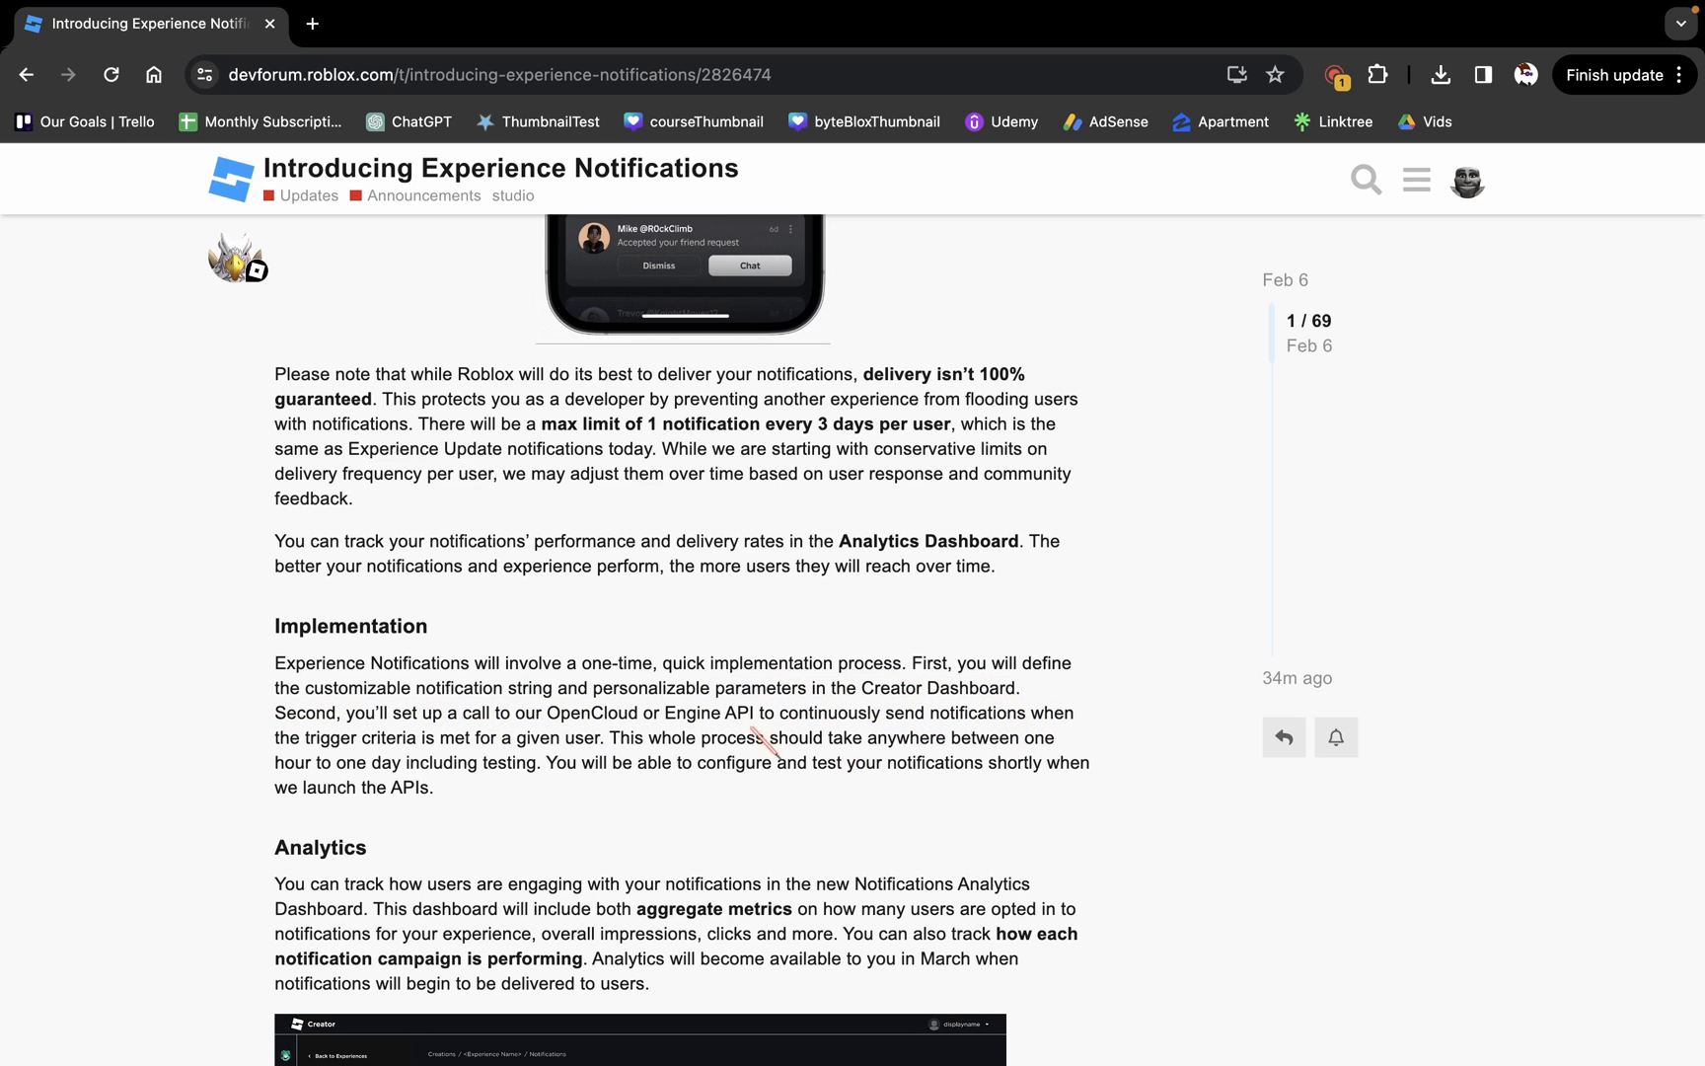
mouse_move(511, 764)
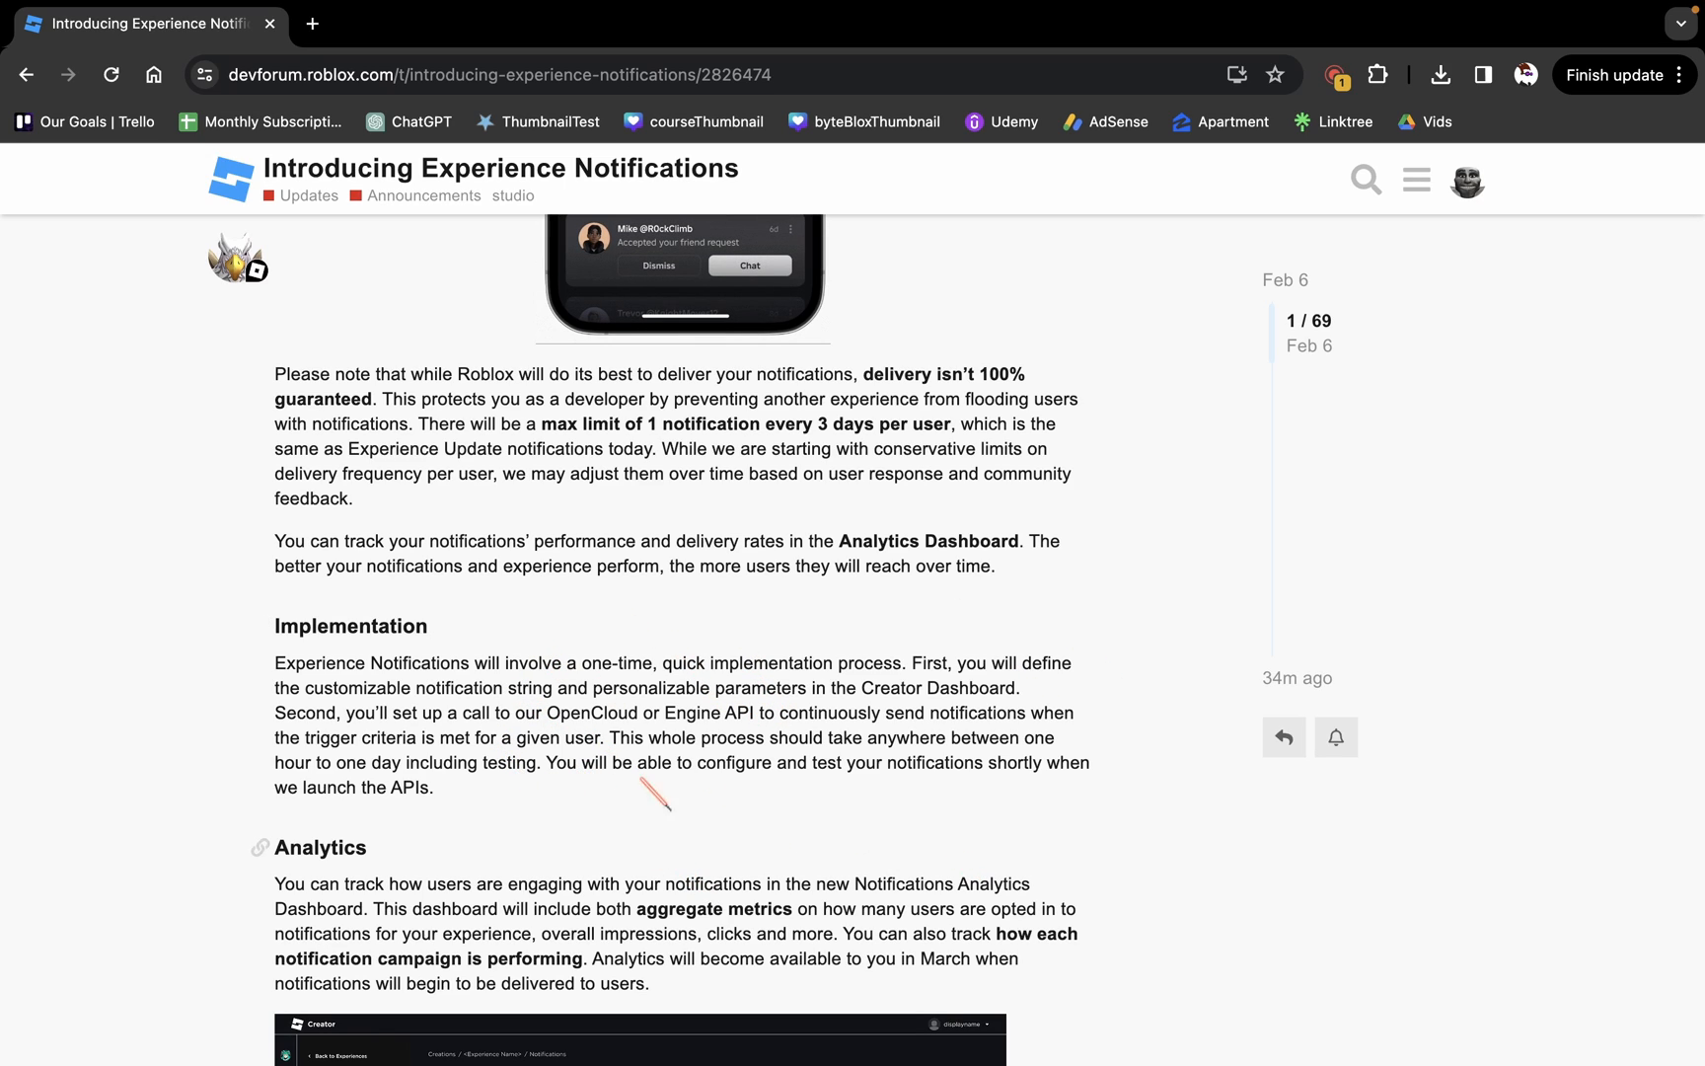
mouse_move(615, 620)
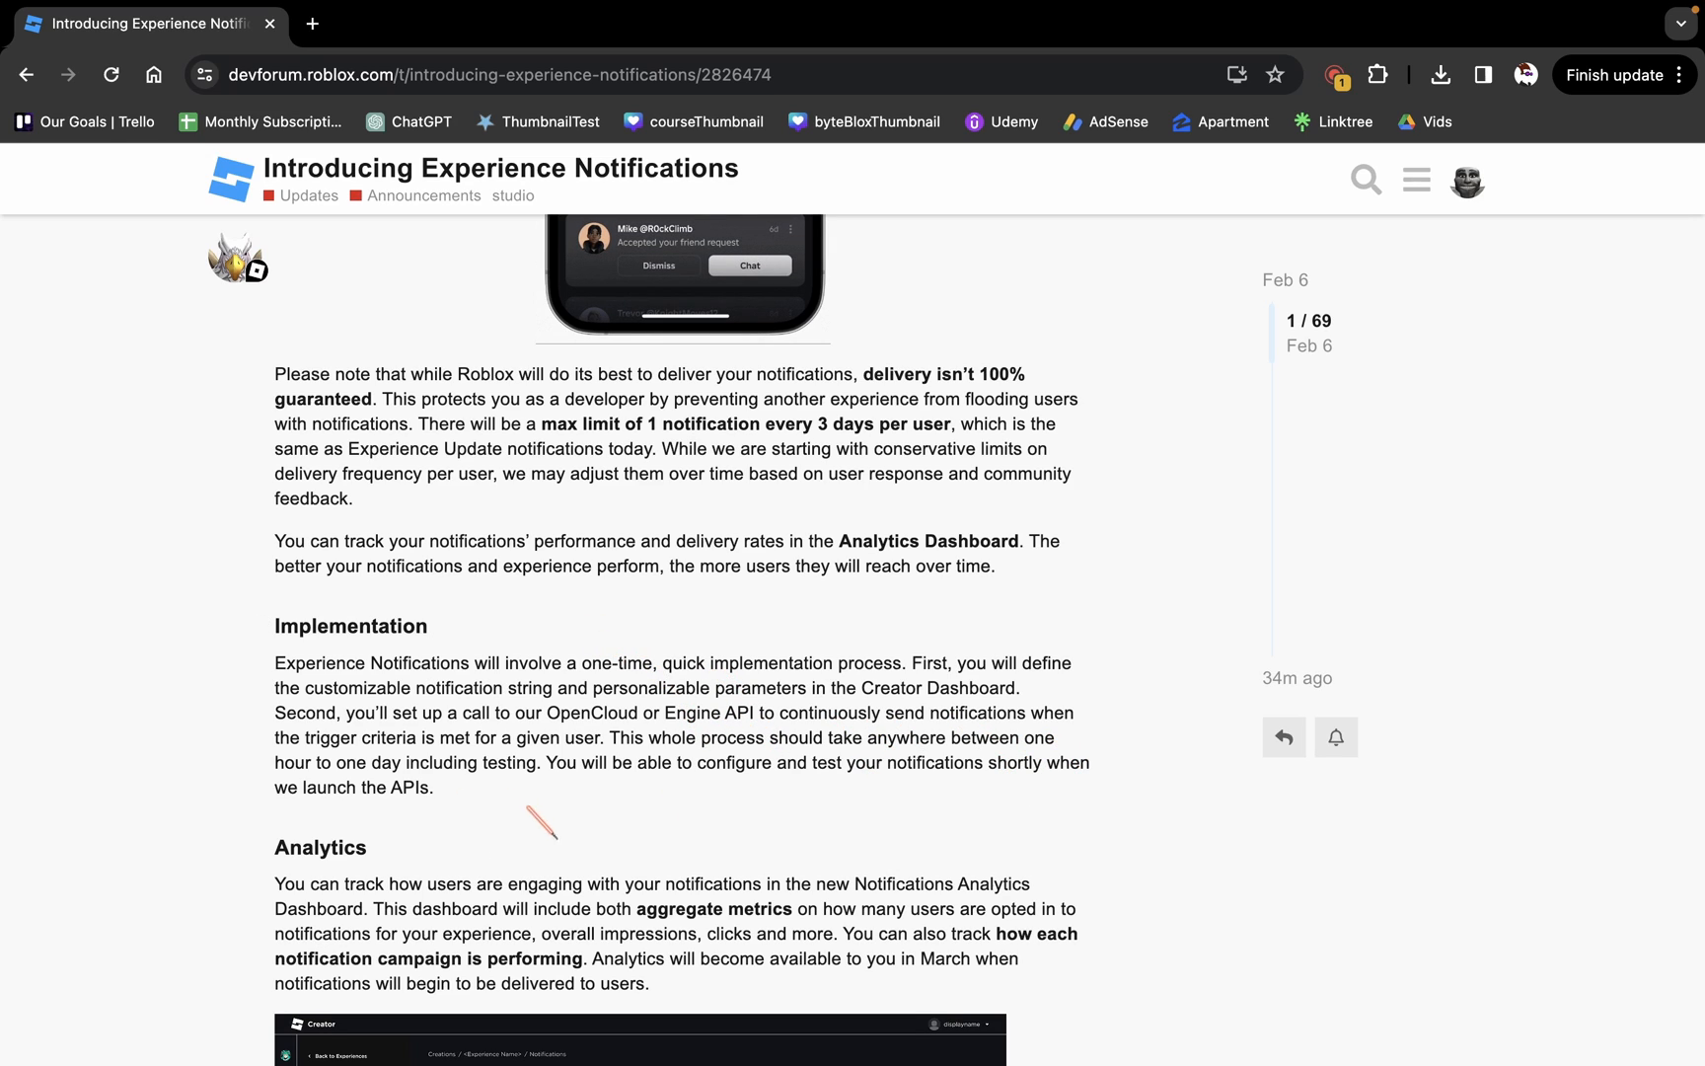
mouse_move(750, 810)
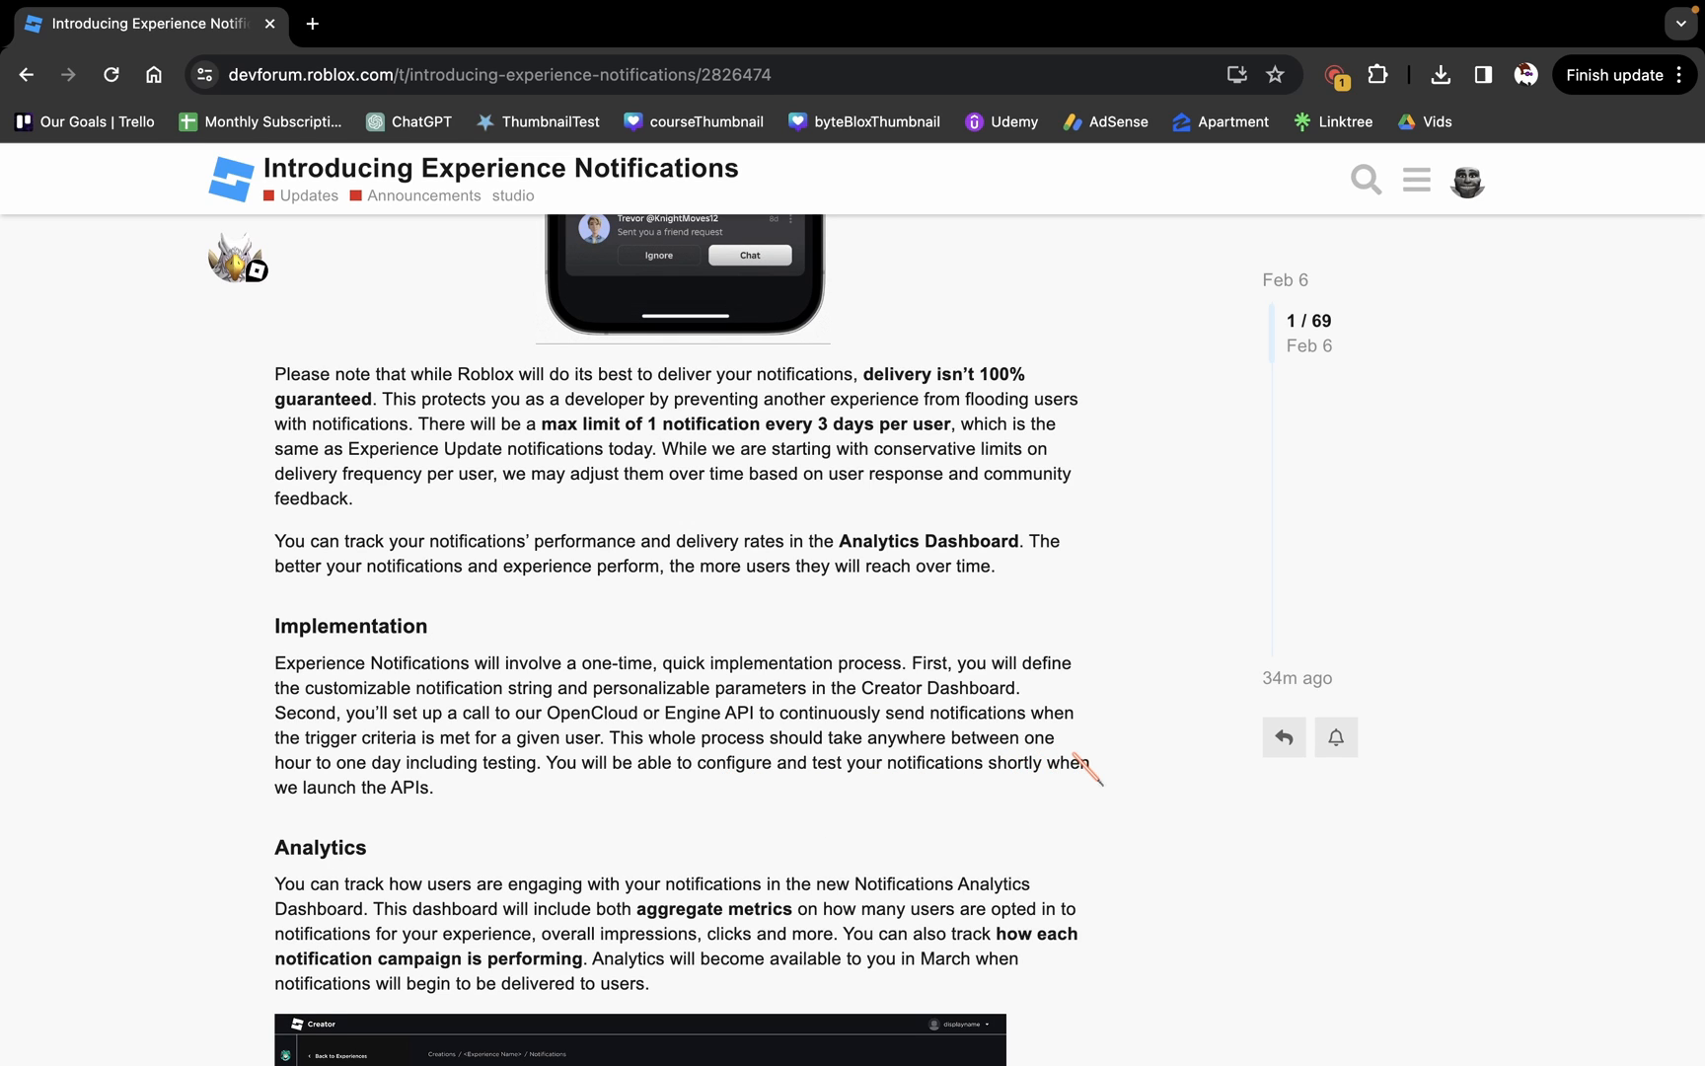
scroll("down", 3)
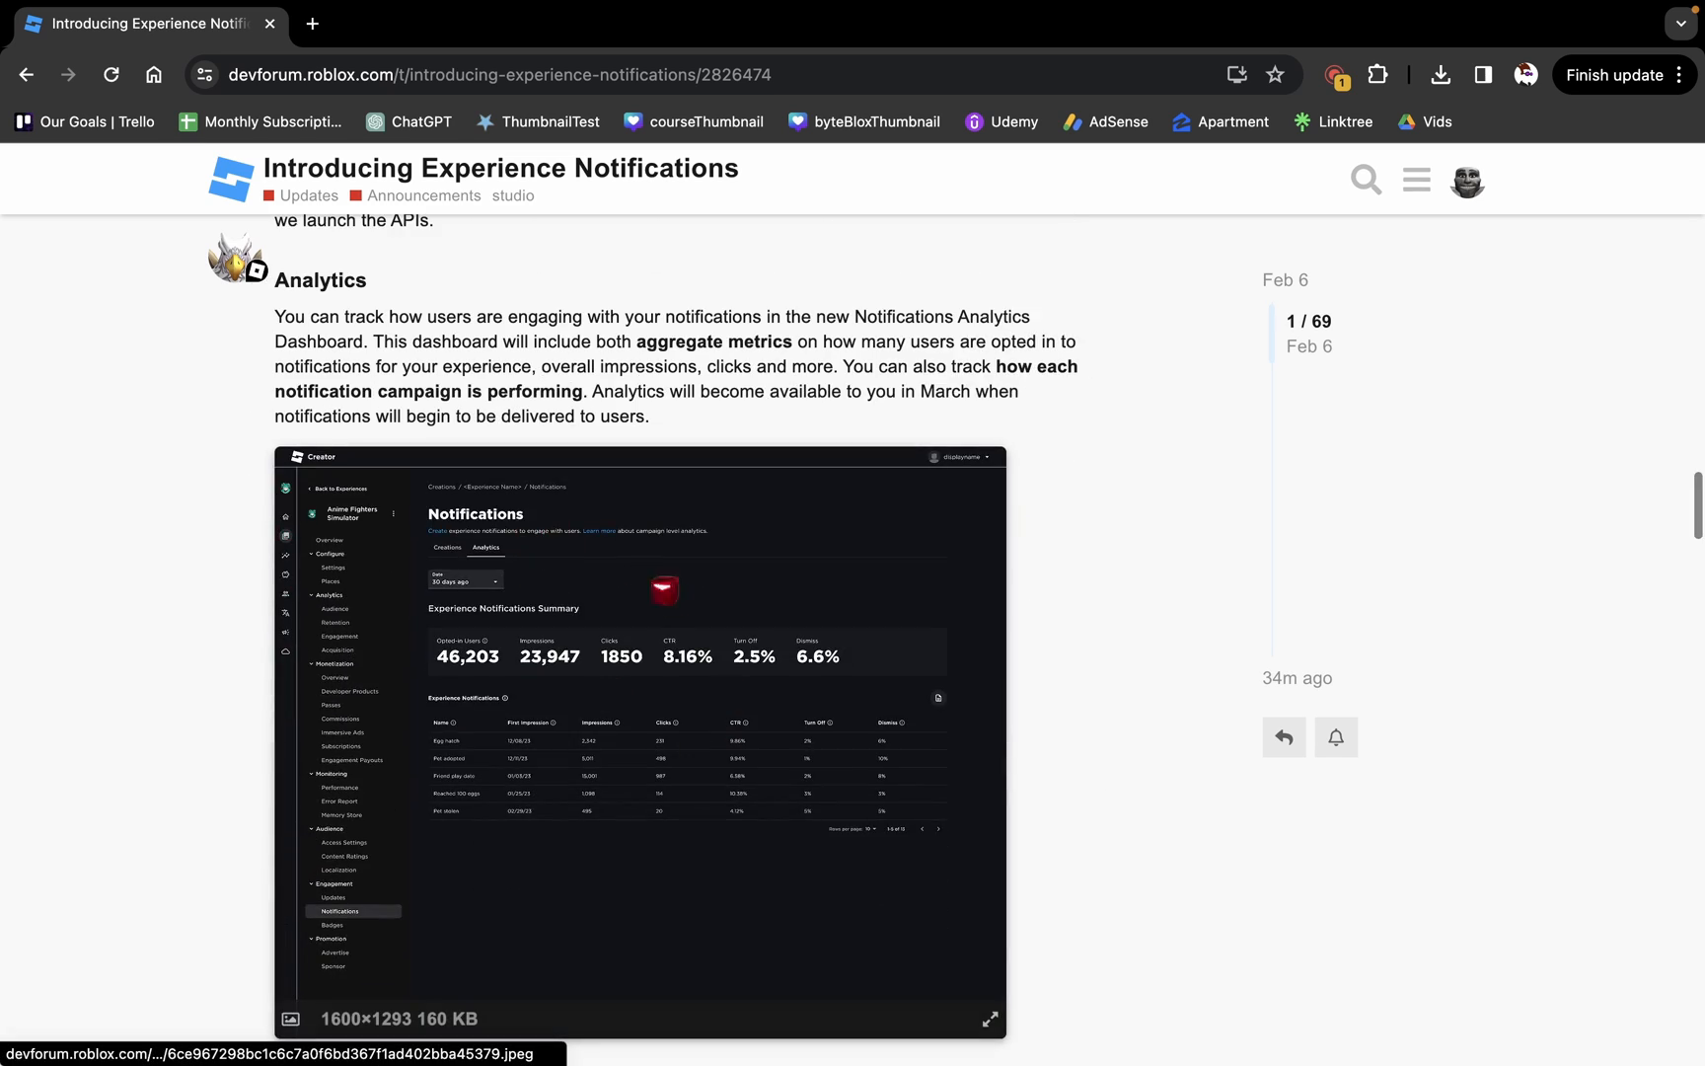
left_click(988, 1019)
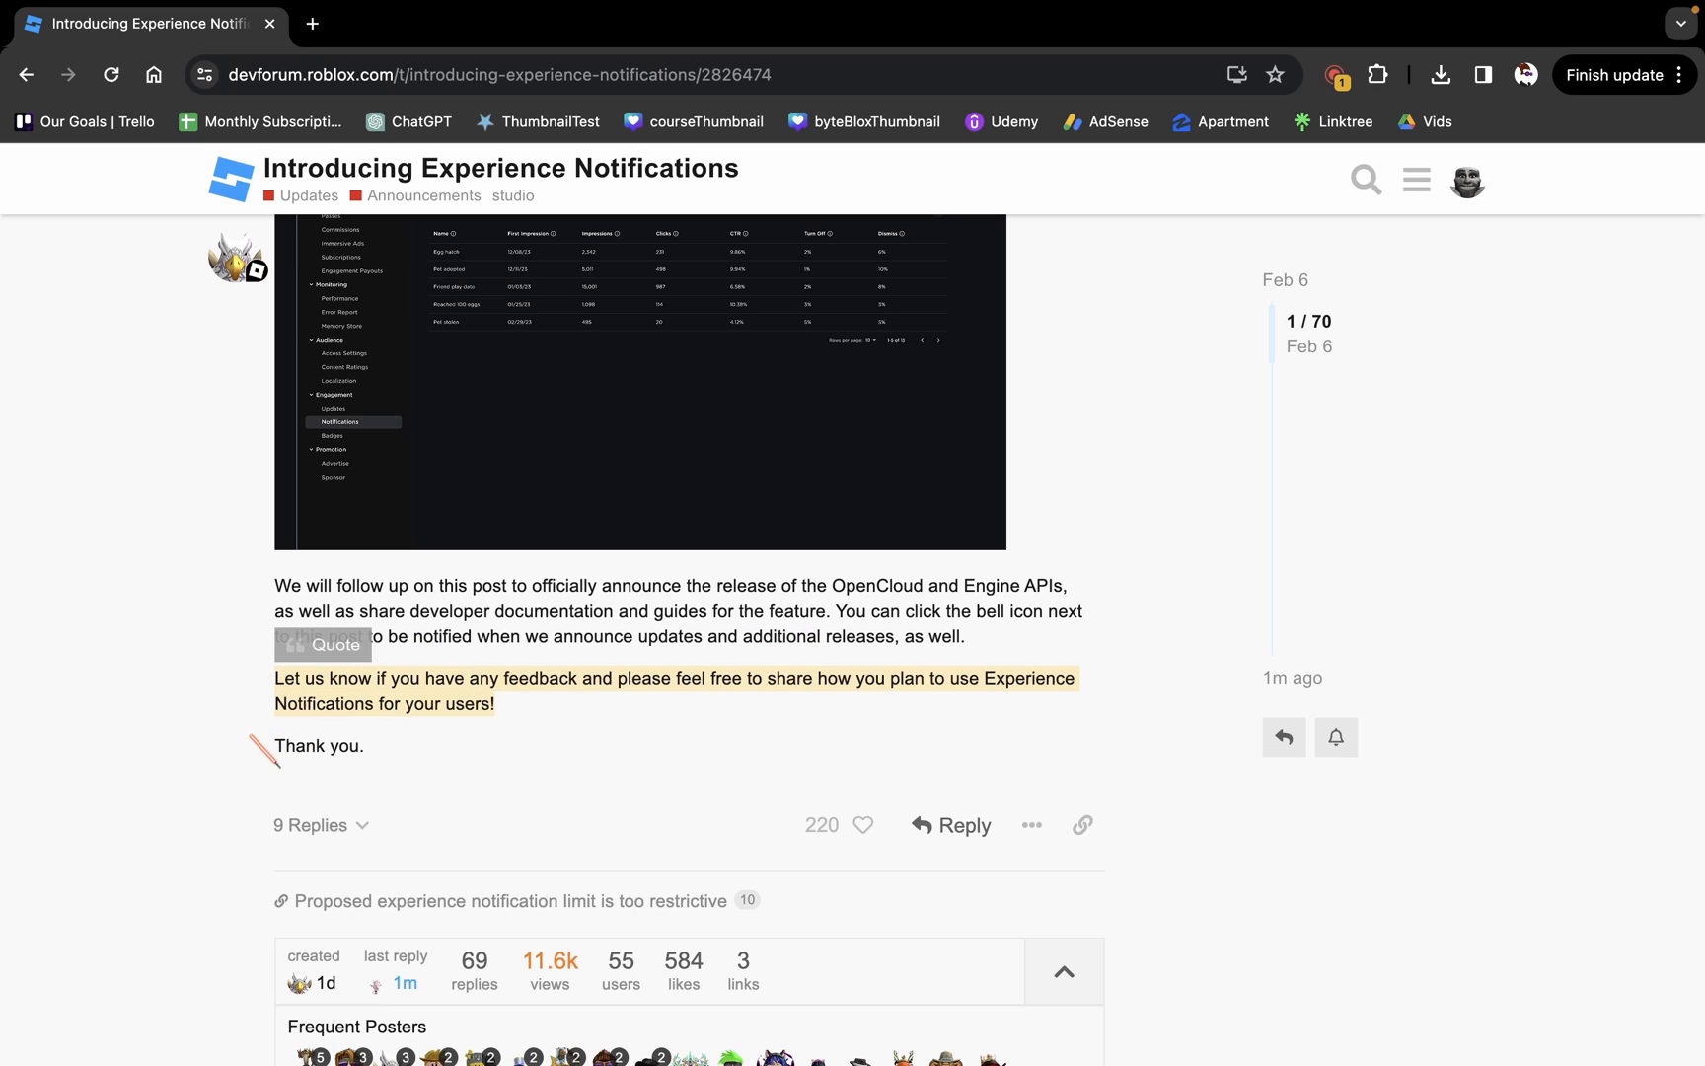
scroll("down", 3)
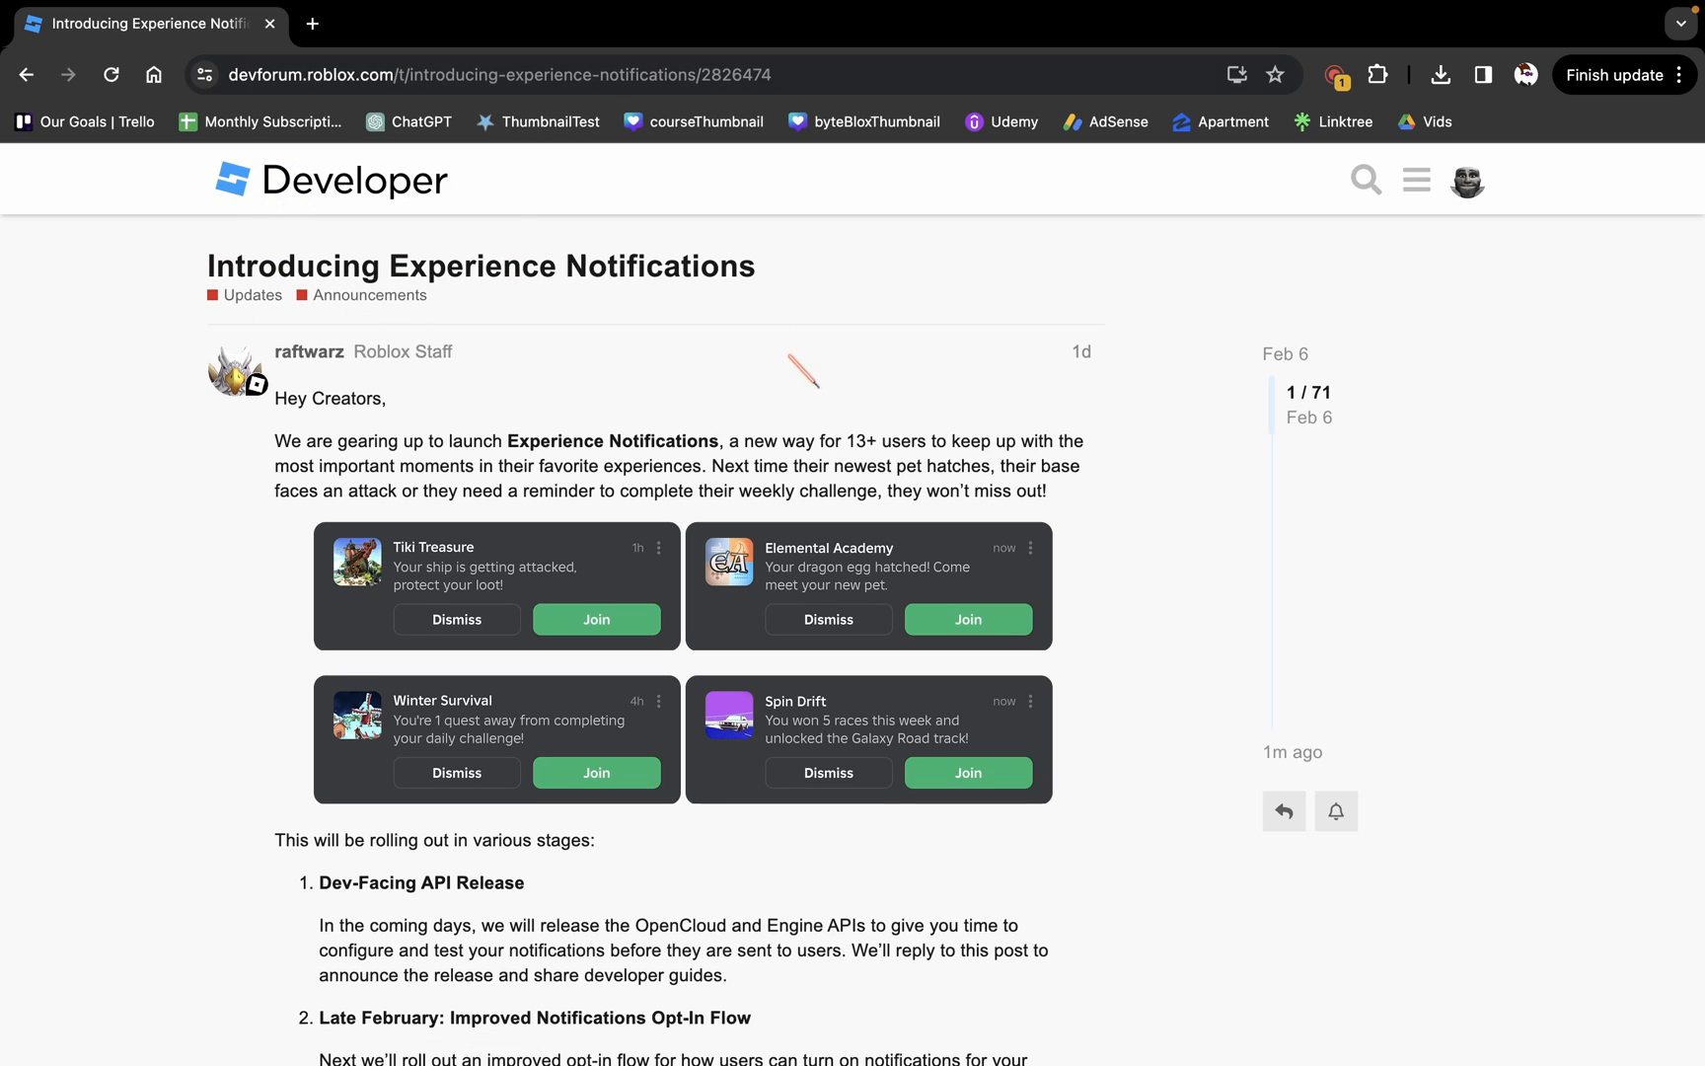
- Scroll past the notification examples to the three-stage rollout plan and personalization section
scroll("down", 3)
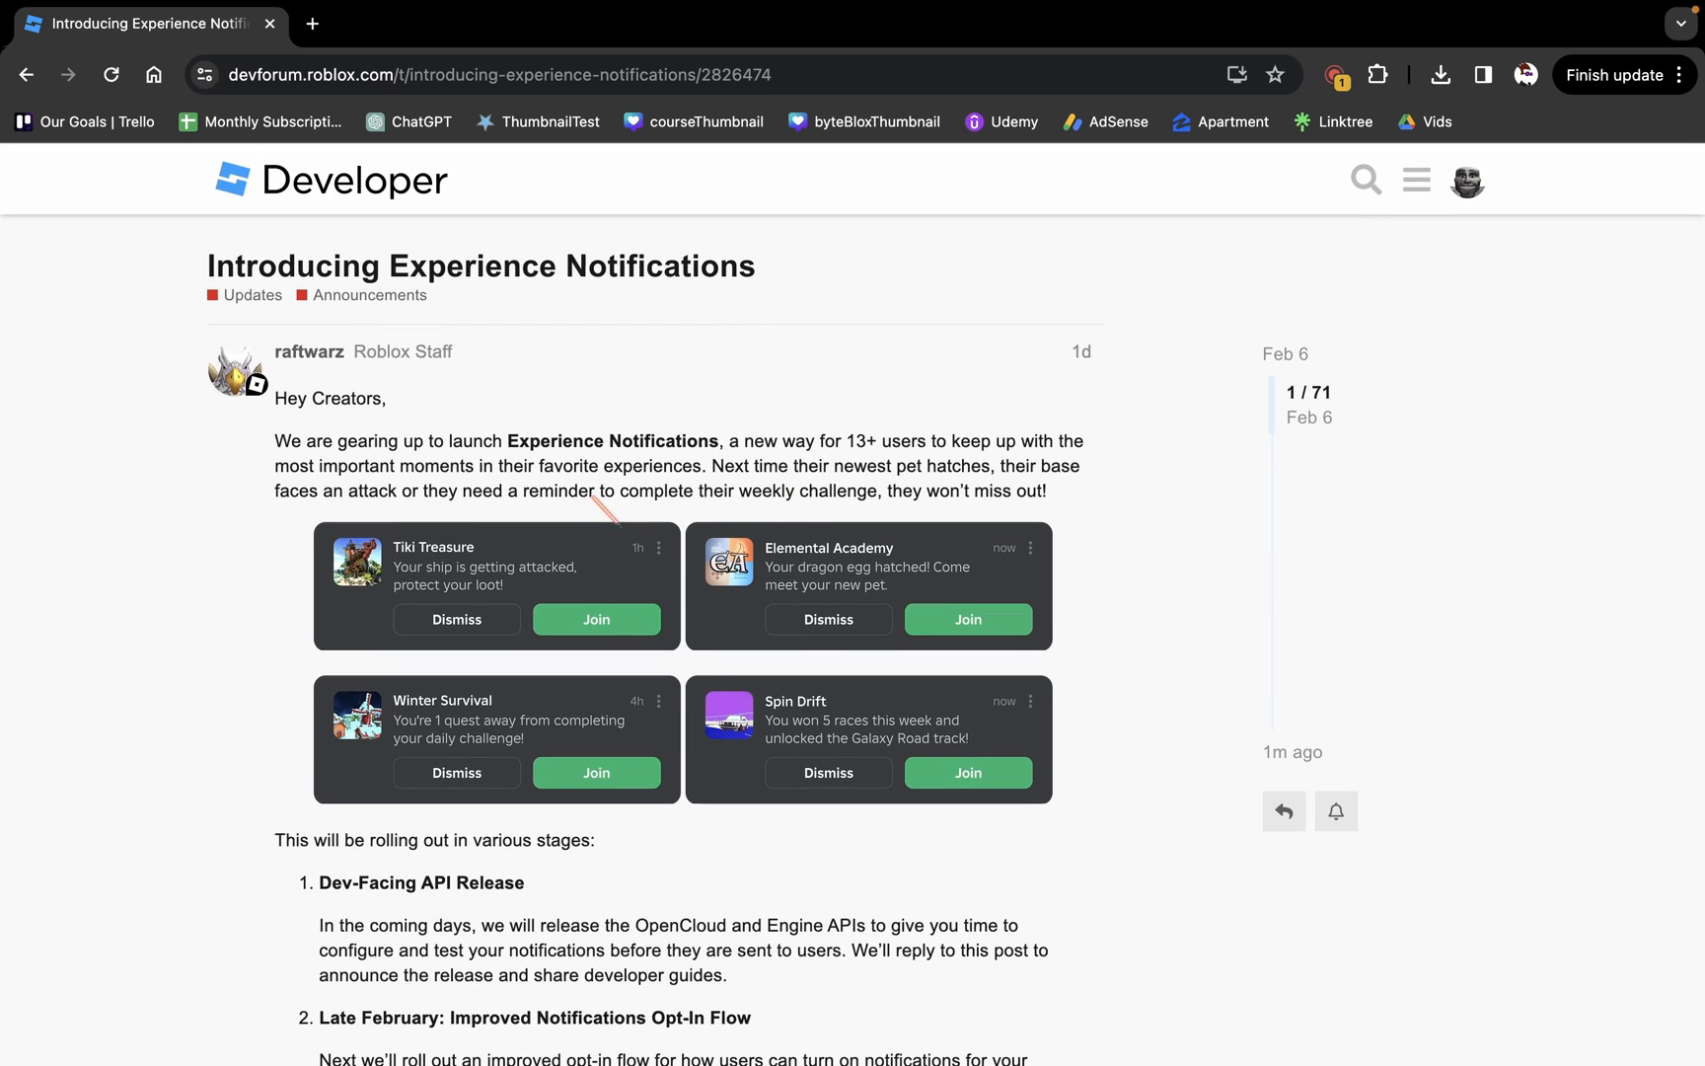
mouse_move(799, 364)
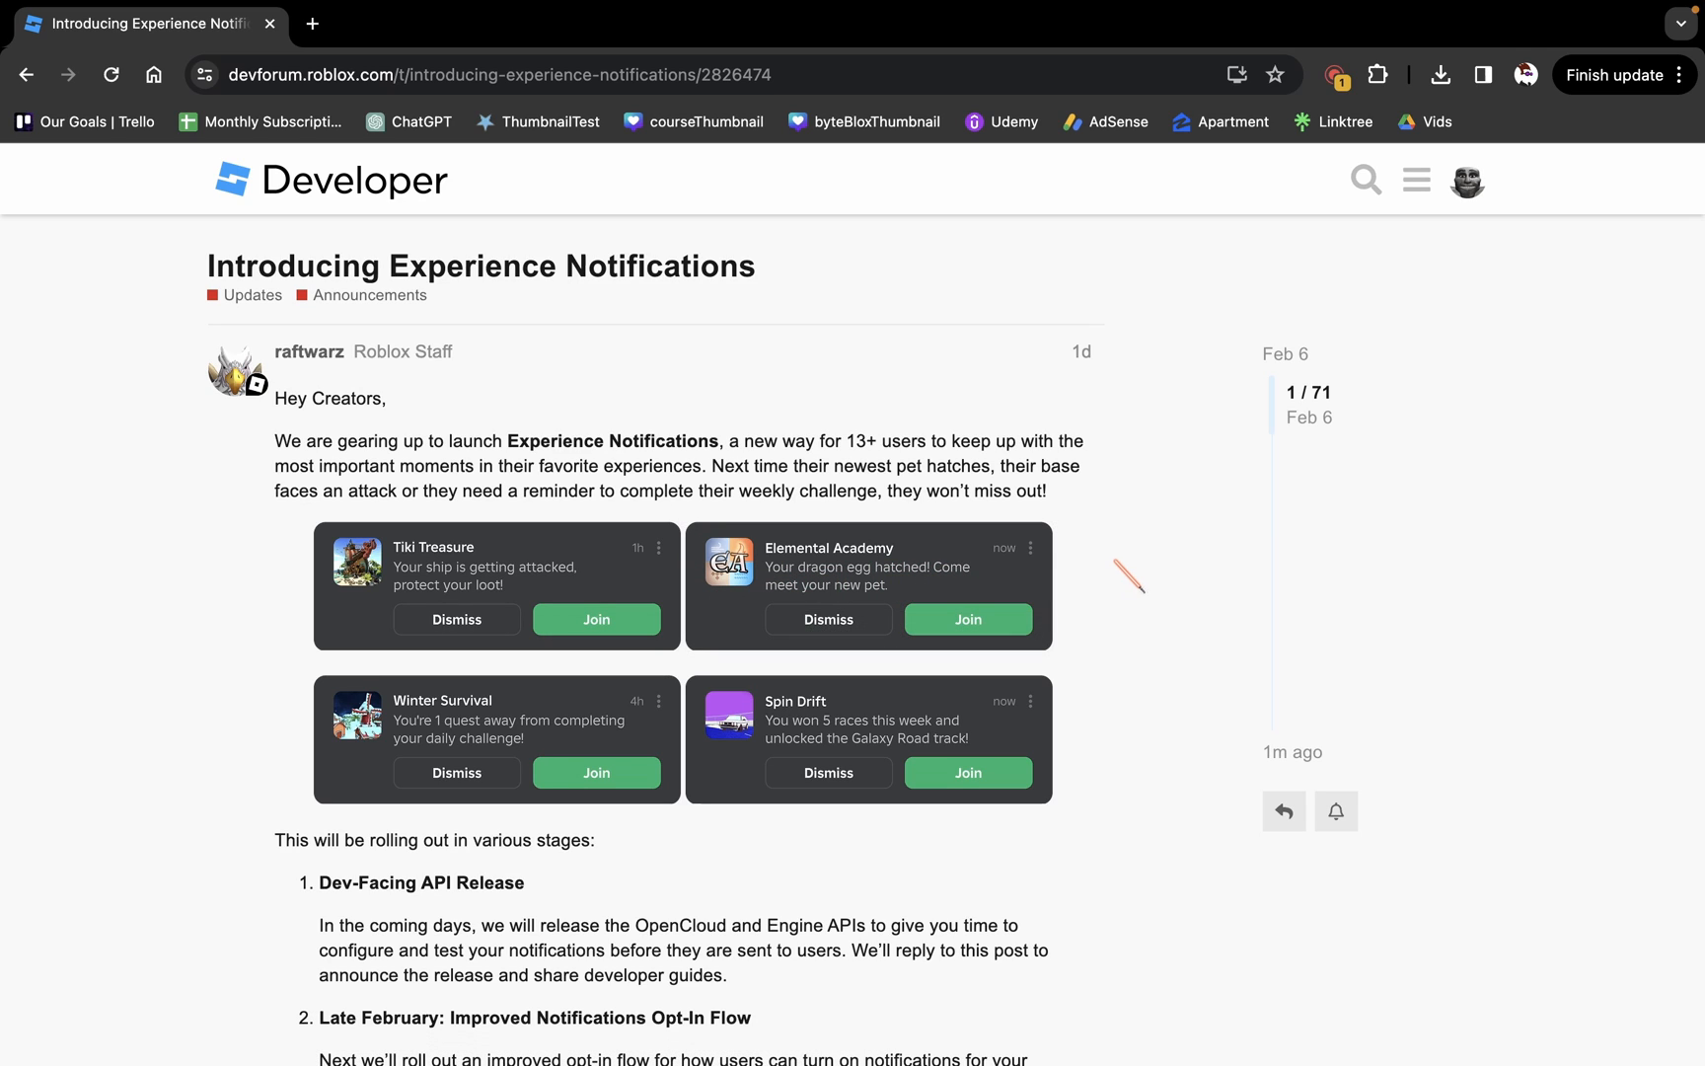
mouse_move(1039, 512)
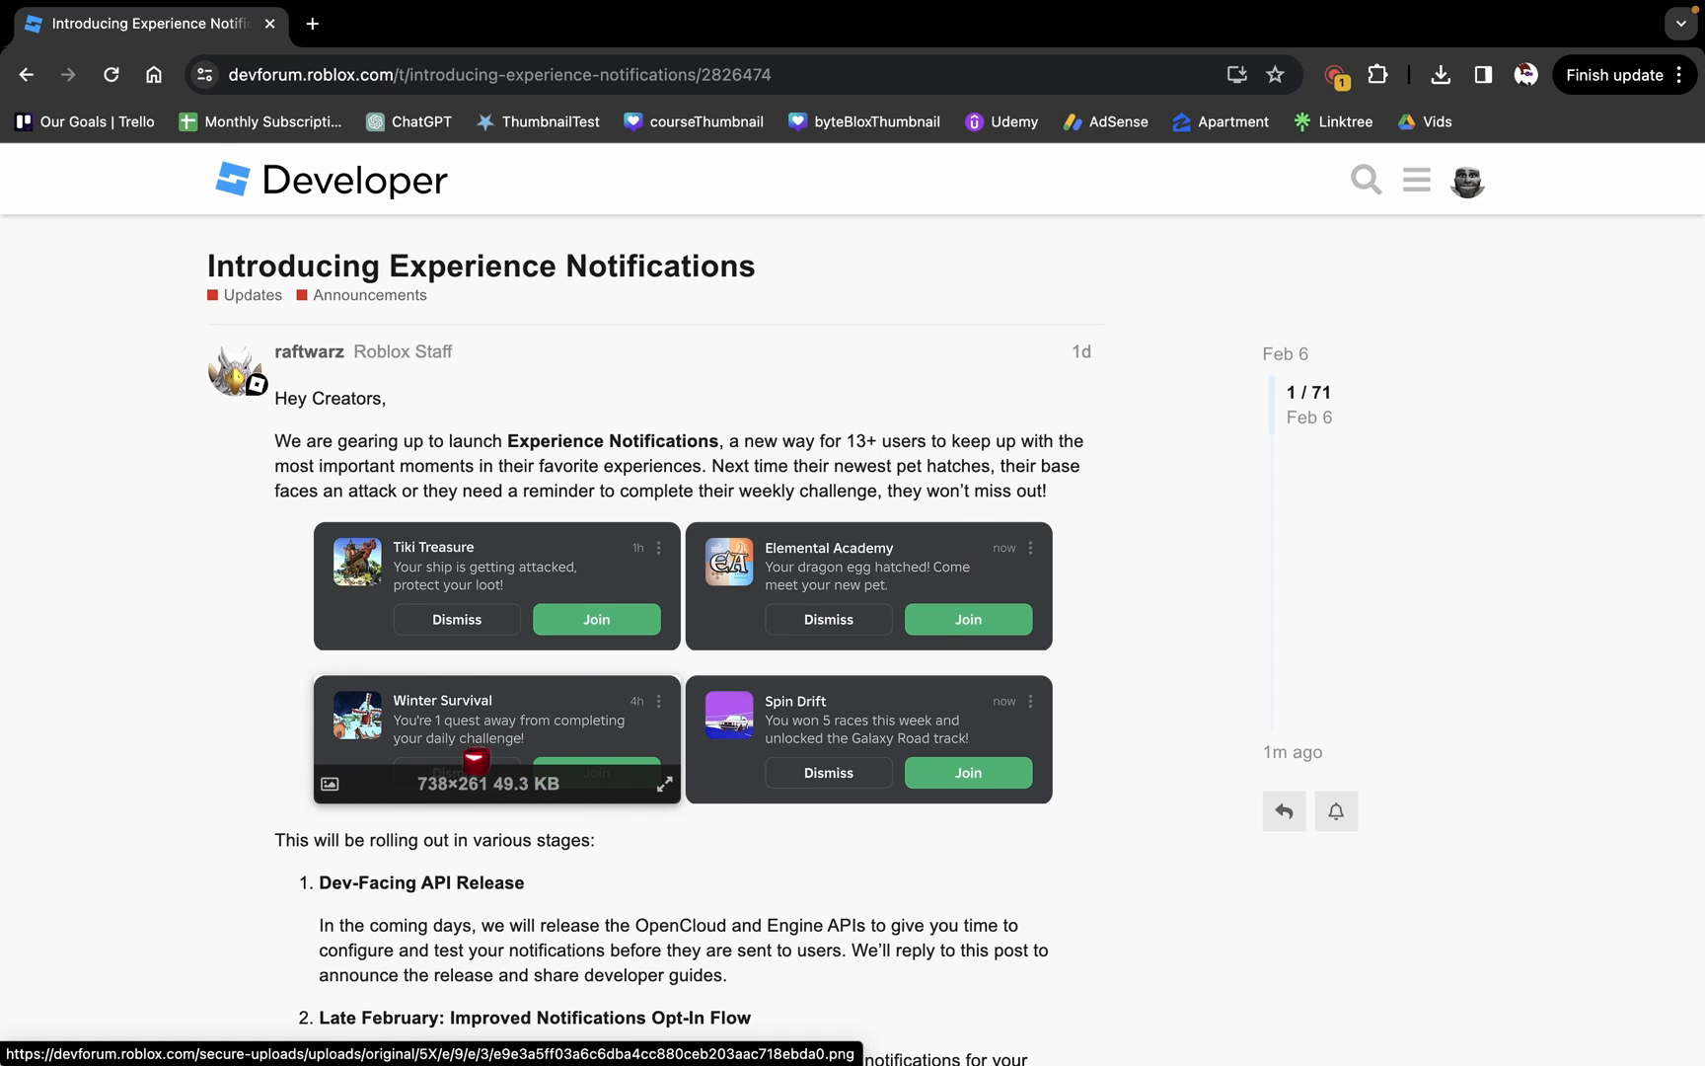
scroll("down", 3)
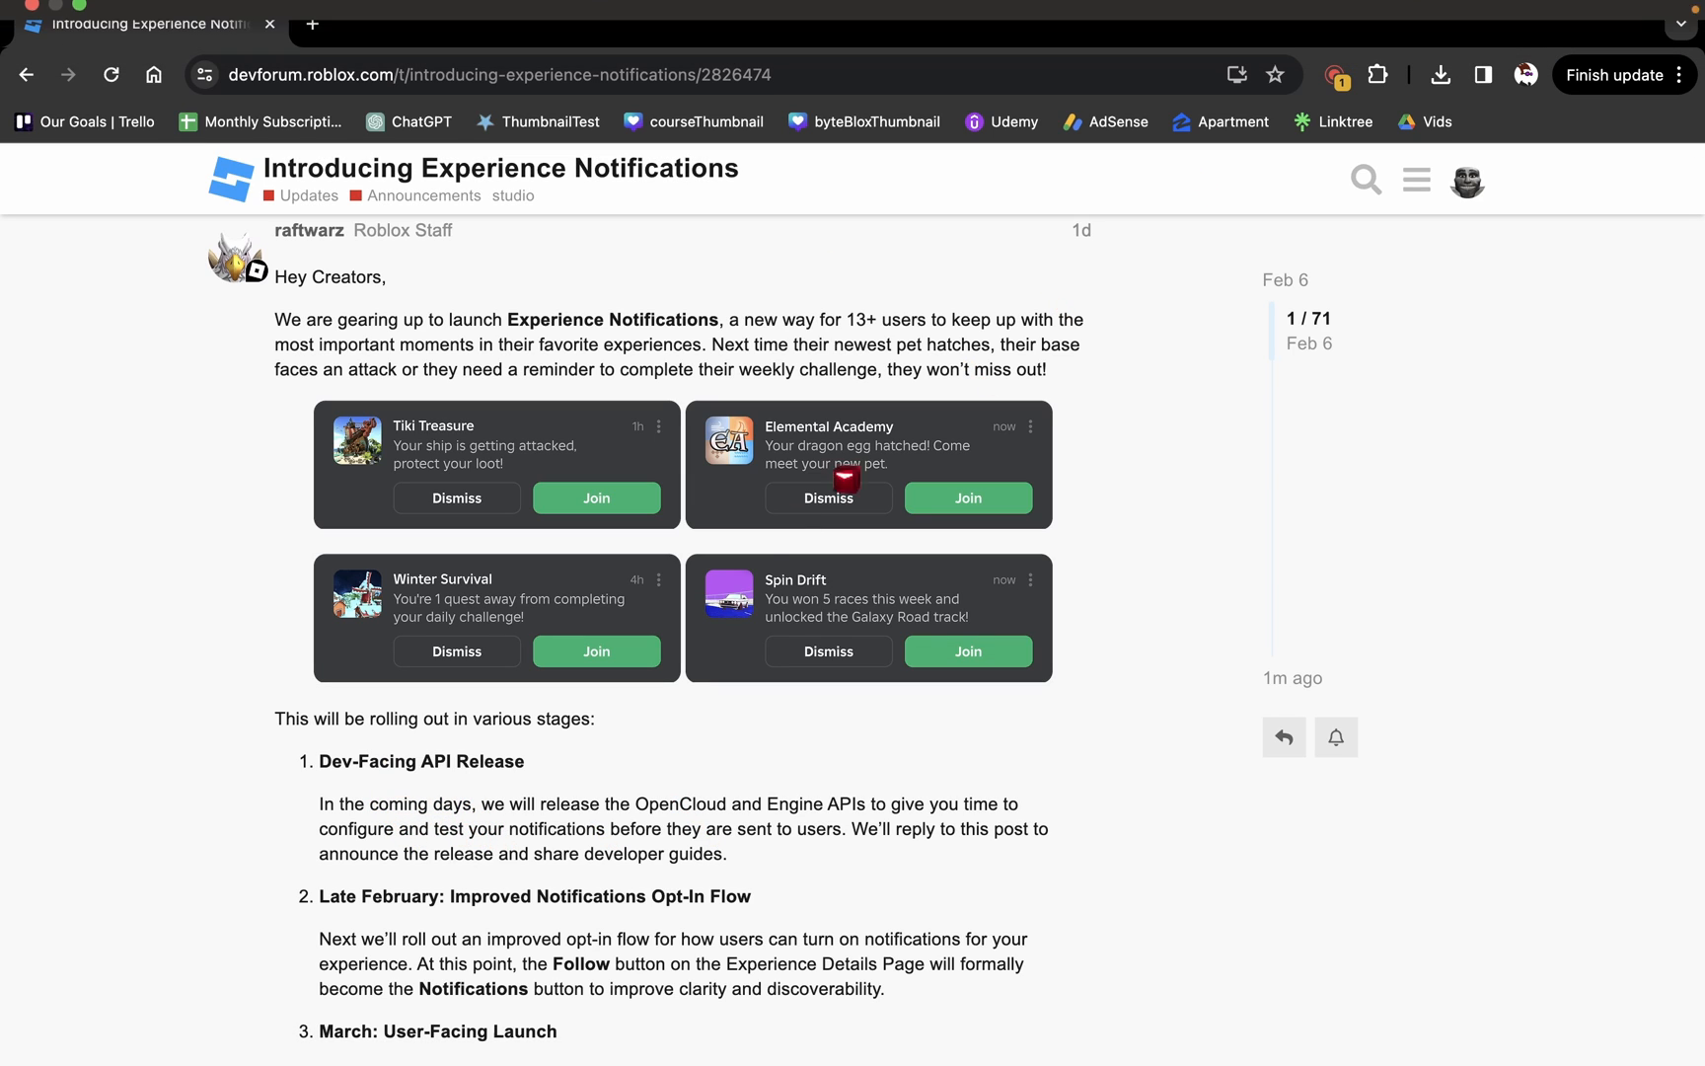
scroll("down", 3)
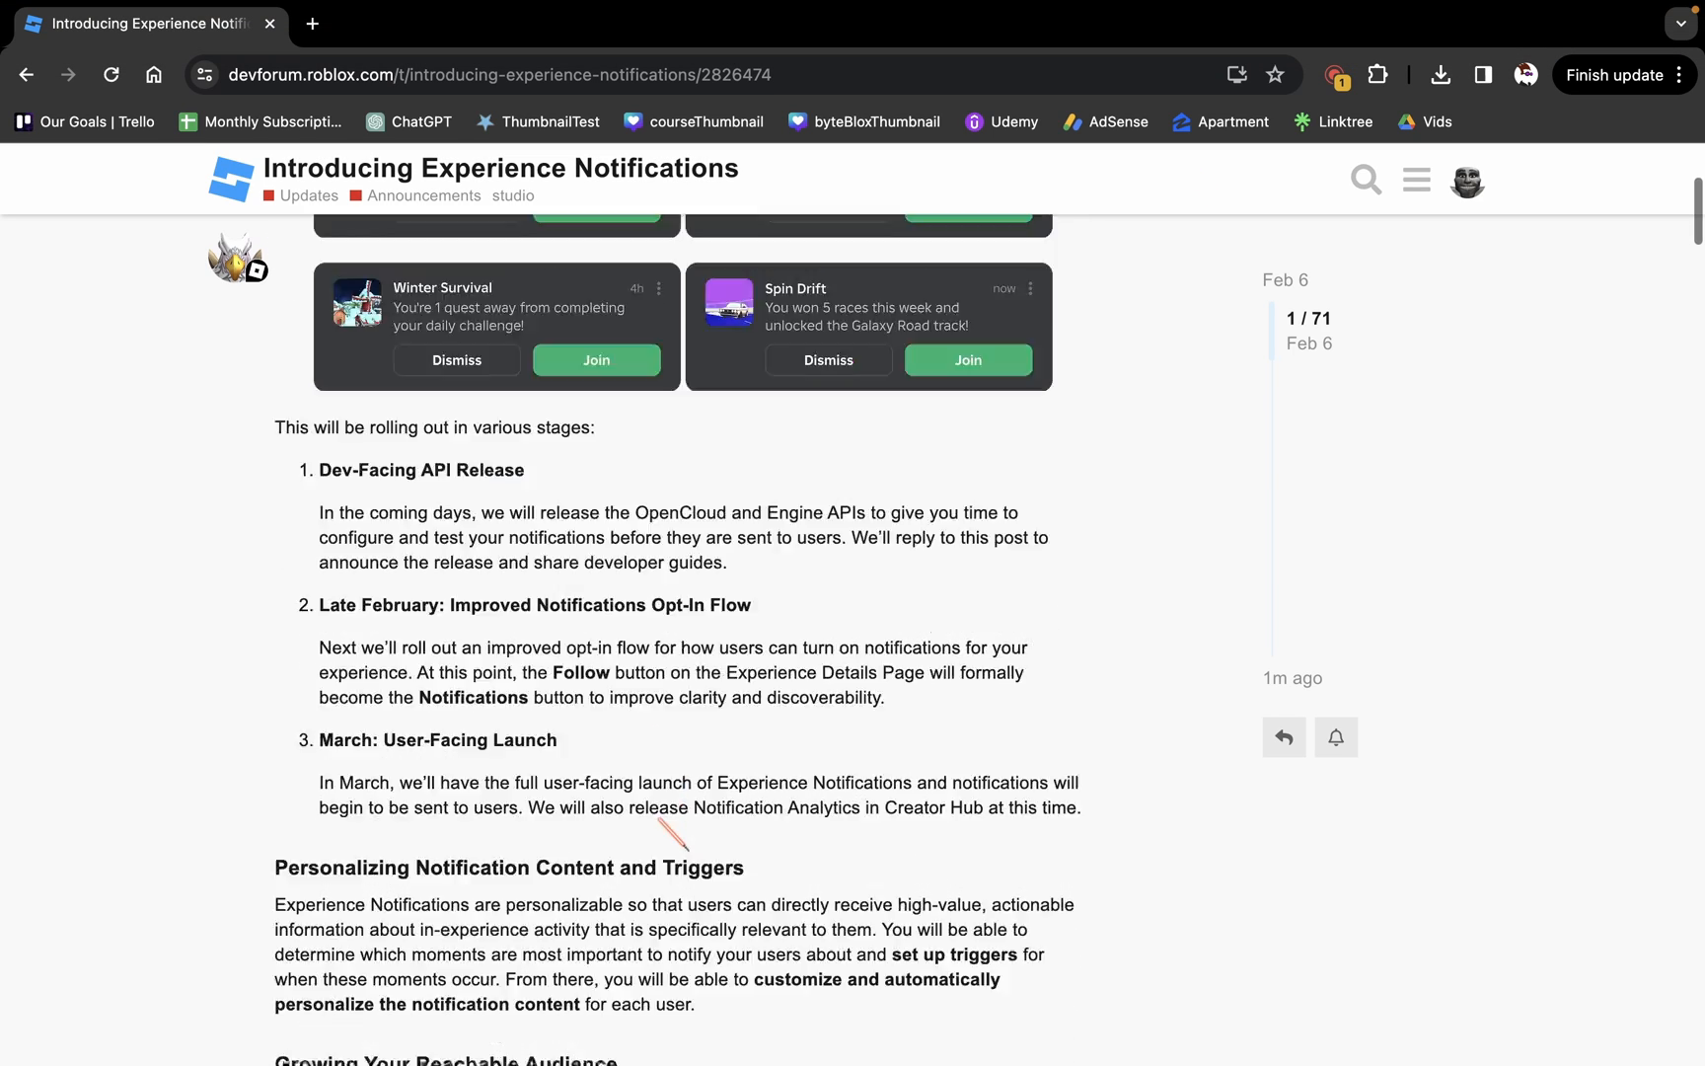
scroll("down", 3)
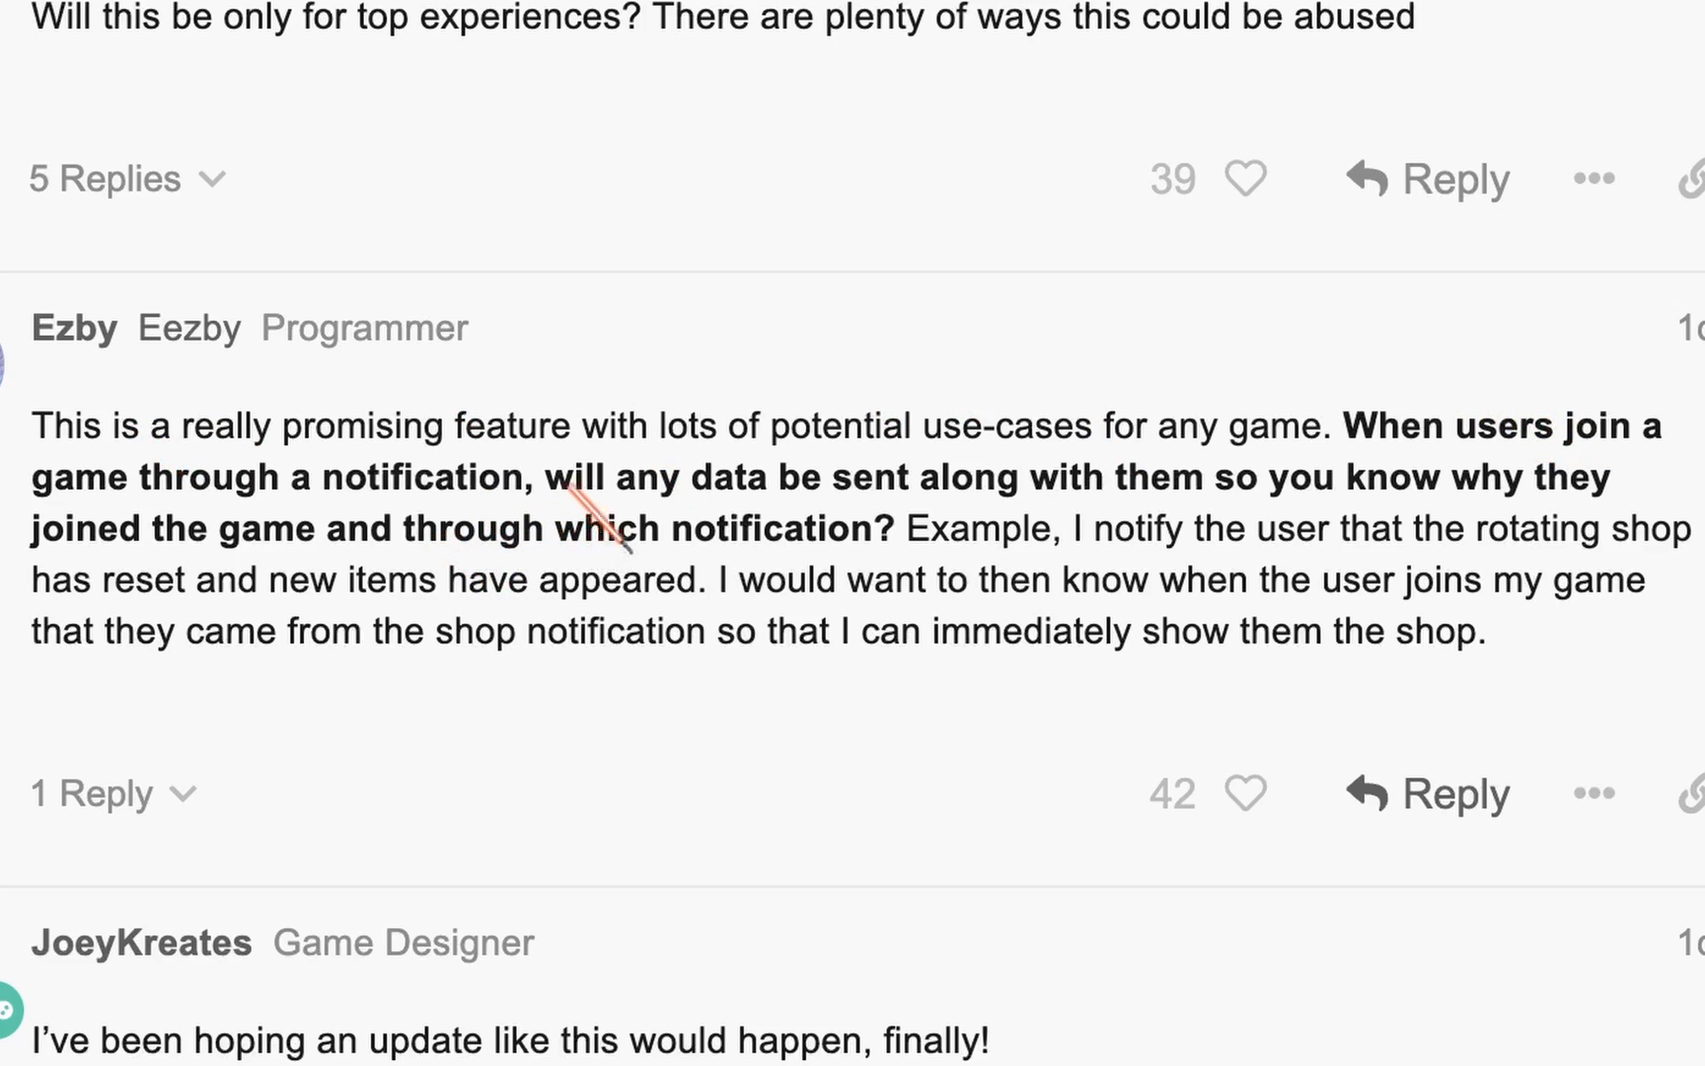
left_click_drag(556, 477, 1425, 477)
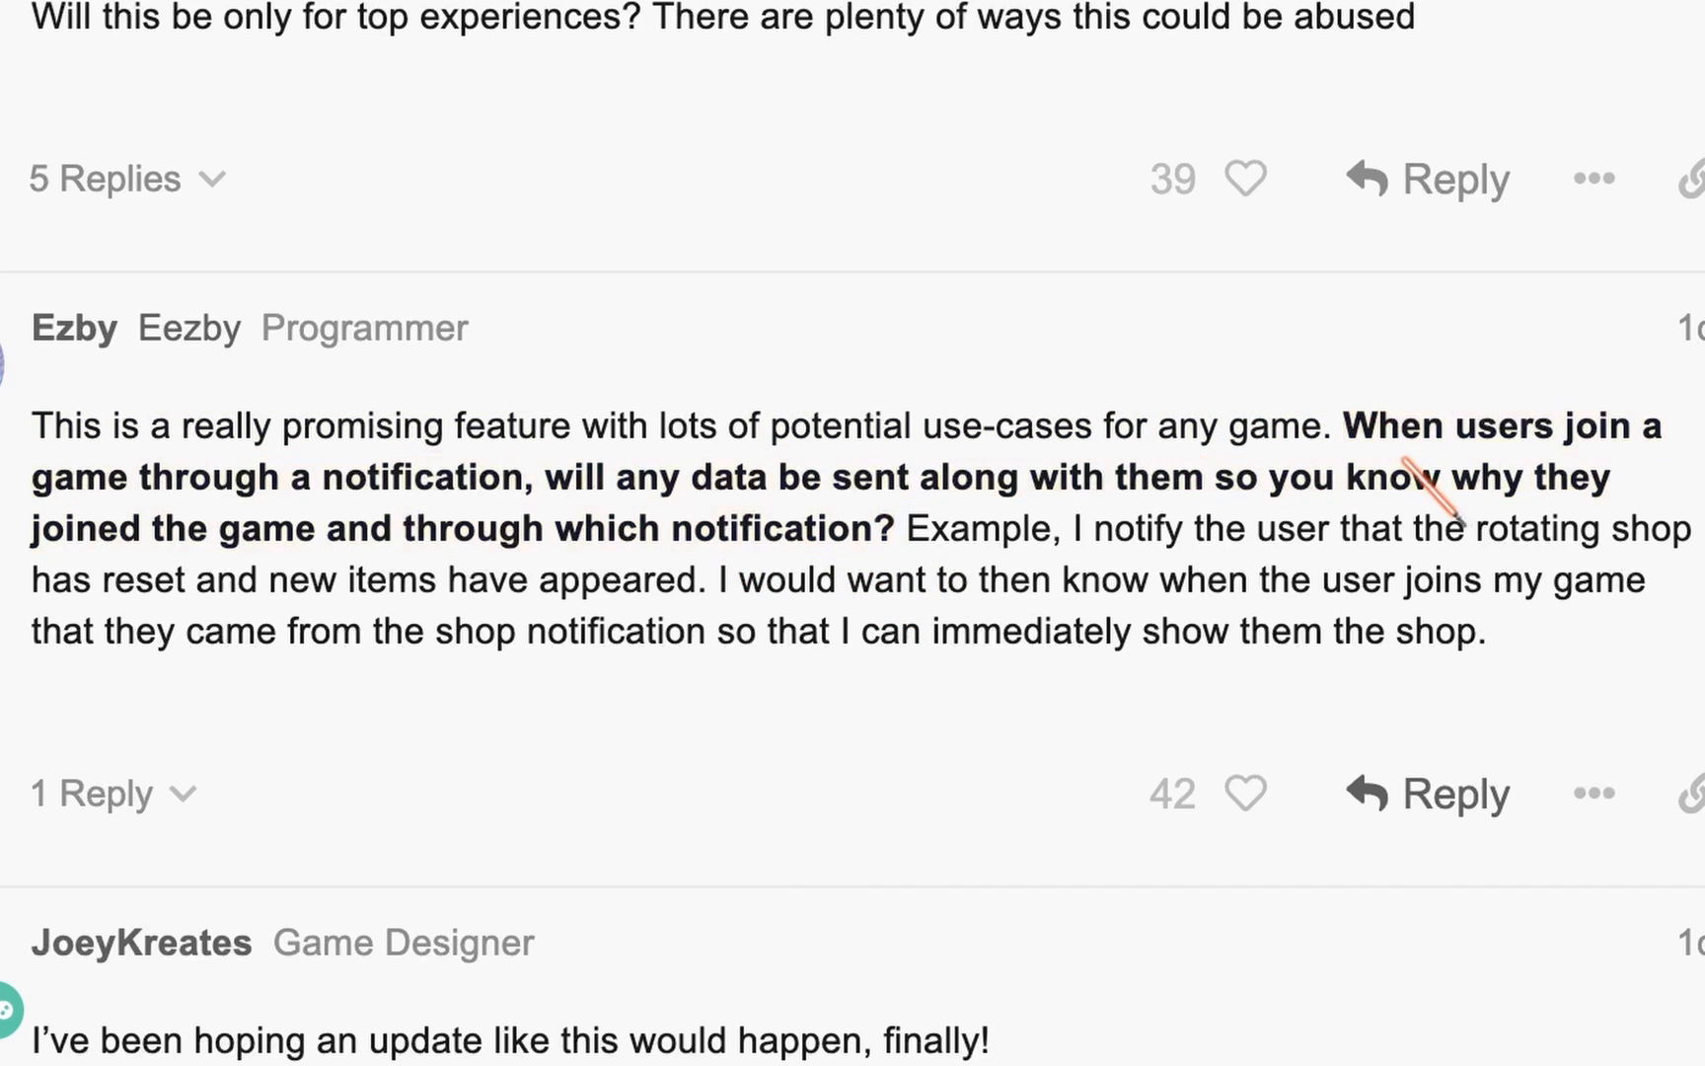
mouse_move(947, 582)
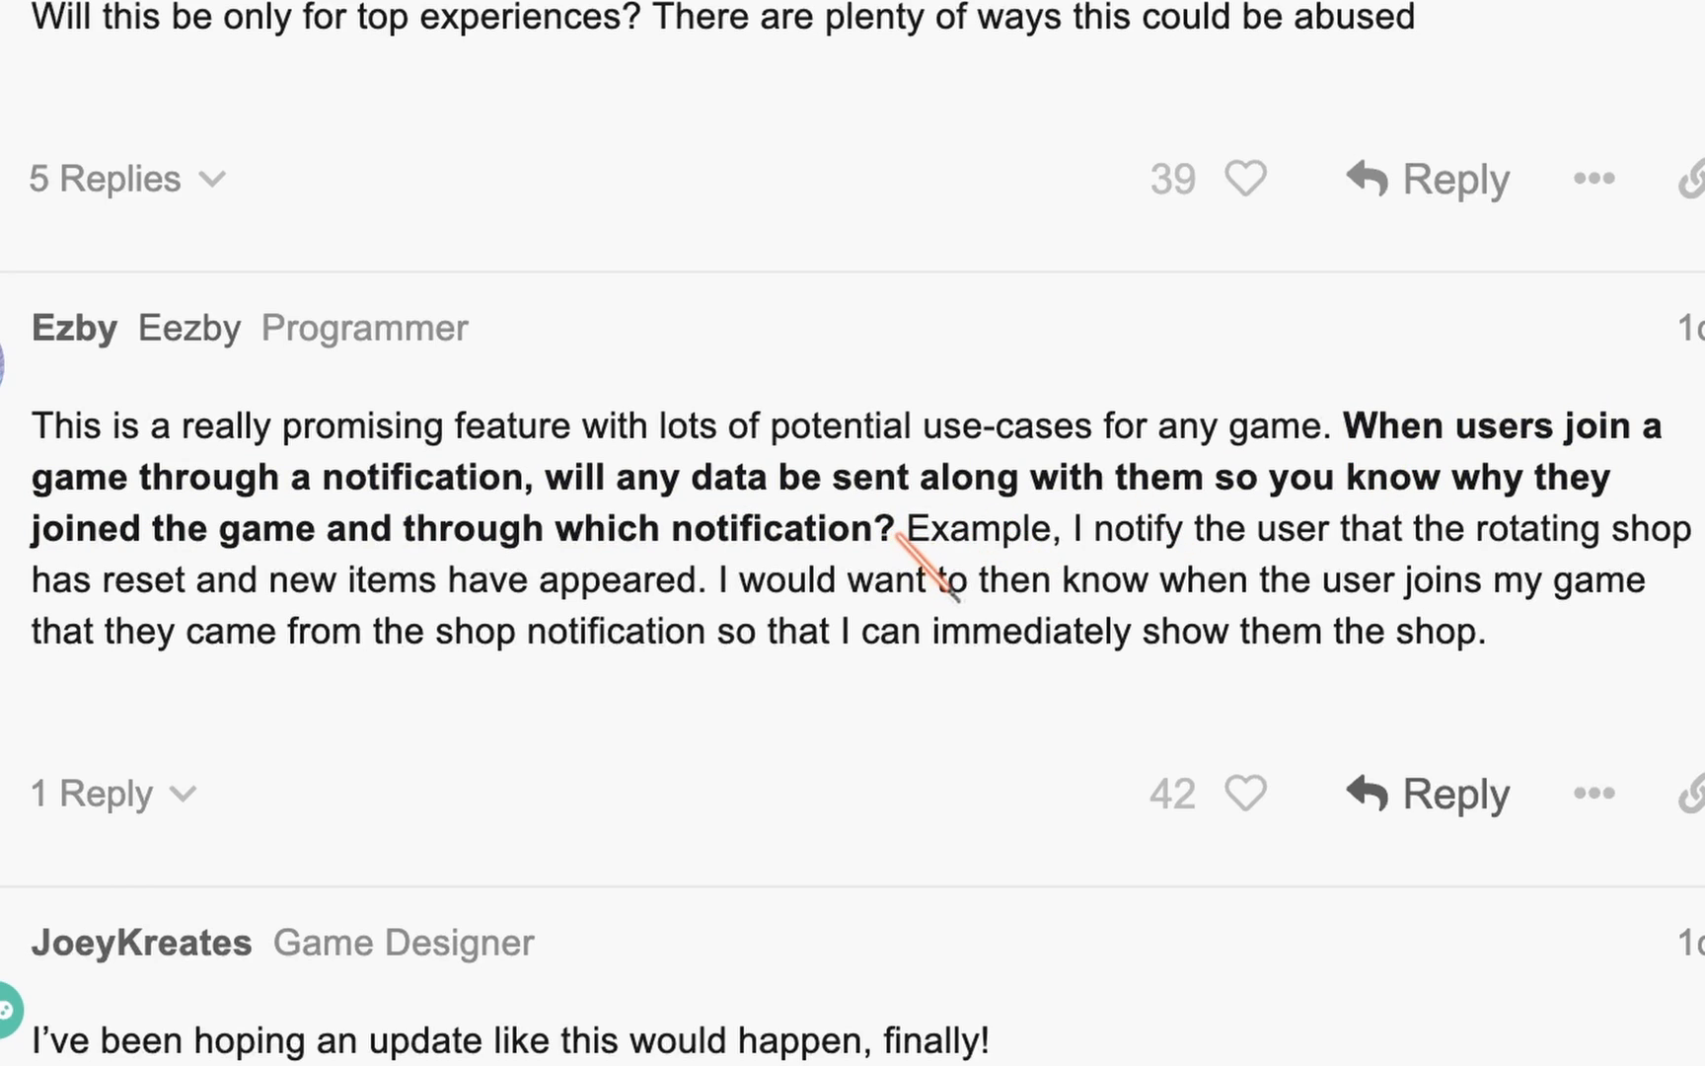
left_click_drag(1360, 425, 892, 533)
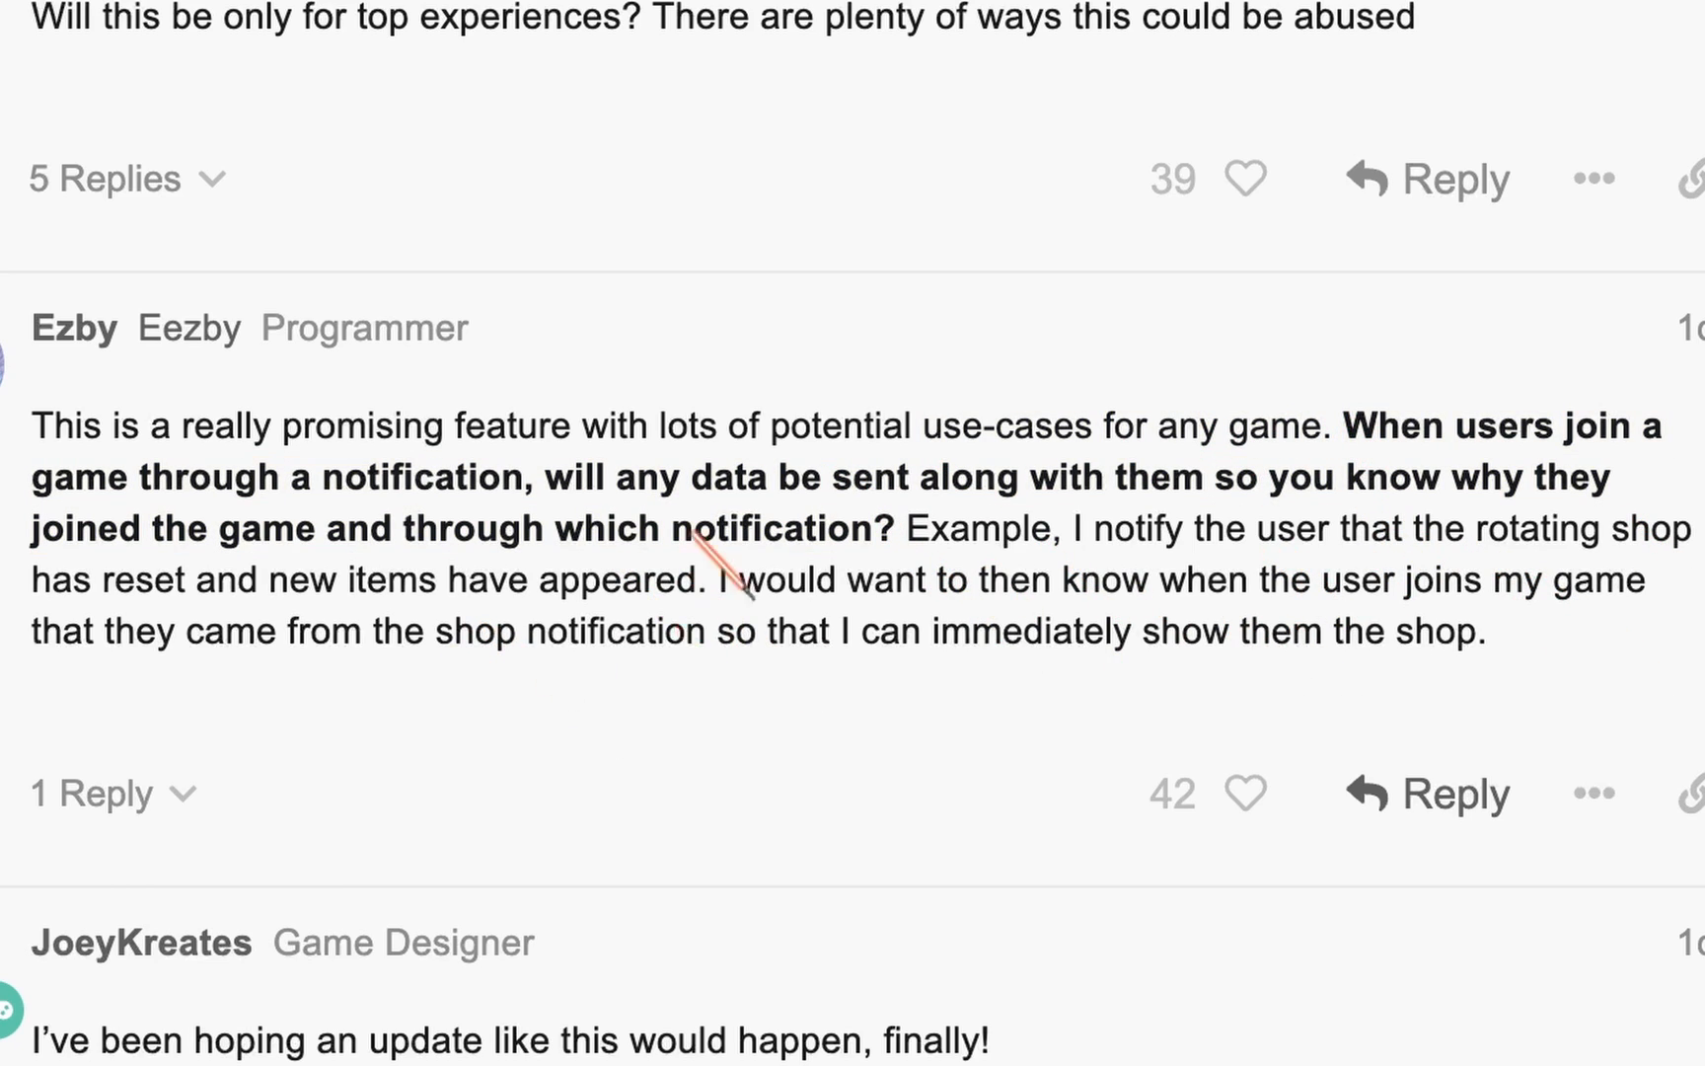
scroll("down", 3)
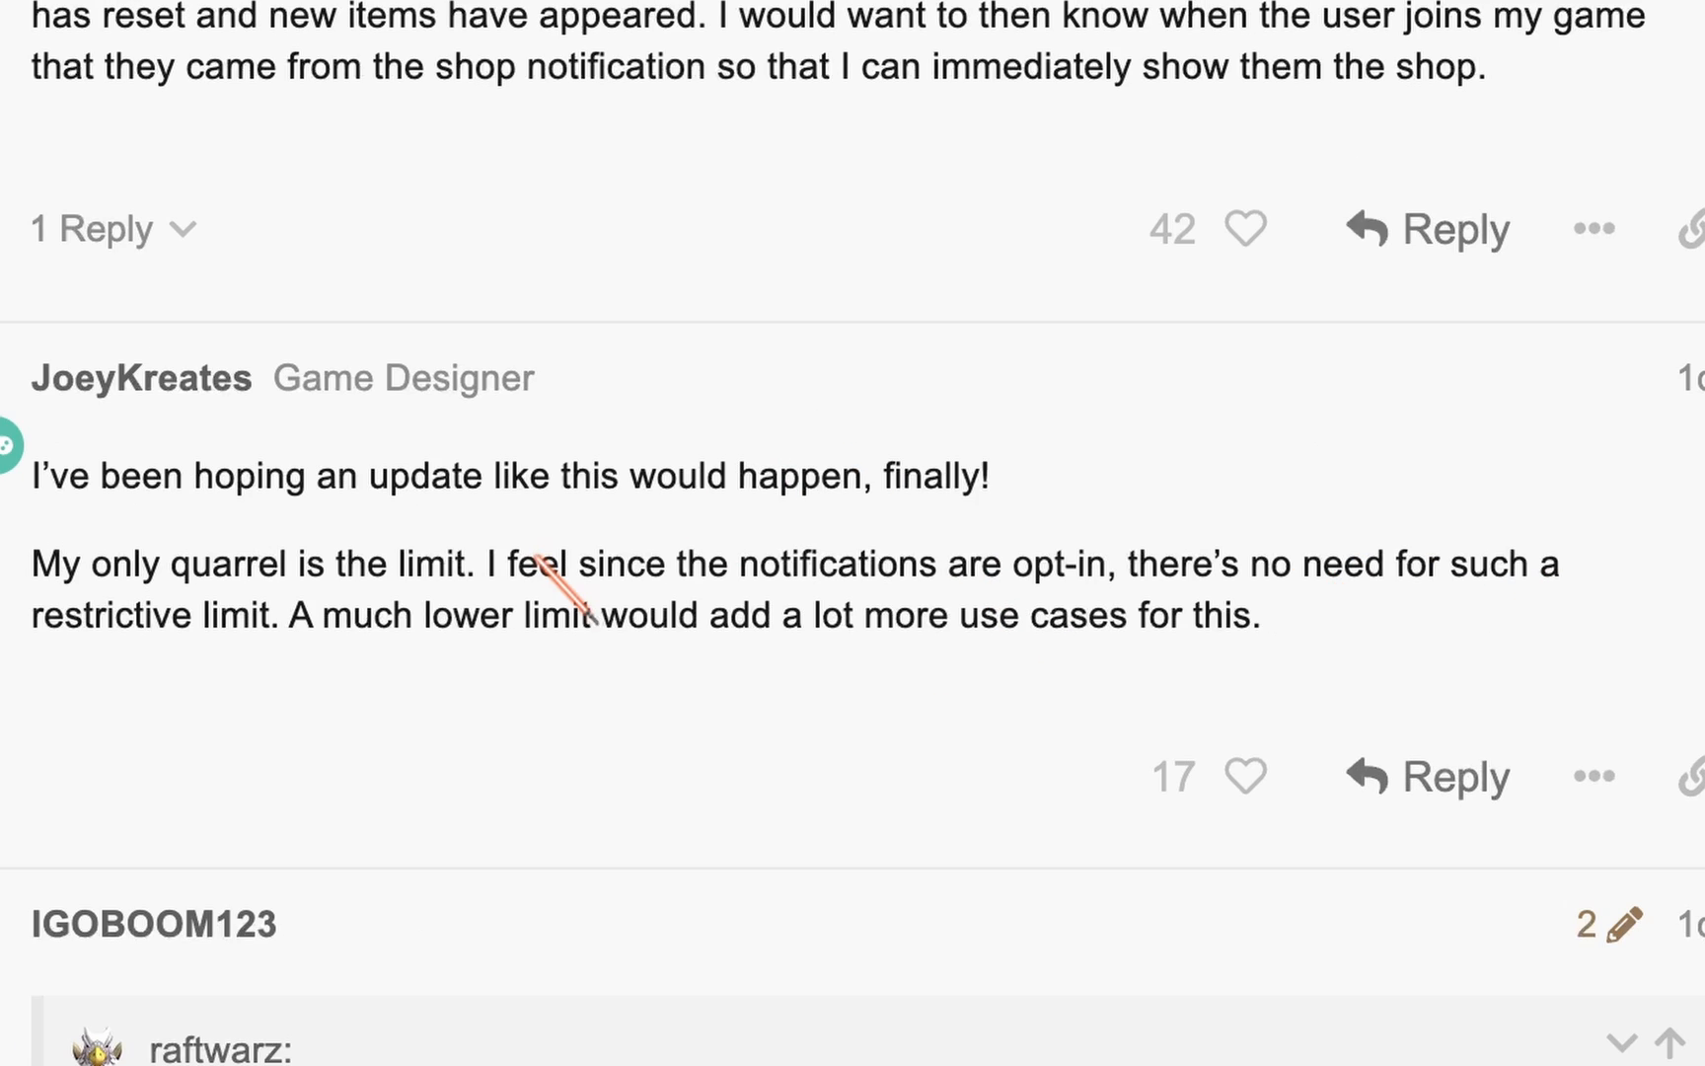
scroll("down", 3)
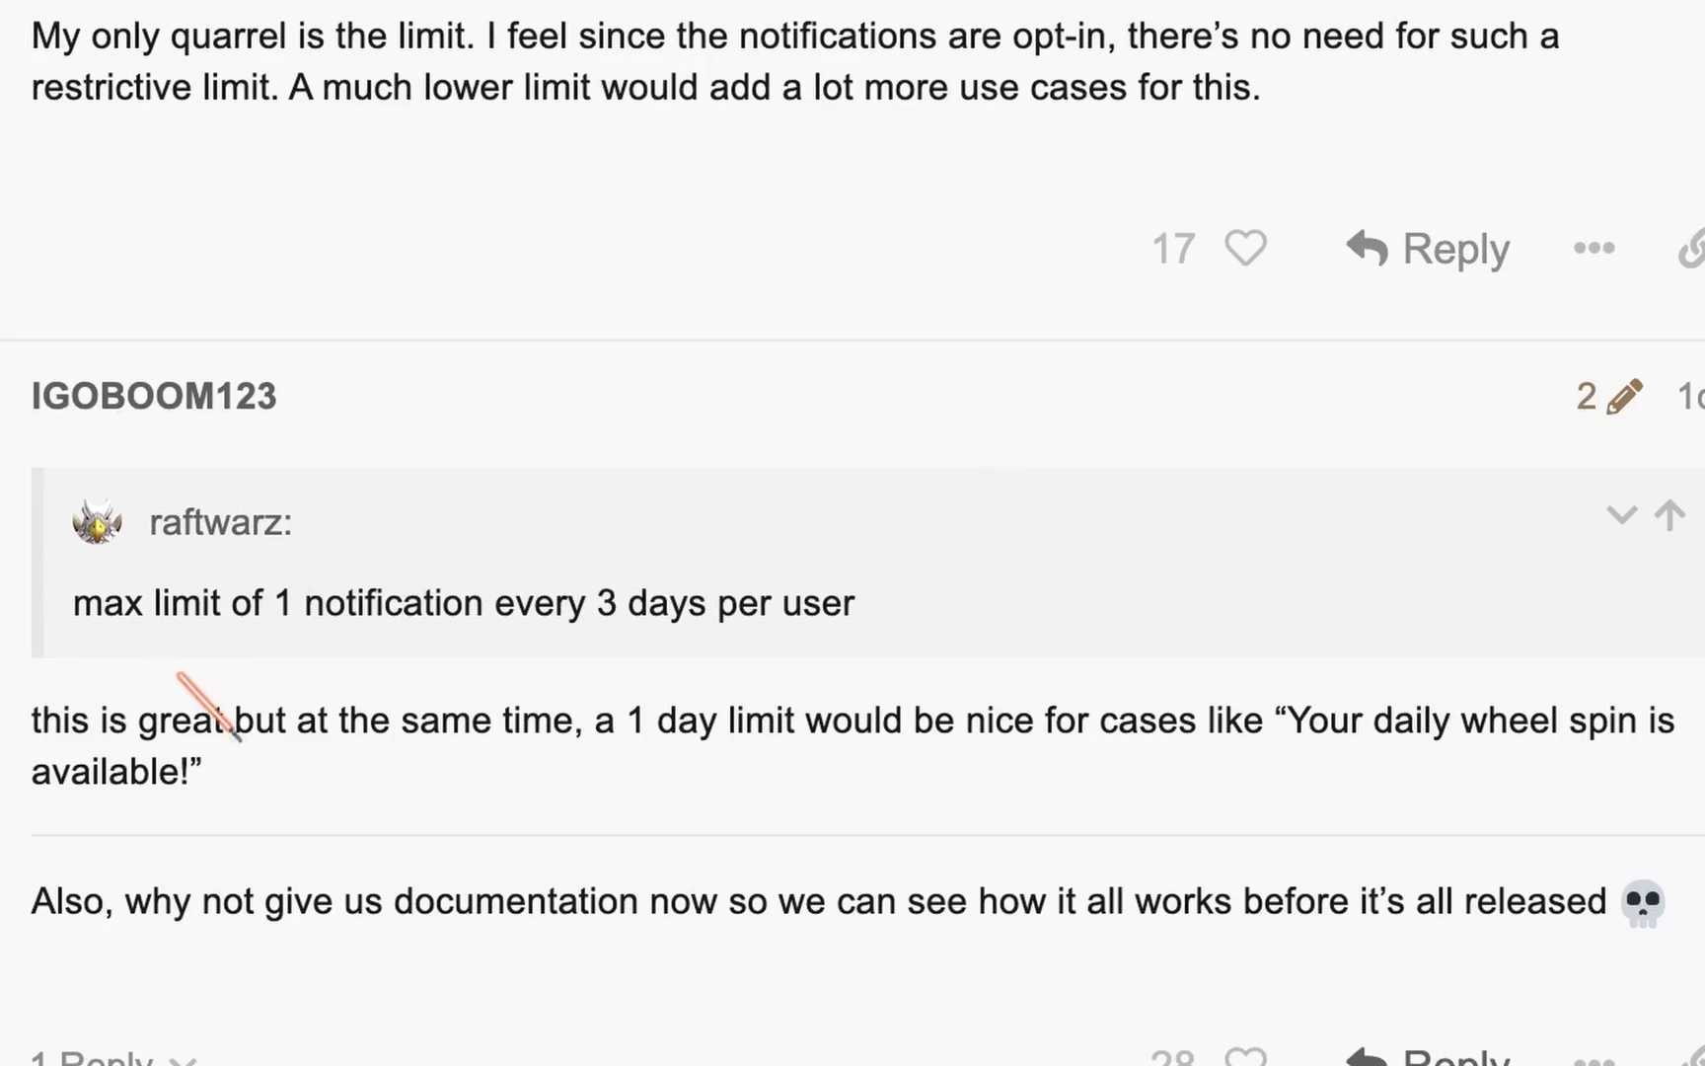
mouse_move(593, 810)
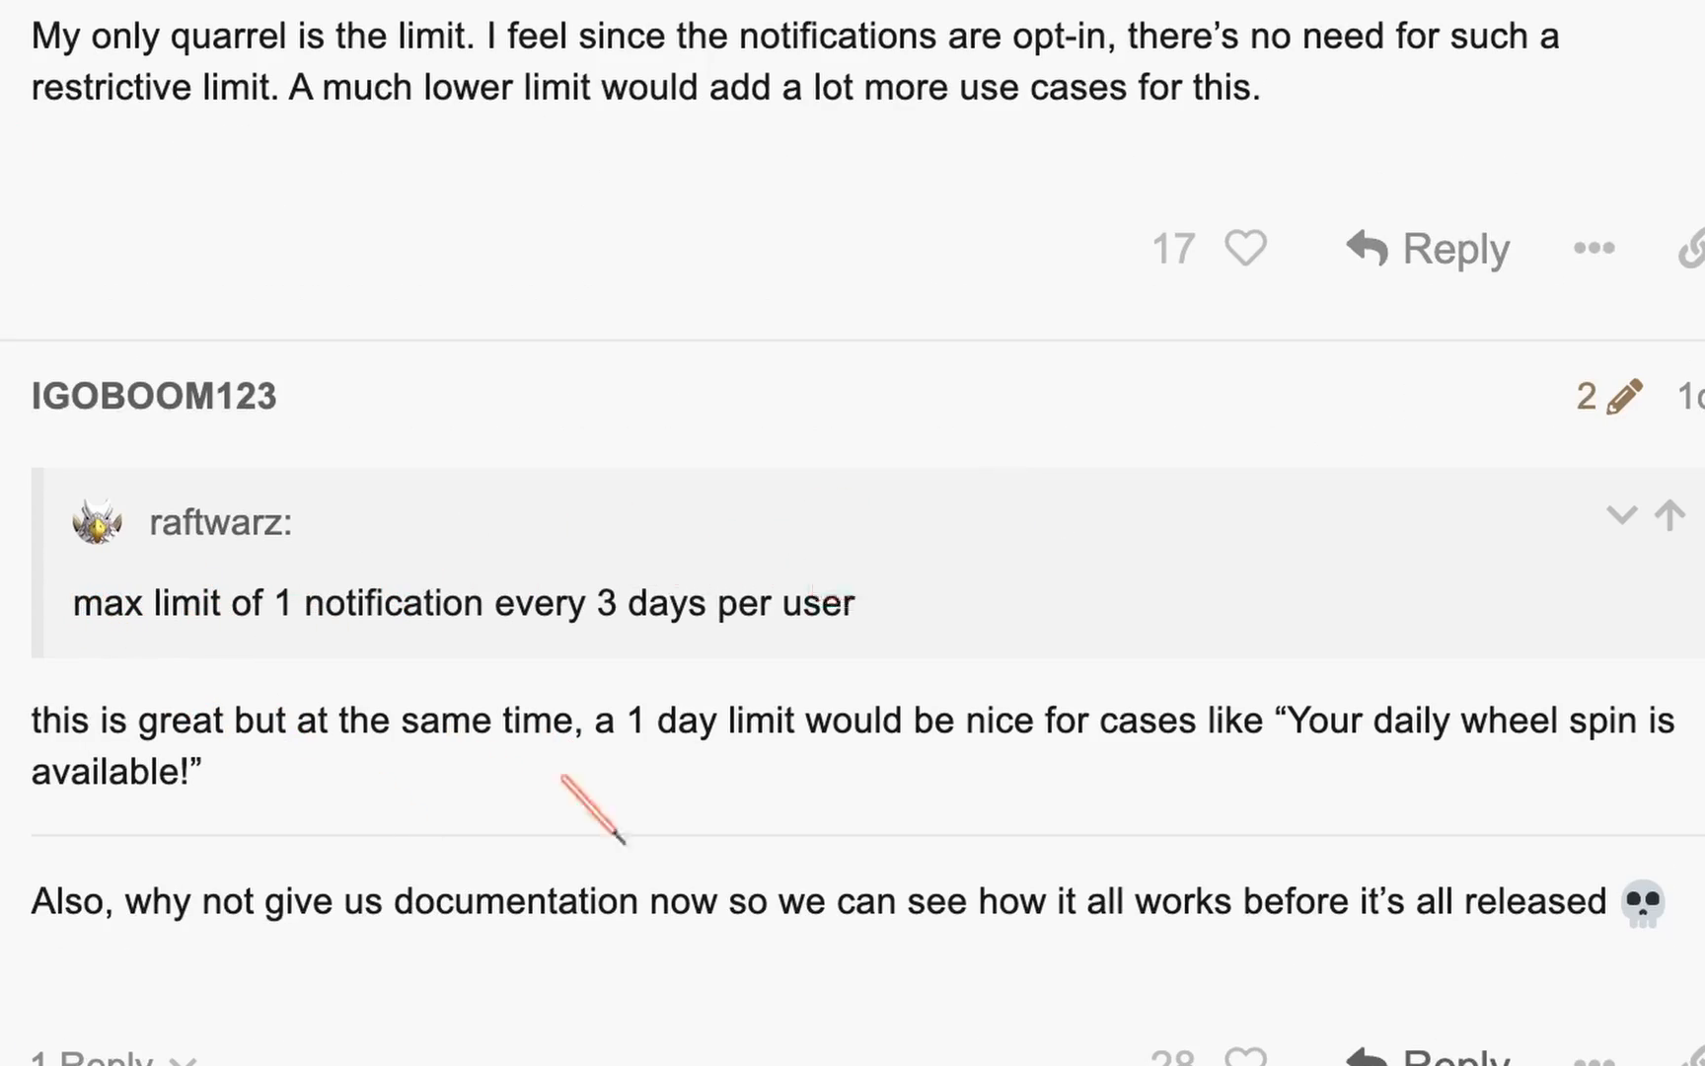
scroll("down", 3)
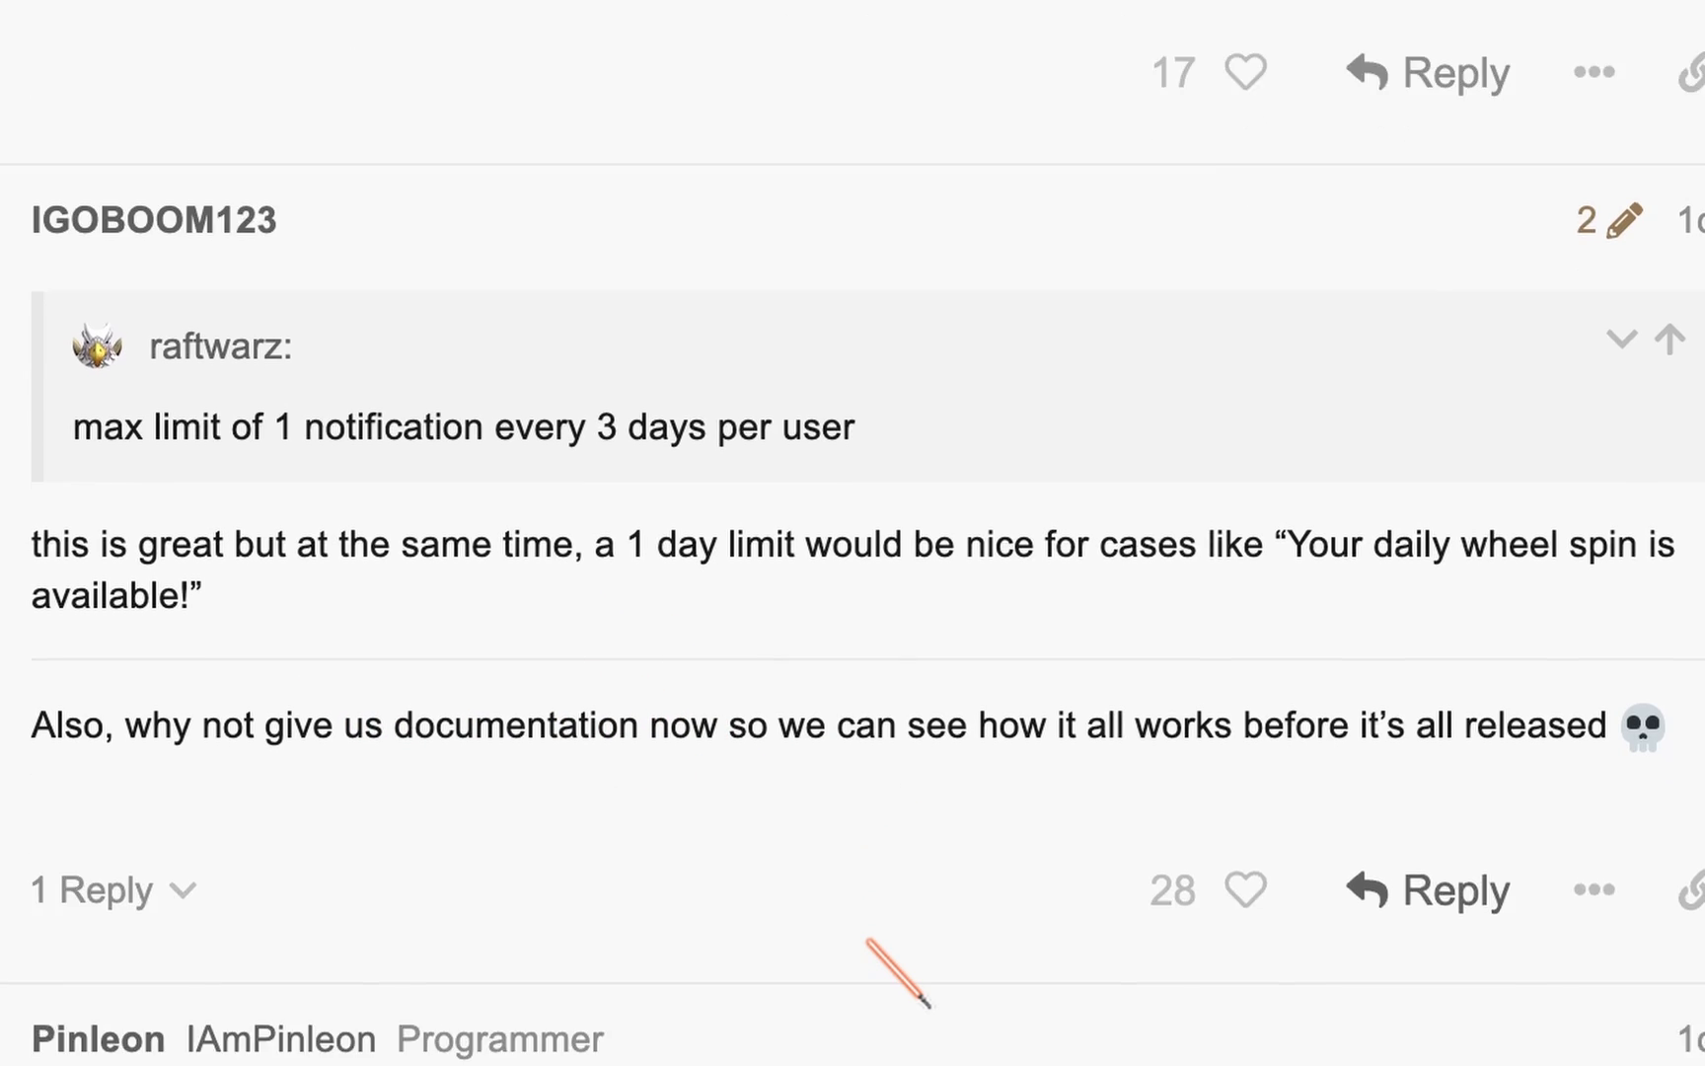
scroll("down", 3)
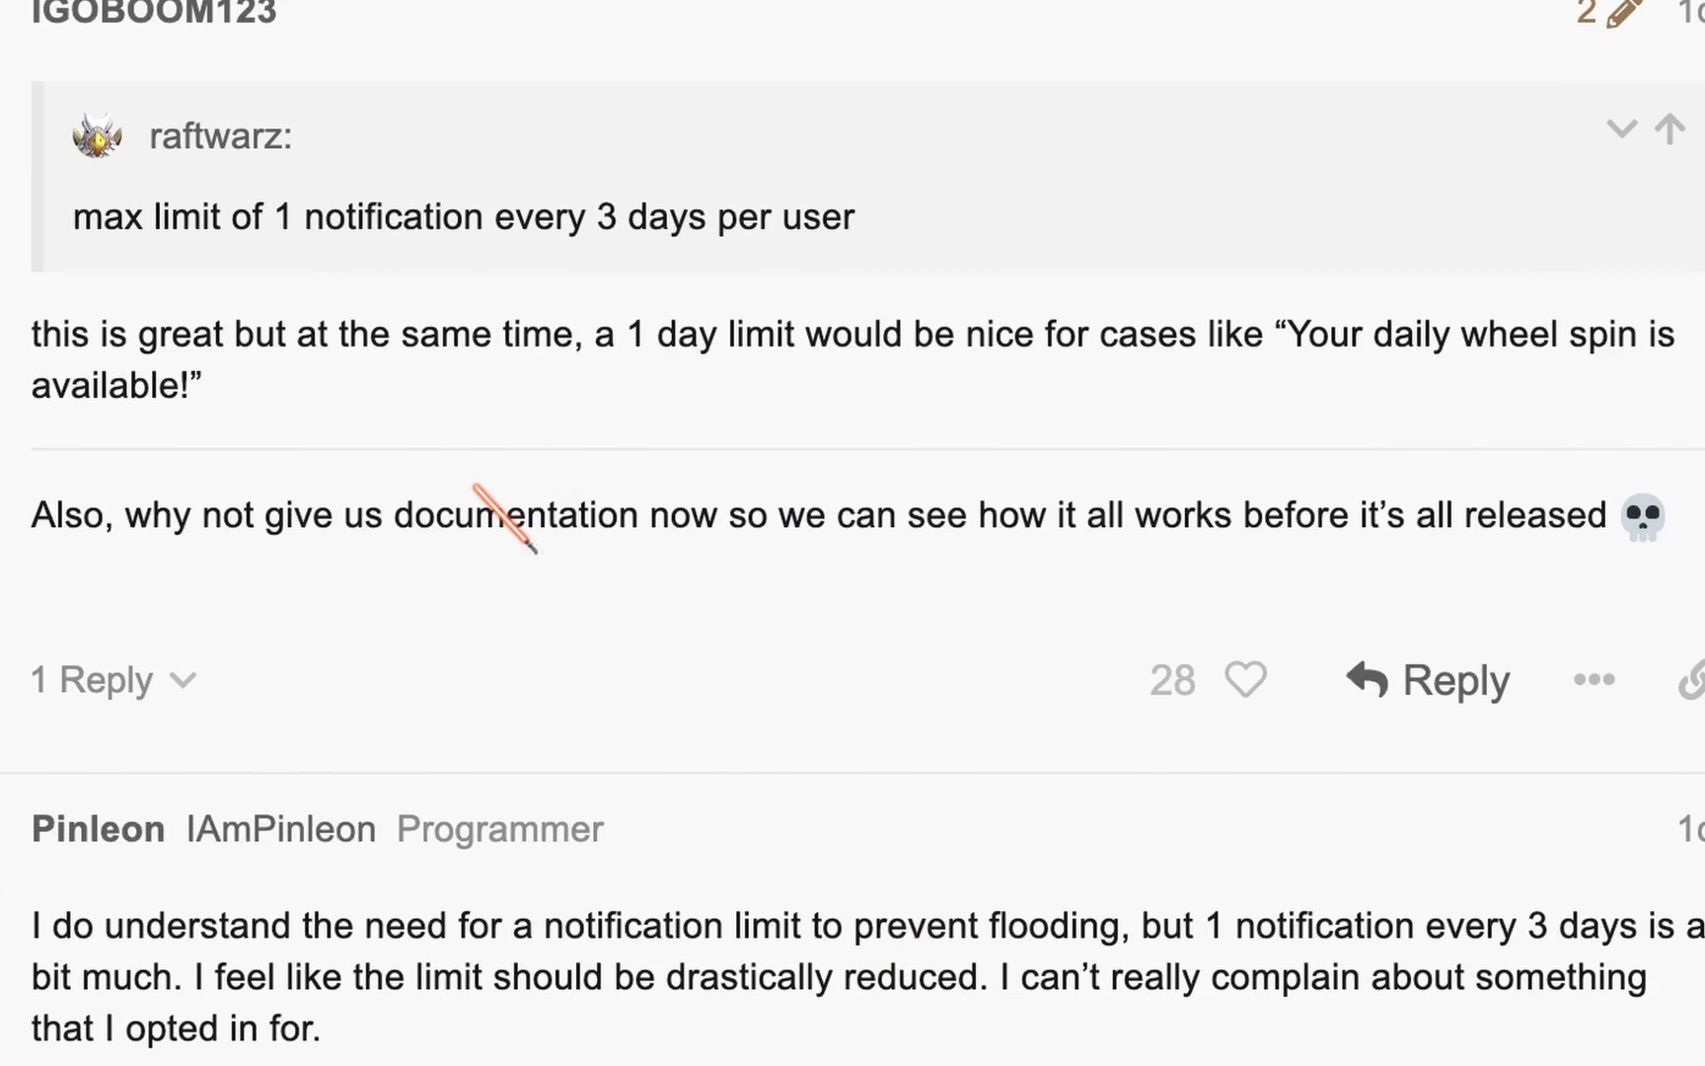
scroll("down", 3)
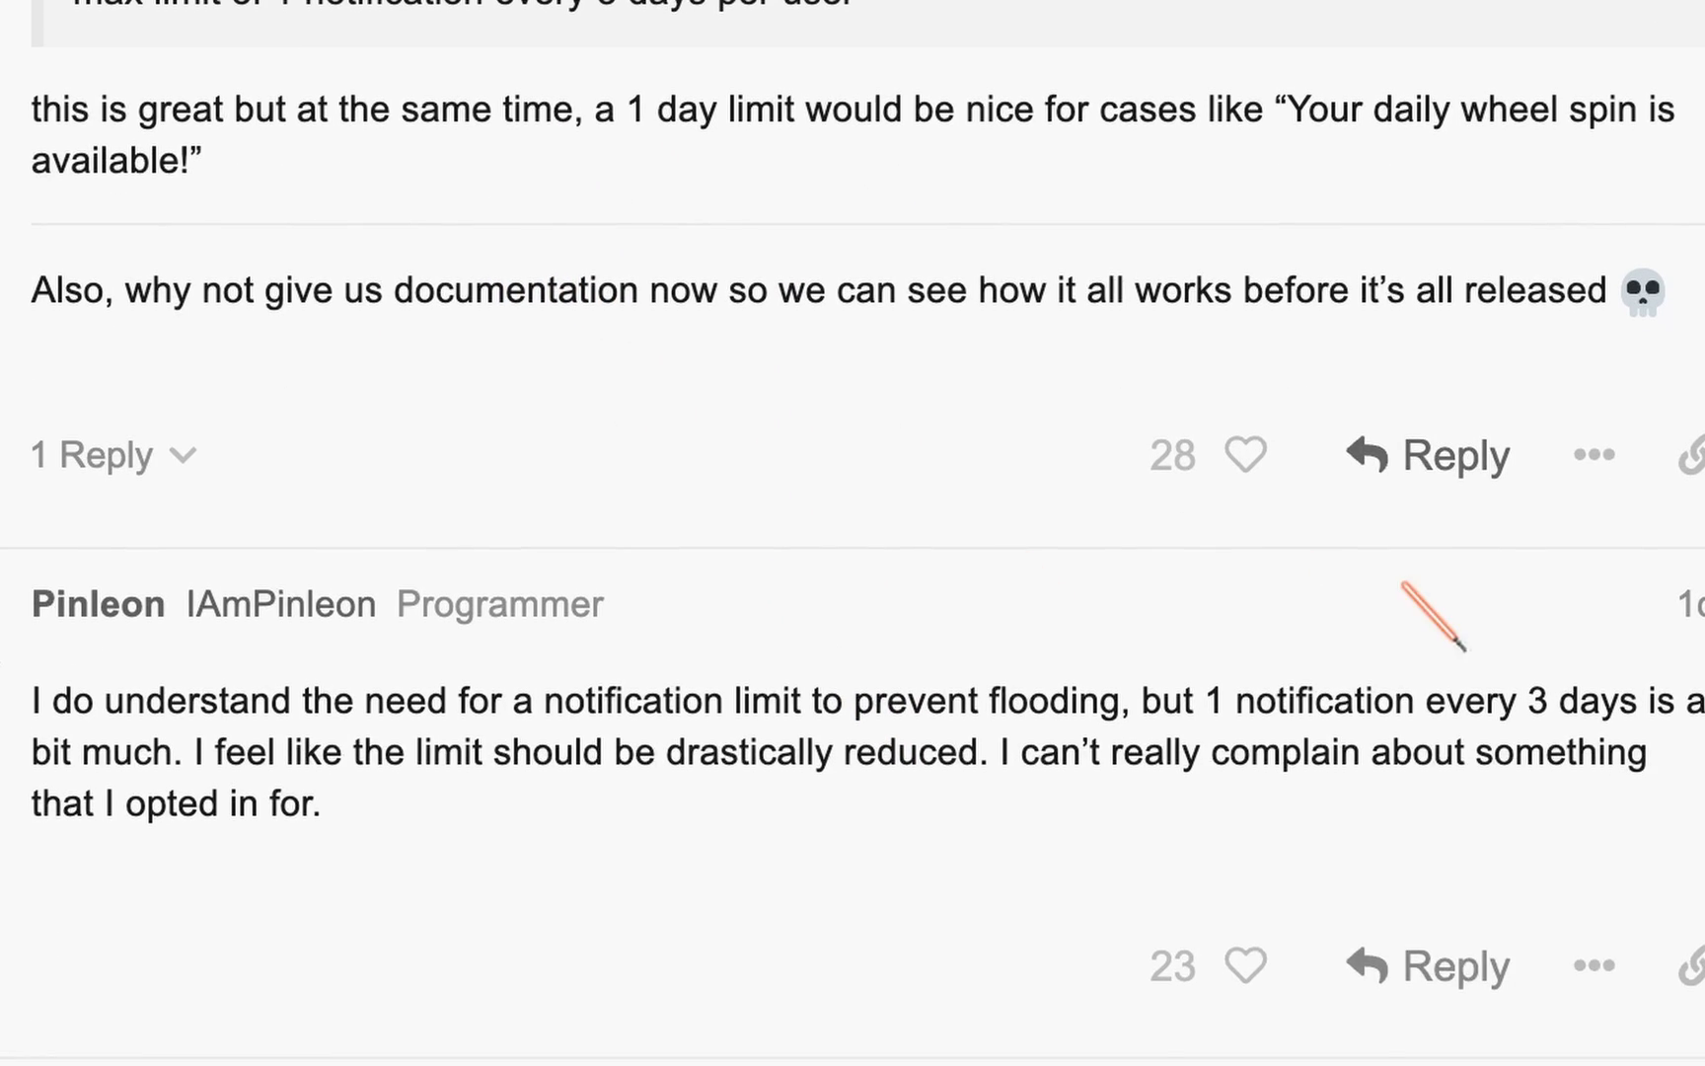
mouse_move(412, 831)
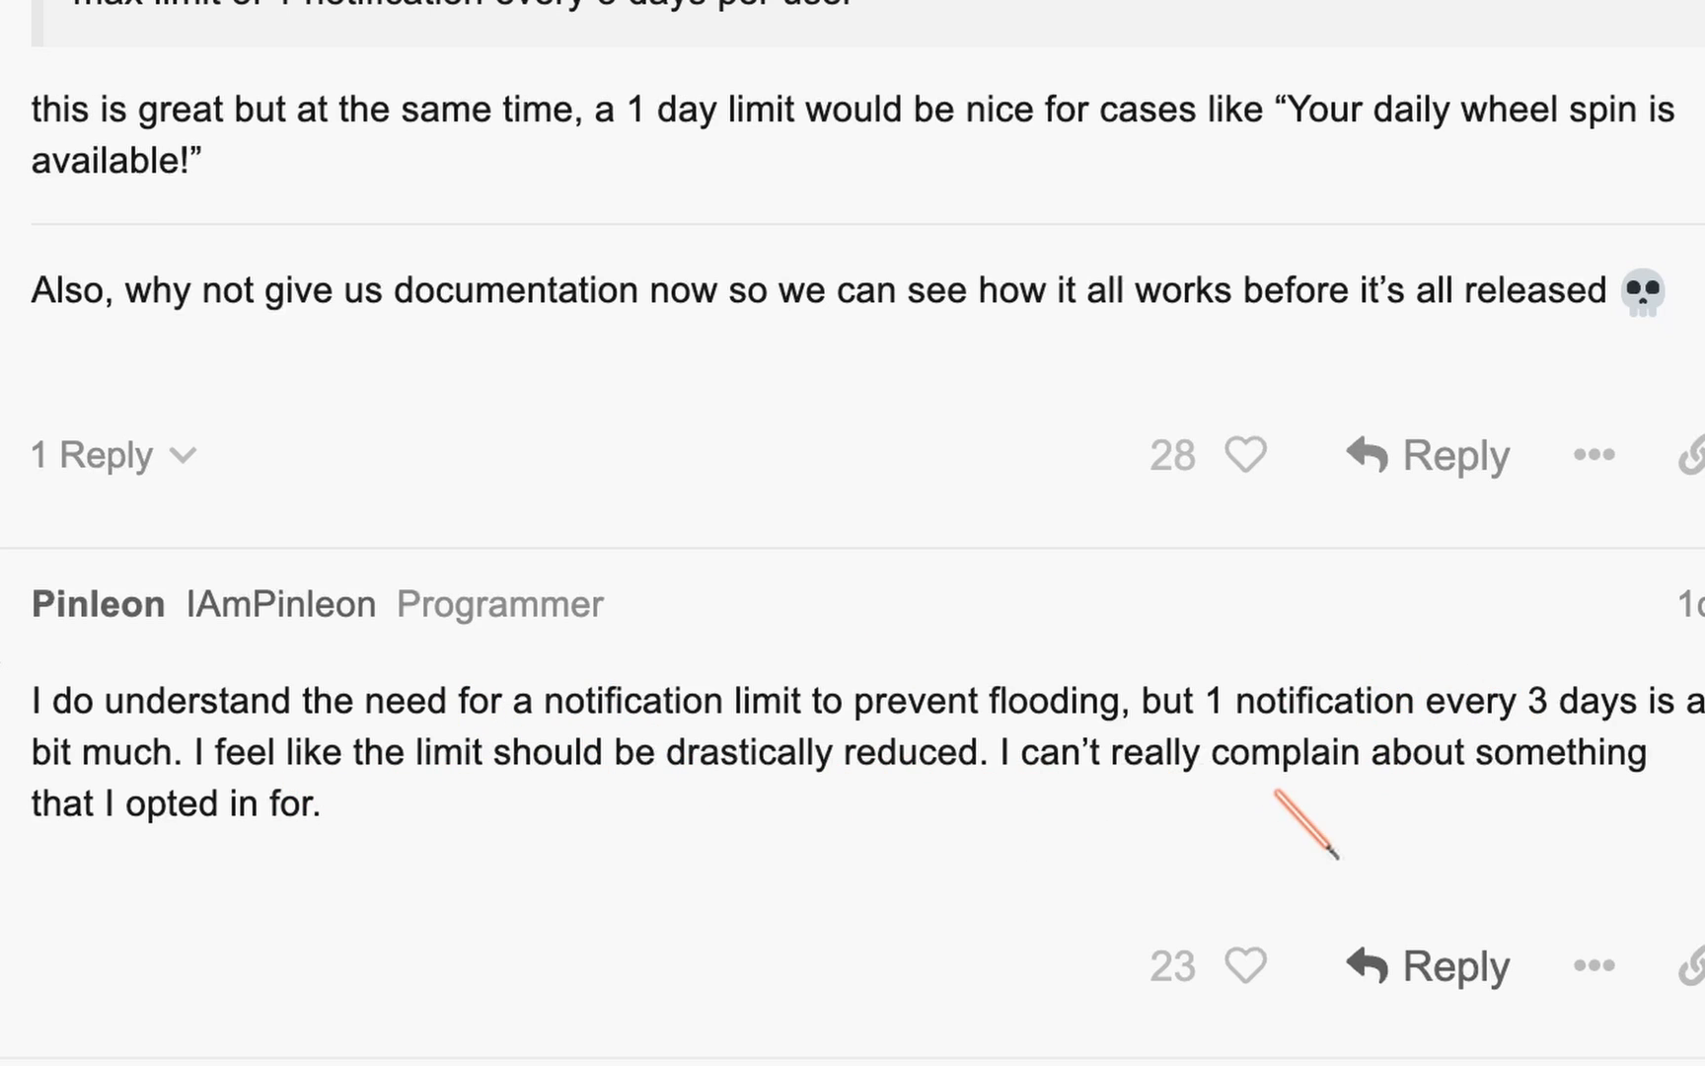
scroll("down", 3)
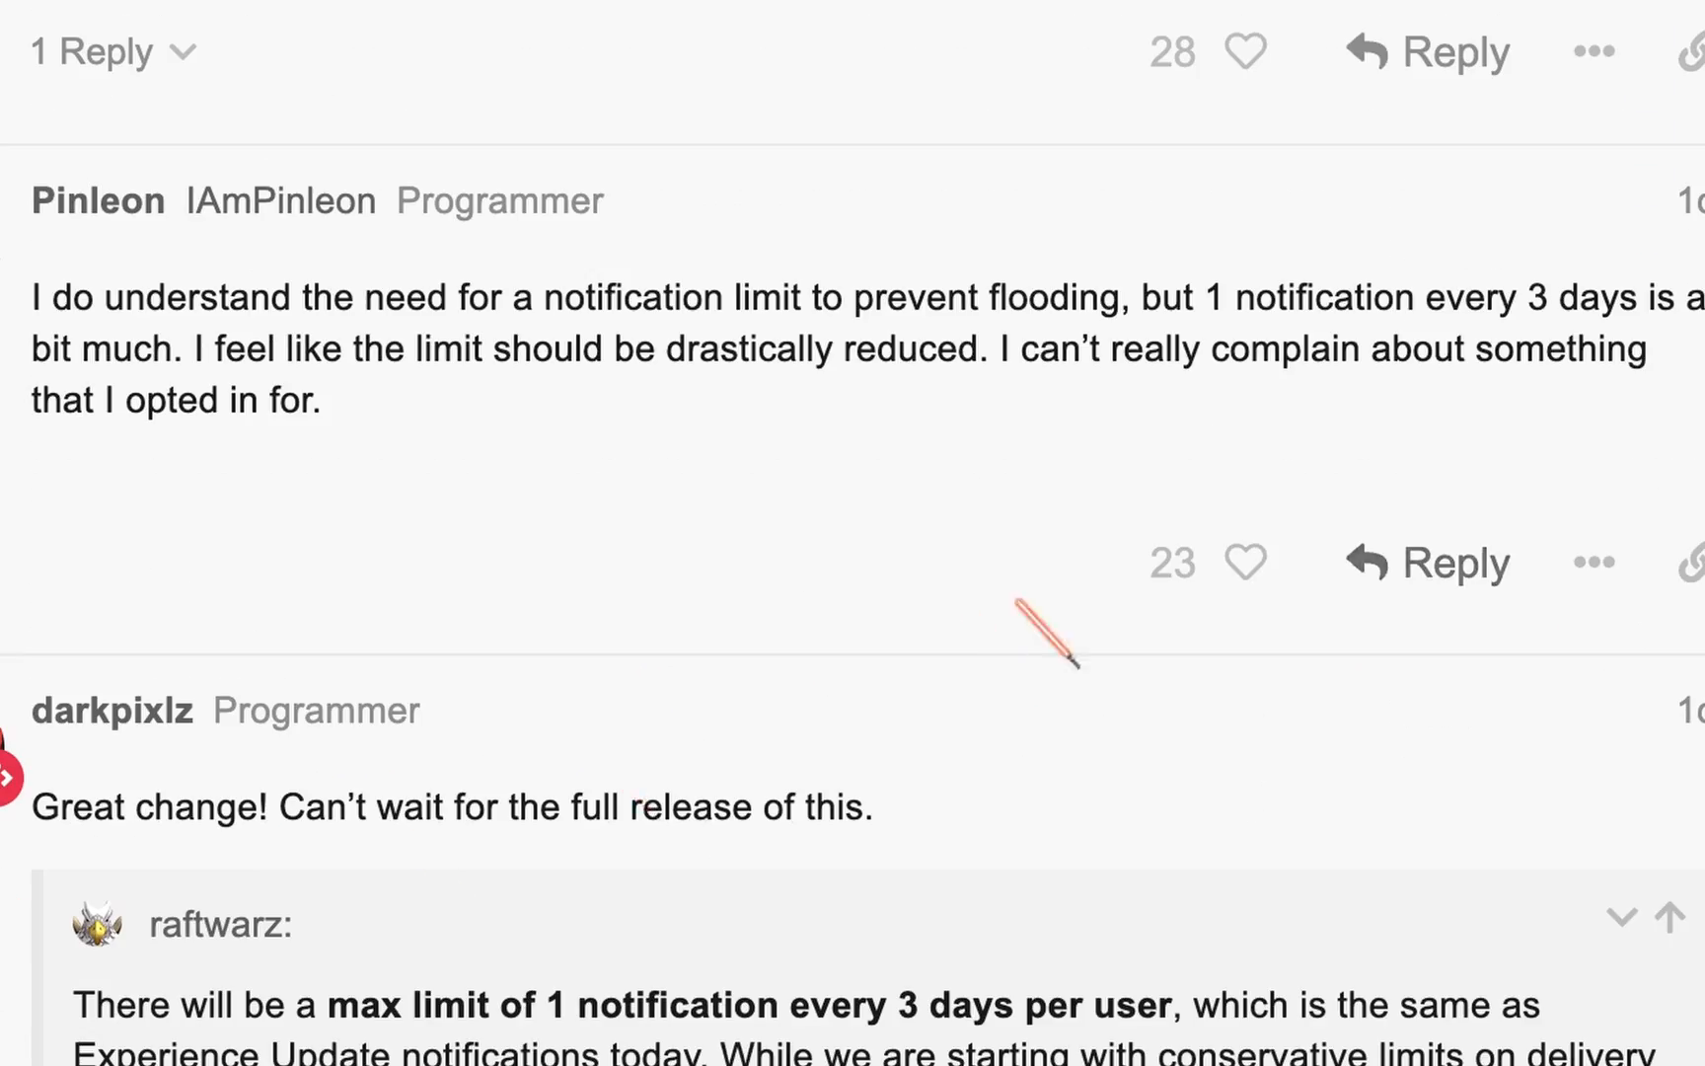
scroll("down", 3)
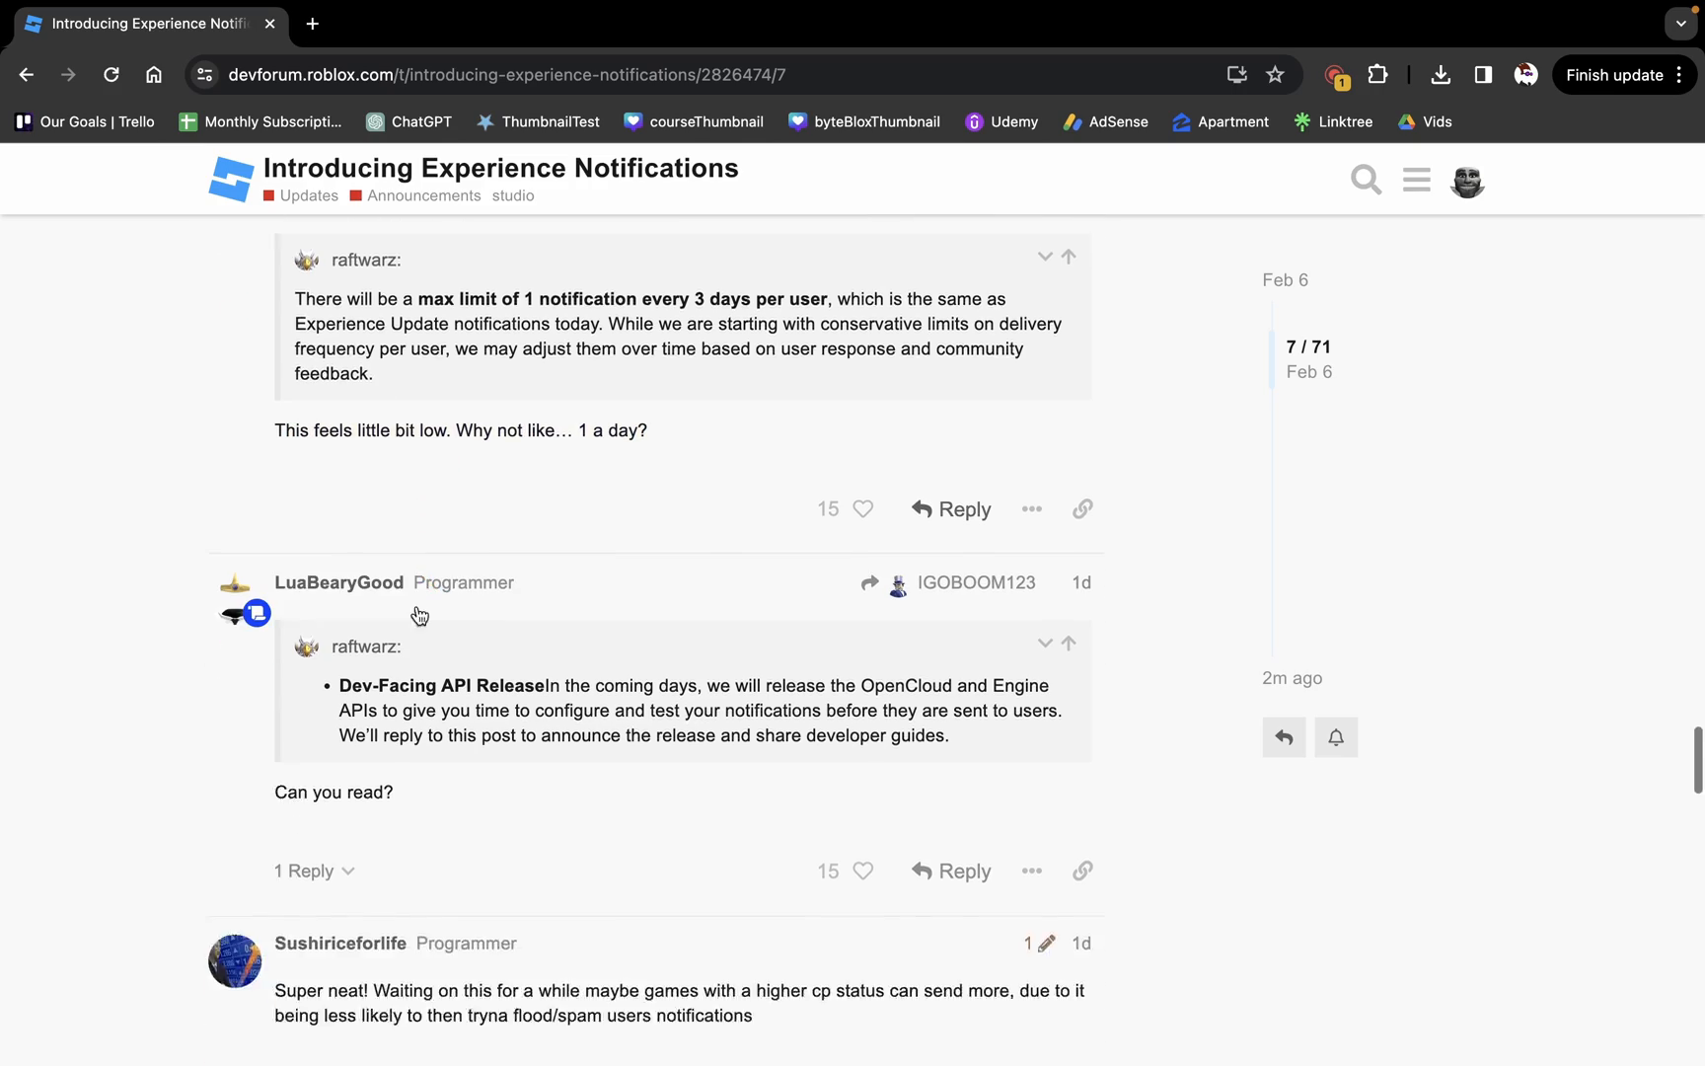
- Skim a few more replies, then return to the opening post's example notifications
scroll("down", 3)
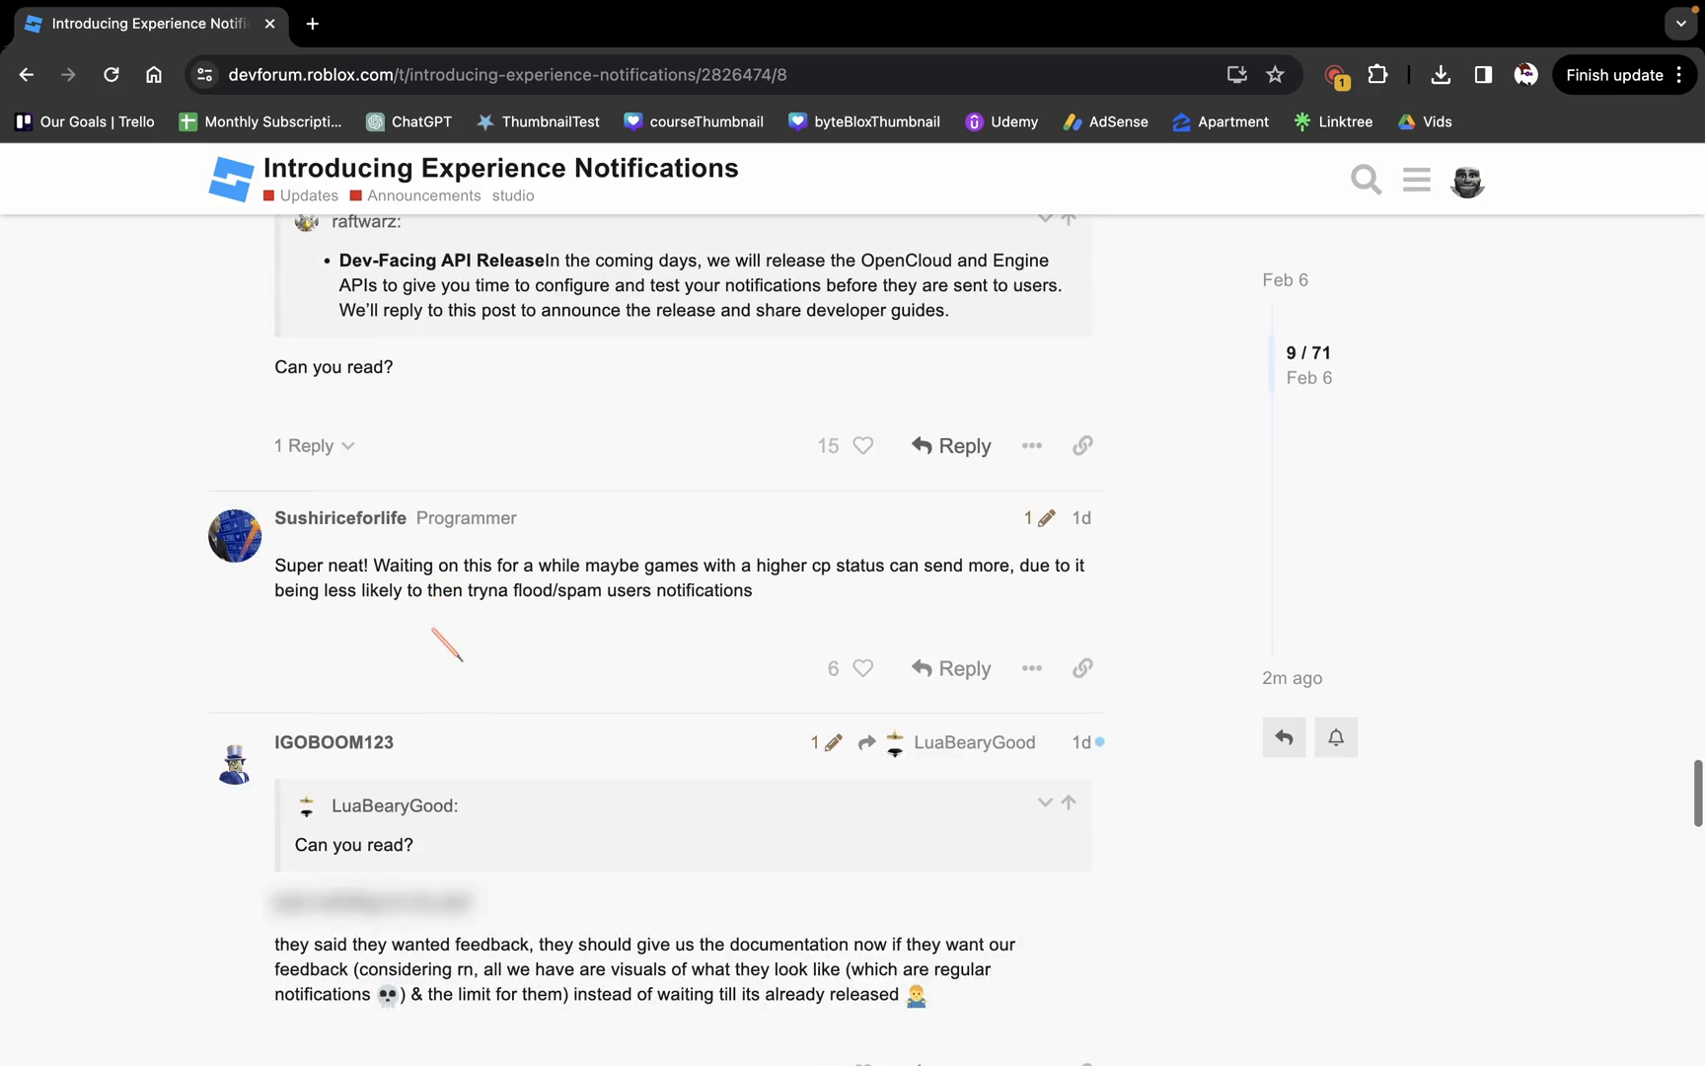
scroll("down", 3)
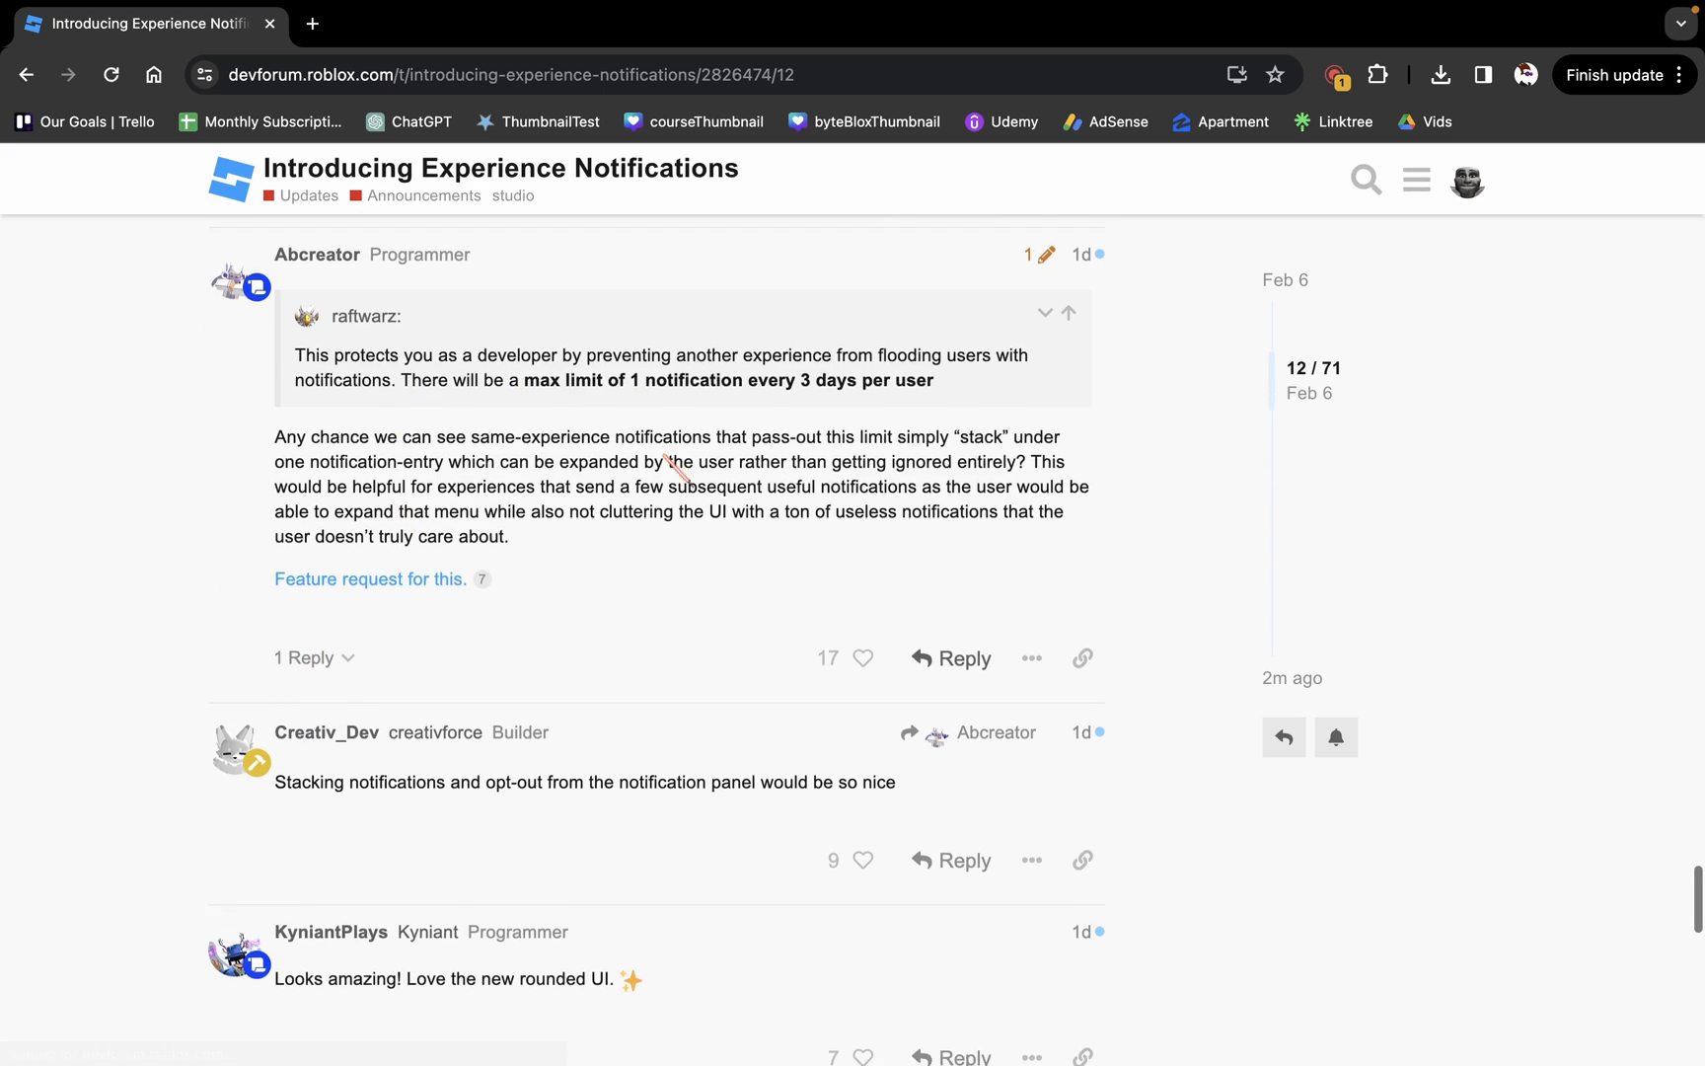
scroll("down", 3)
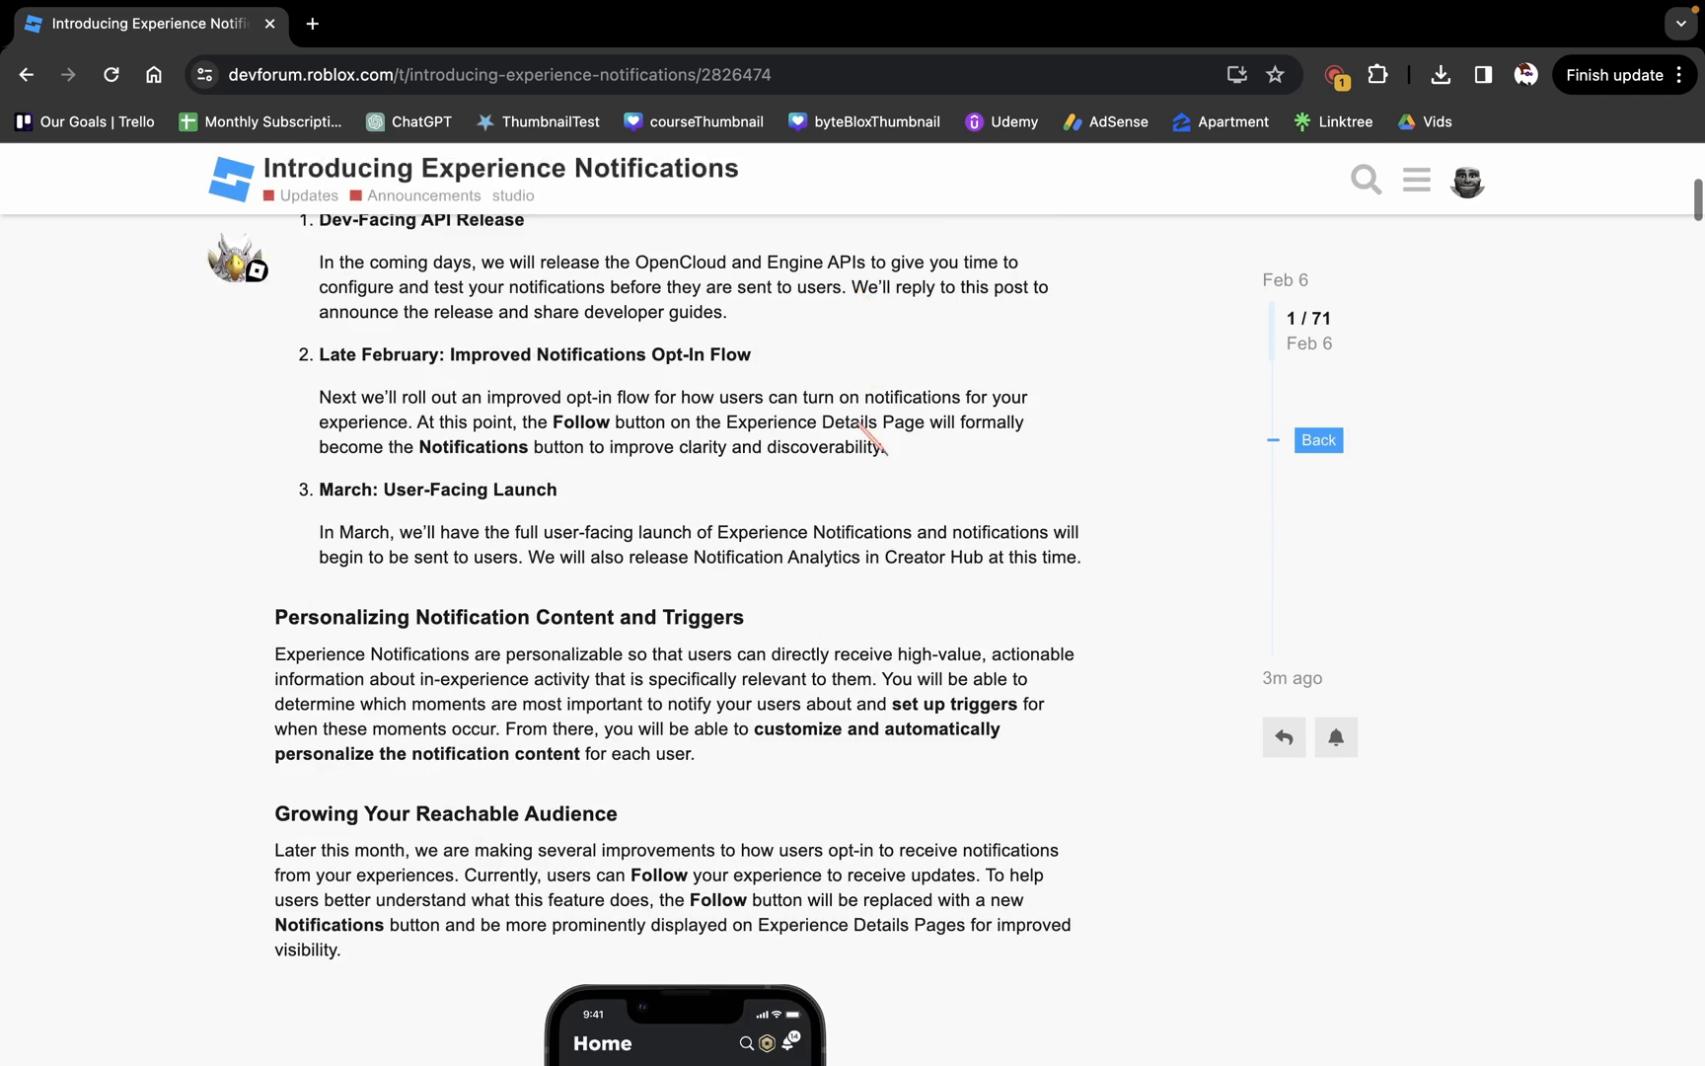
scroll("up", 3)
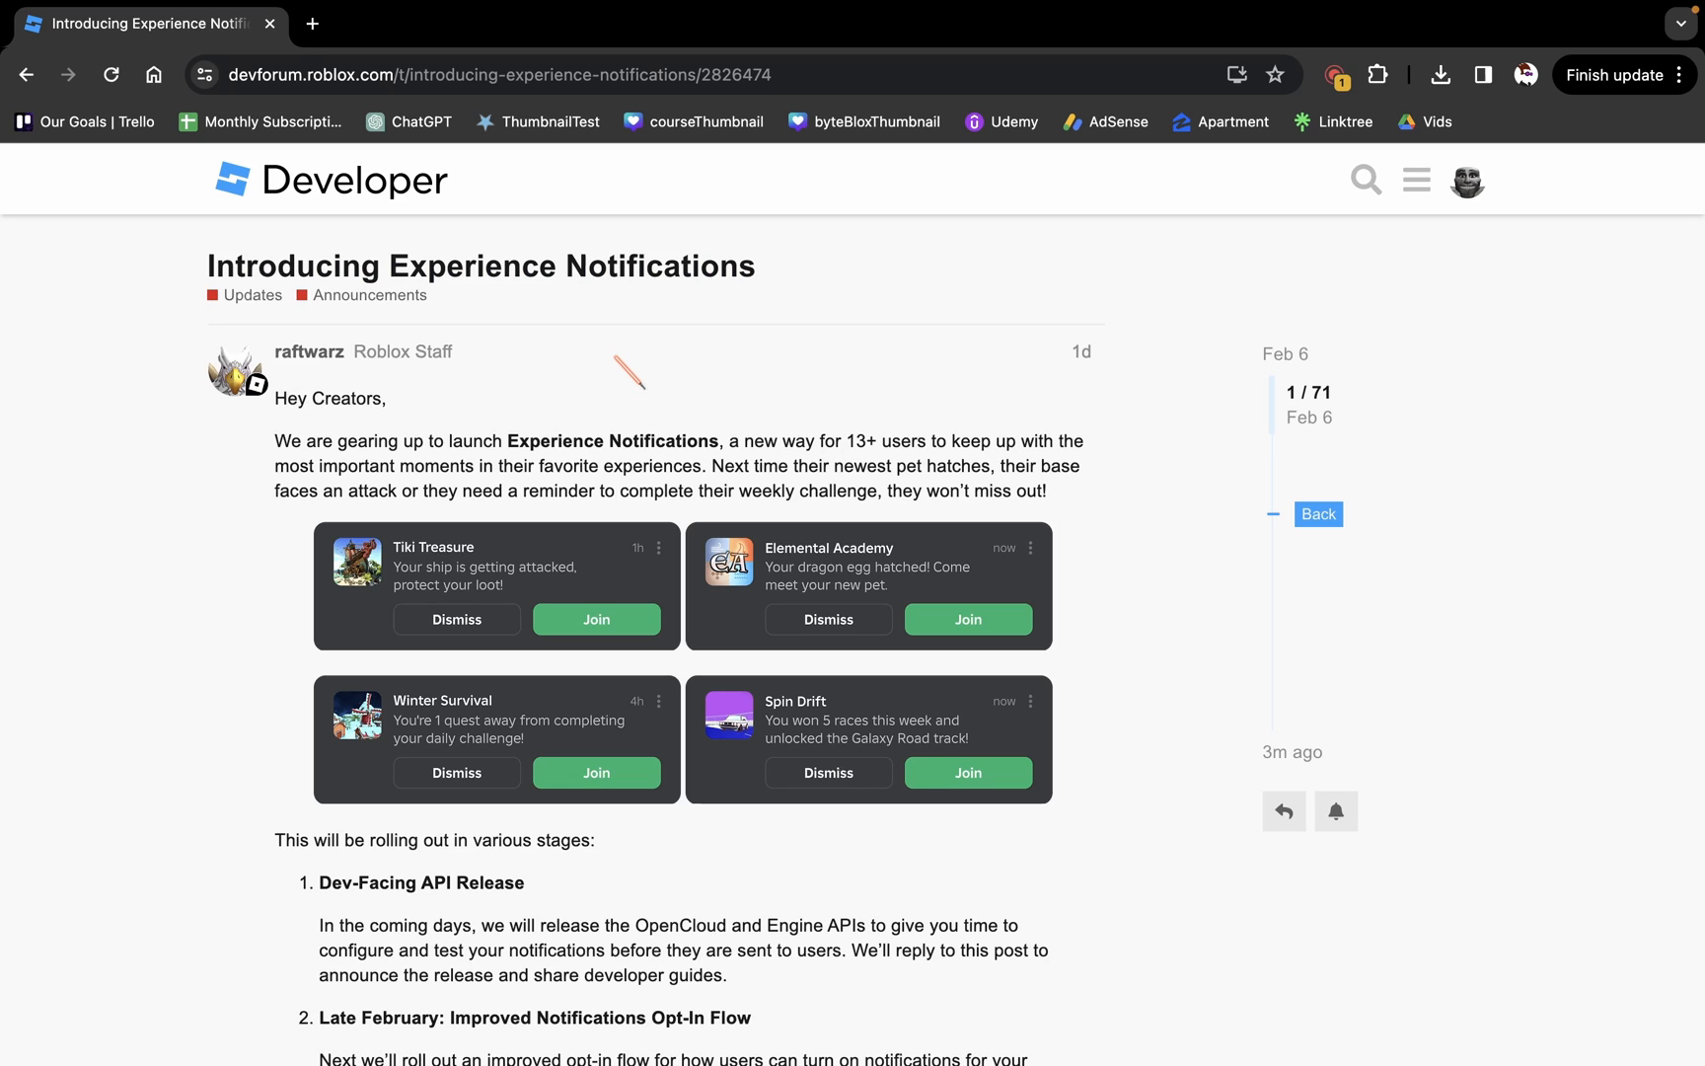
mouse_move(838, 386)
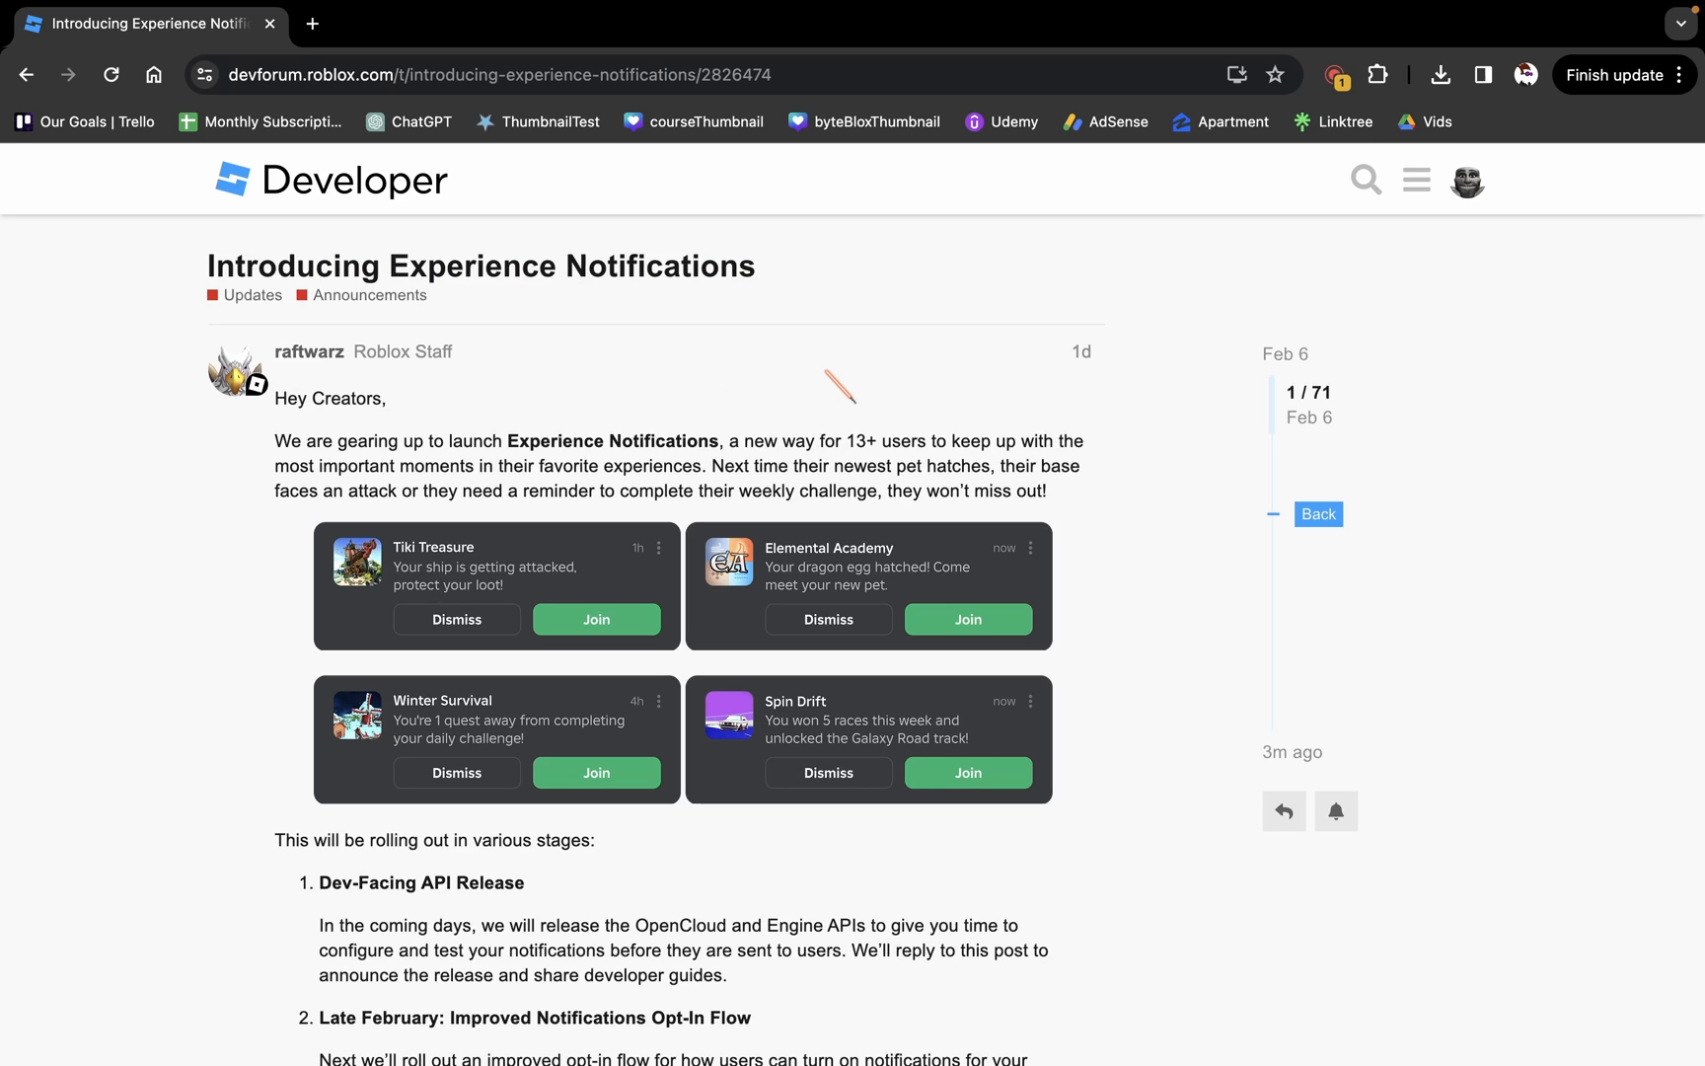